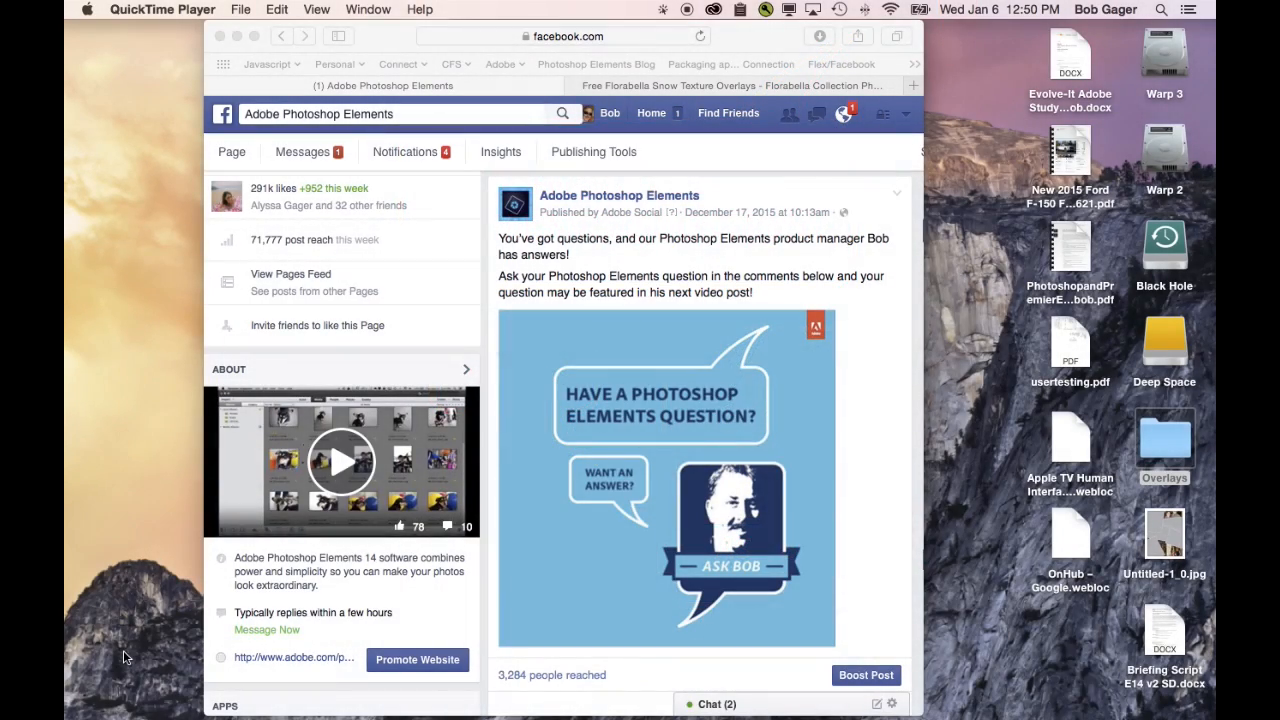
Step: Scroll the view of the Christmas-lights portrait, open as Layer 0
scroll(down, 3)
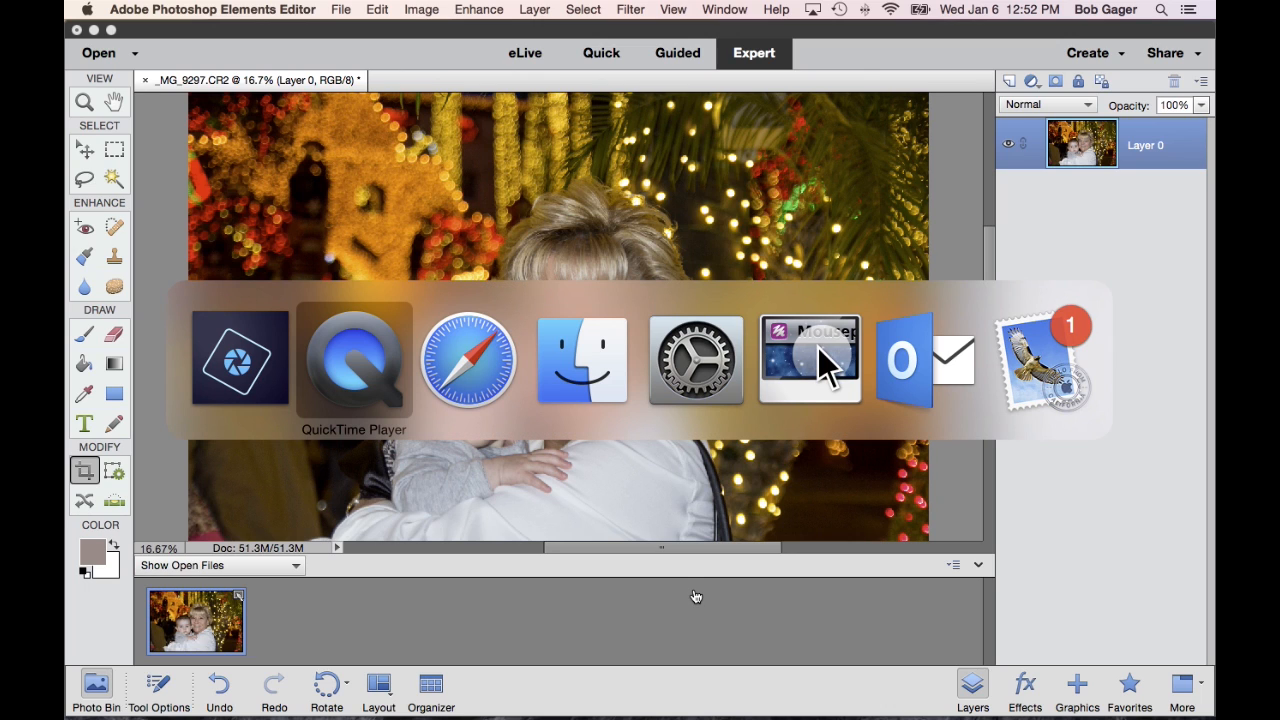
Step: Bring up Finder's Overlays folder with the snow overlays subfolder, weblink and JPEGs
click(582, 360)
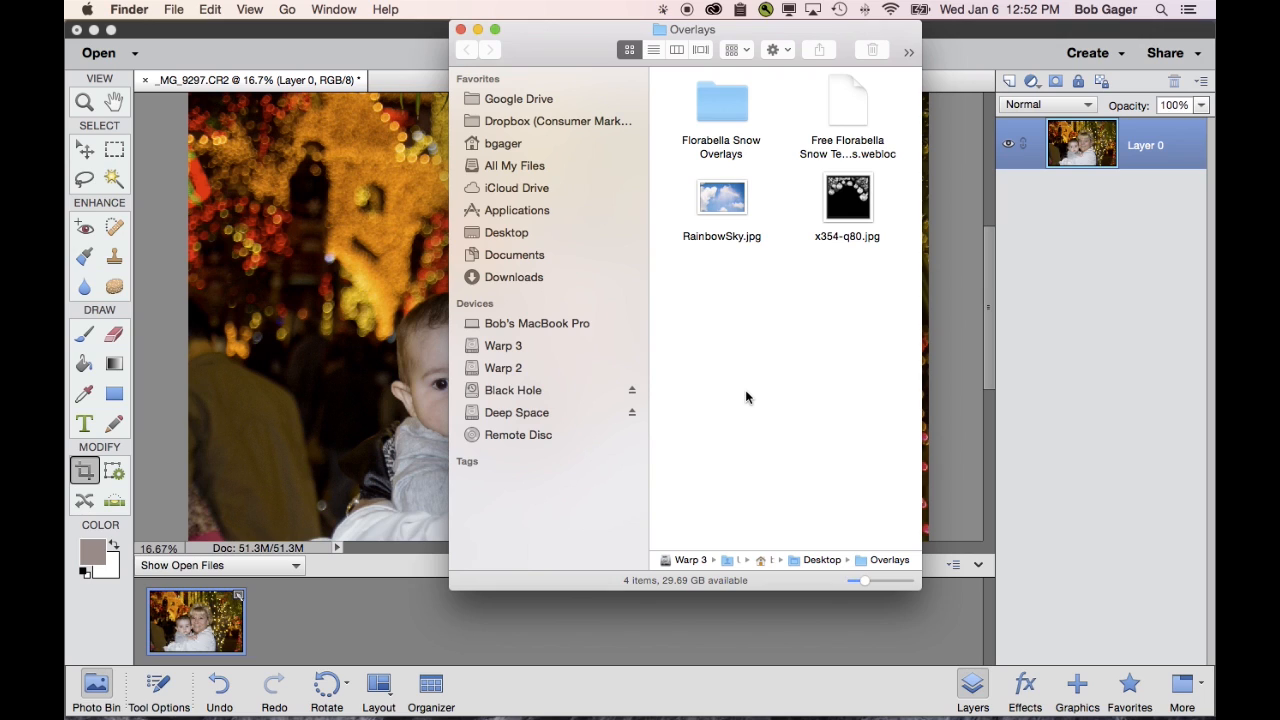
mouse_move(780, 162)
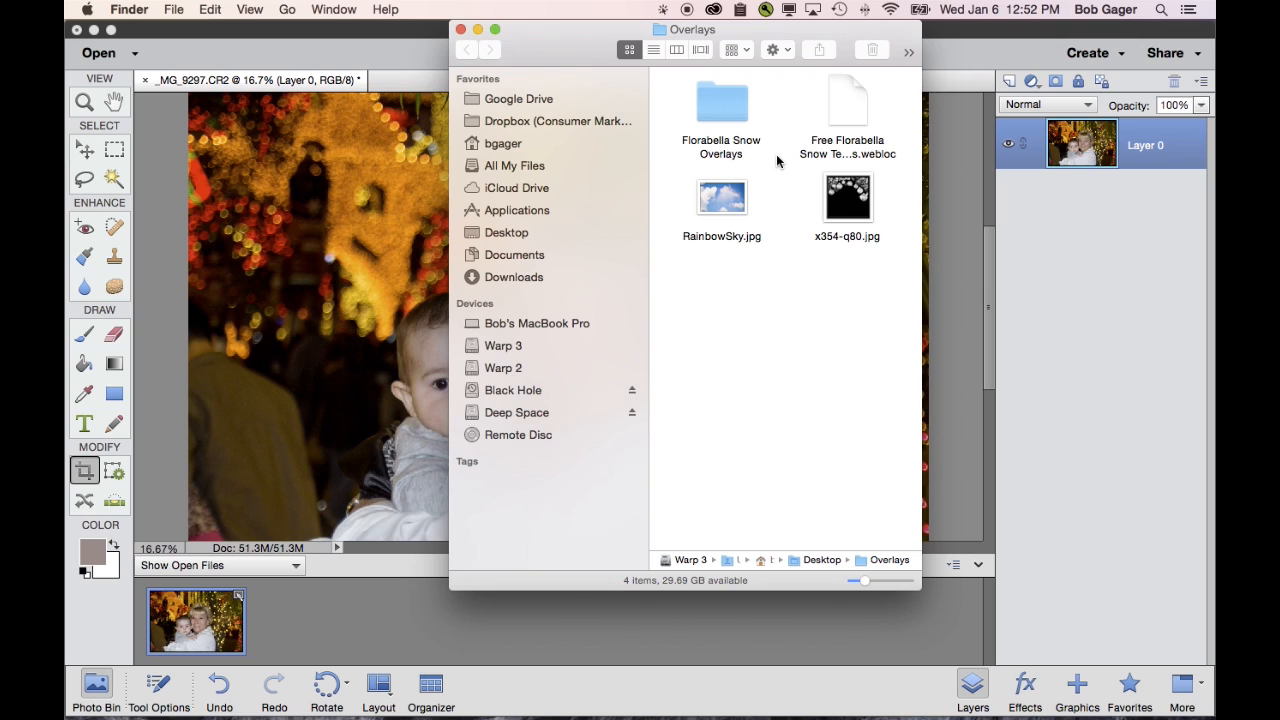
mouse_move(851, 116)
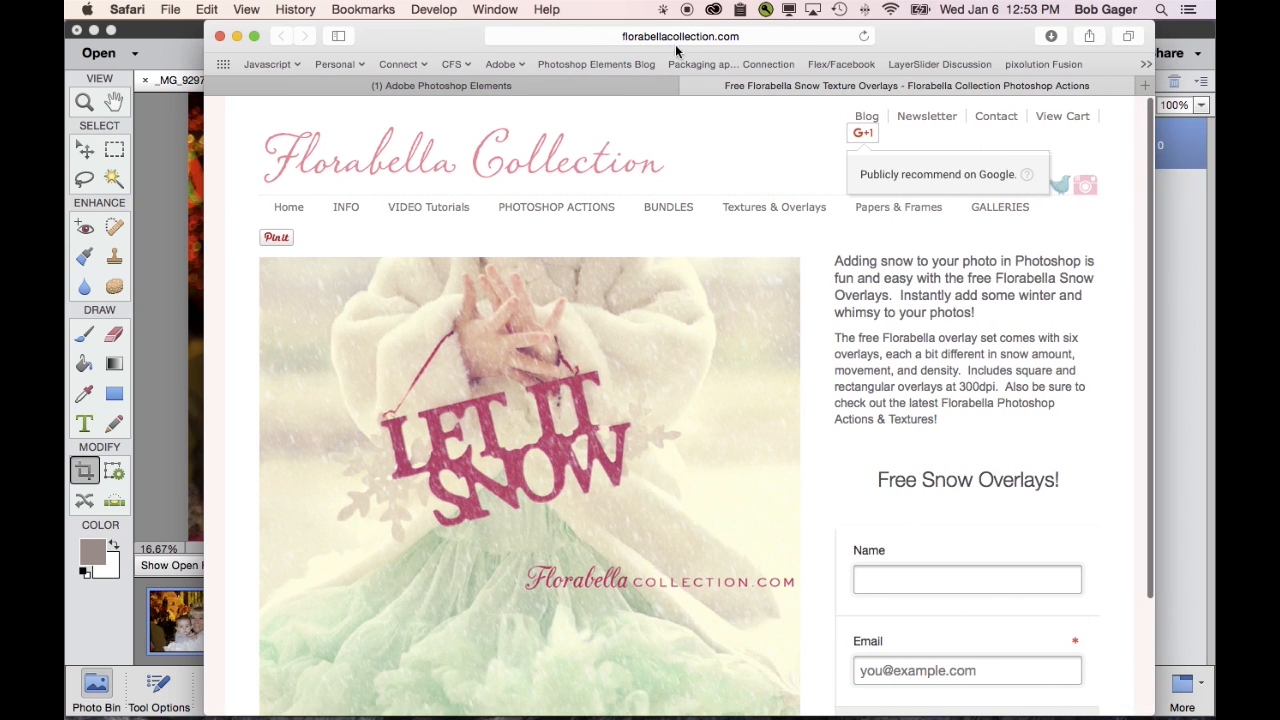
mouse_move(760, 47)
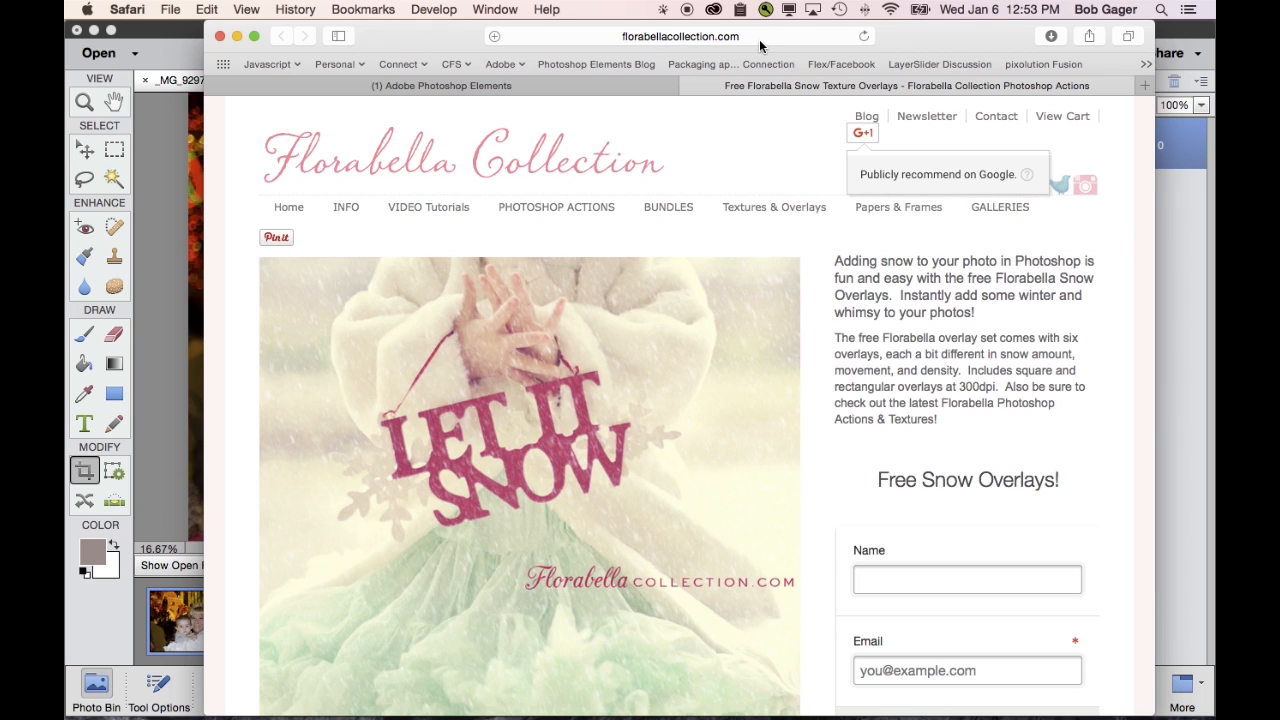
mouse_move(800, 143)
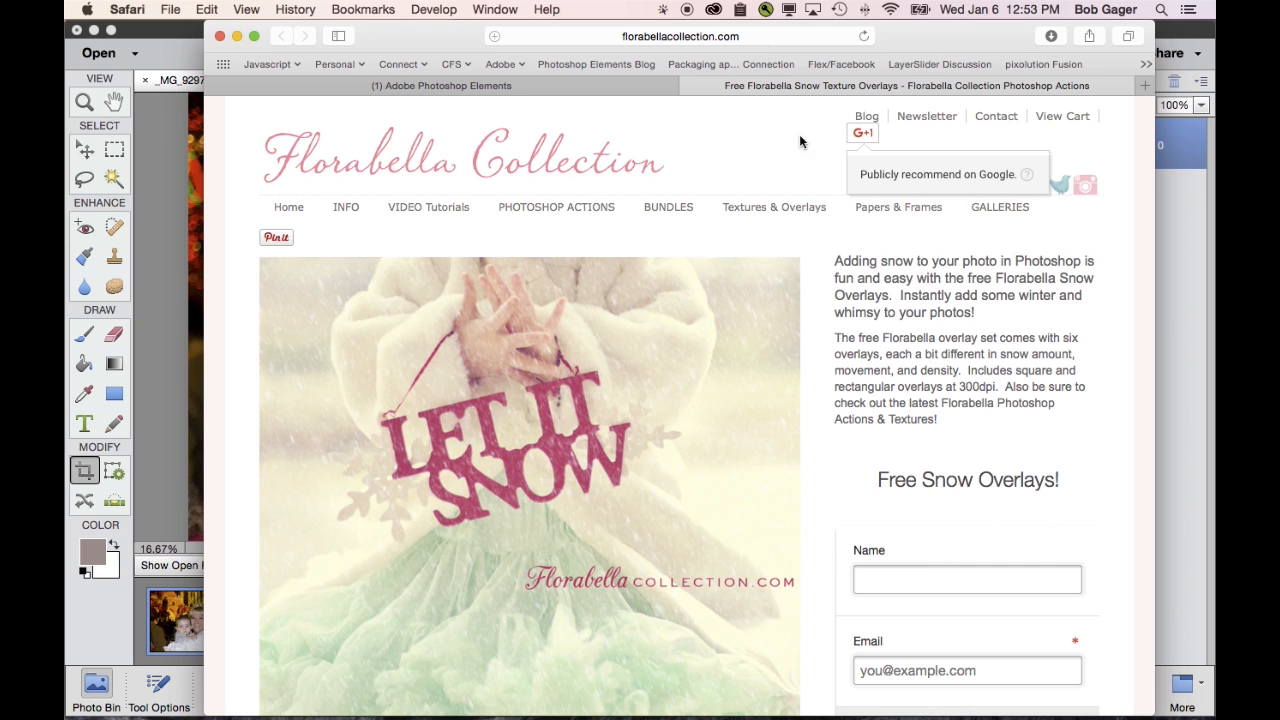
scroll(down, 3)
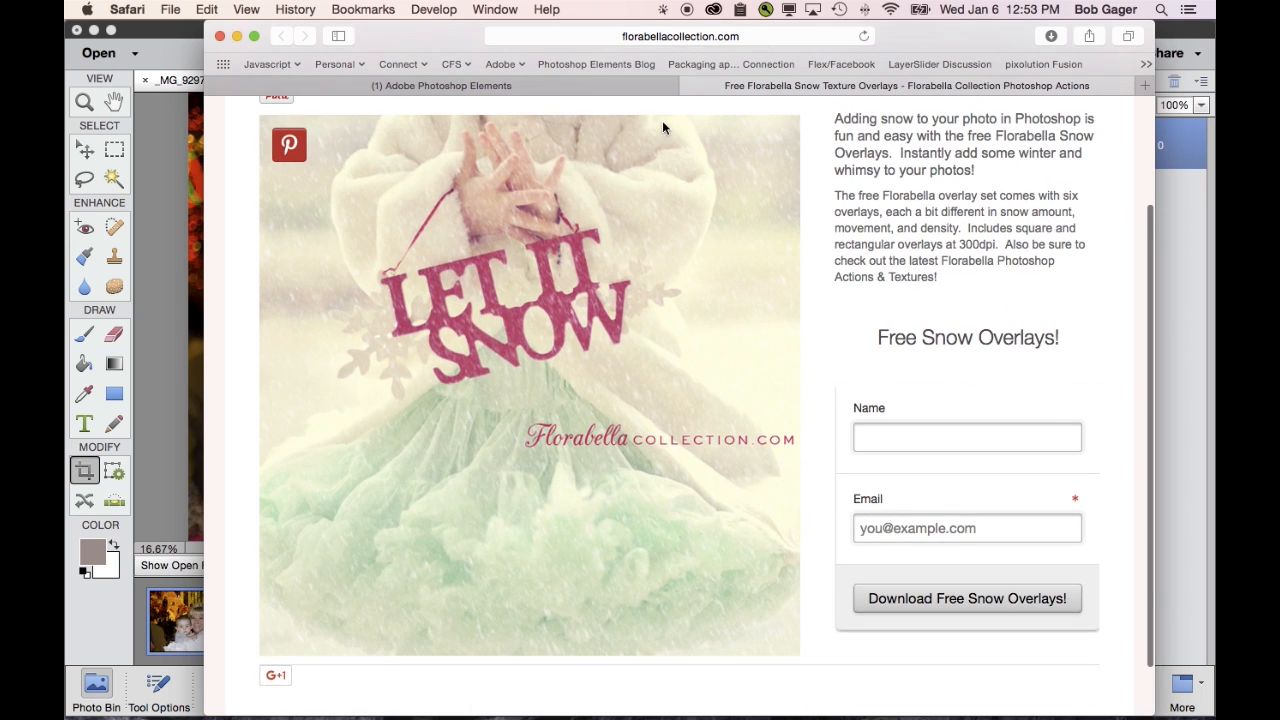
scroll(up, 3)
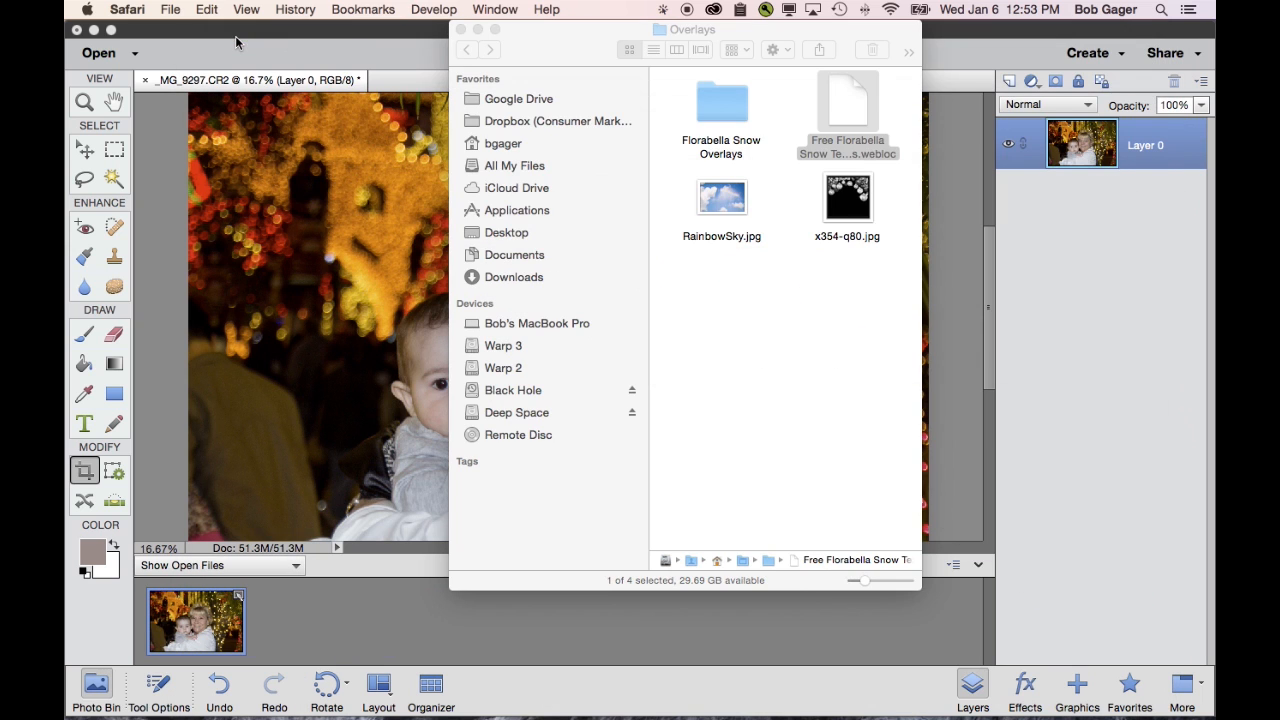
Step: Open the Florabella SNOW Overlays folder, arrange icons, and select Florabella Snow 6.jpg
double_click(721, 105)
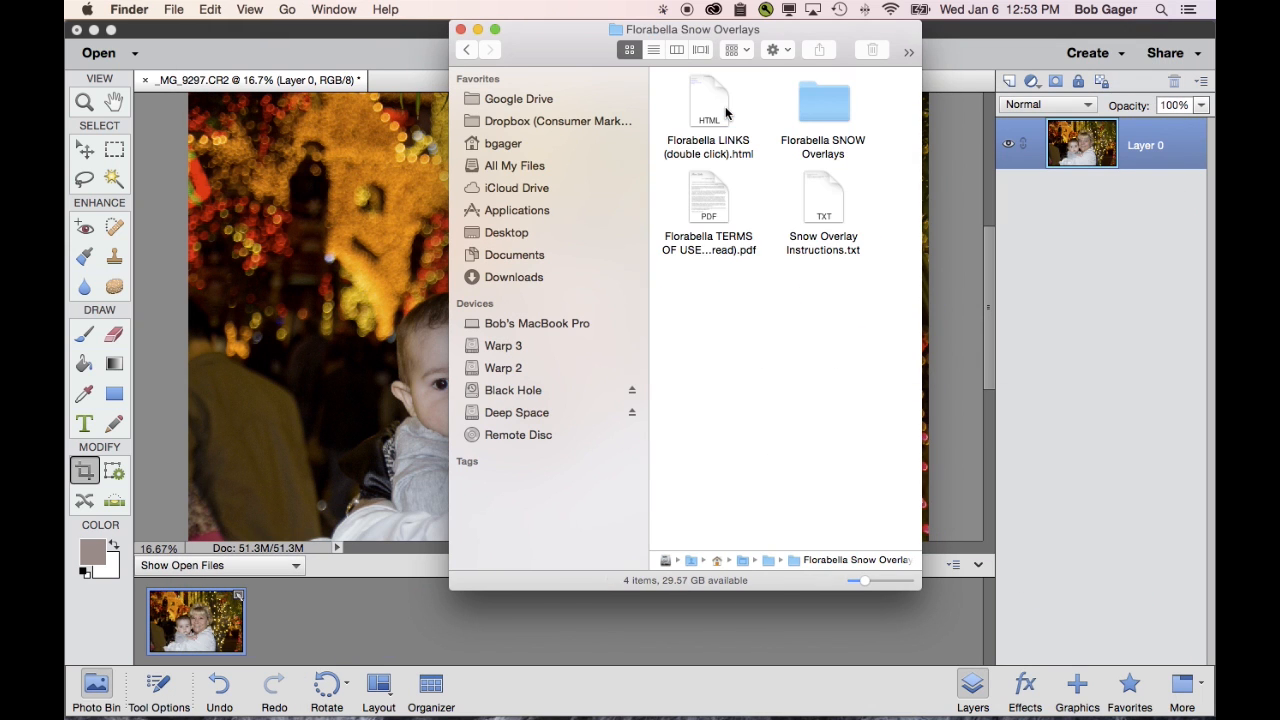
double_click(823, 102)
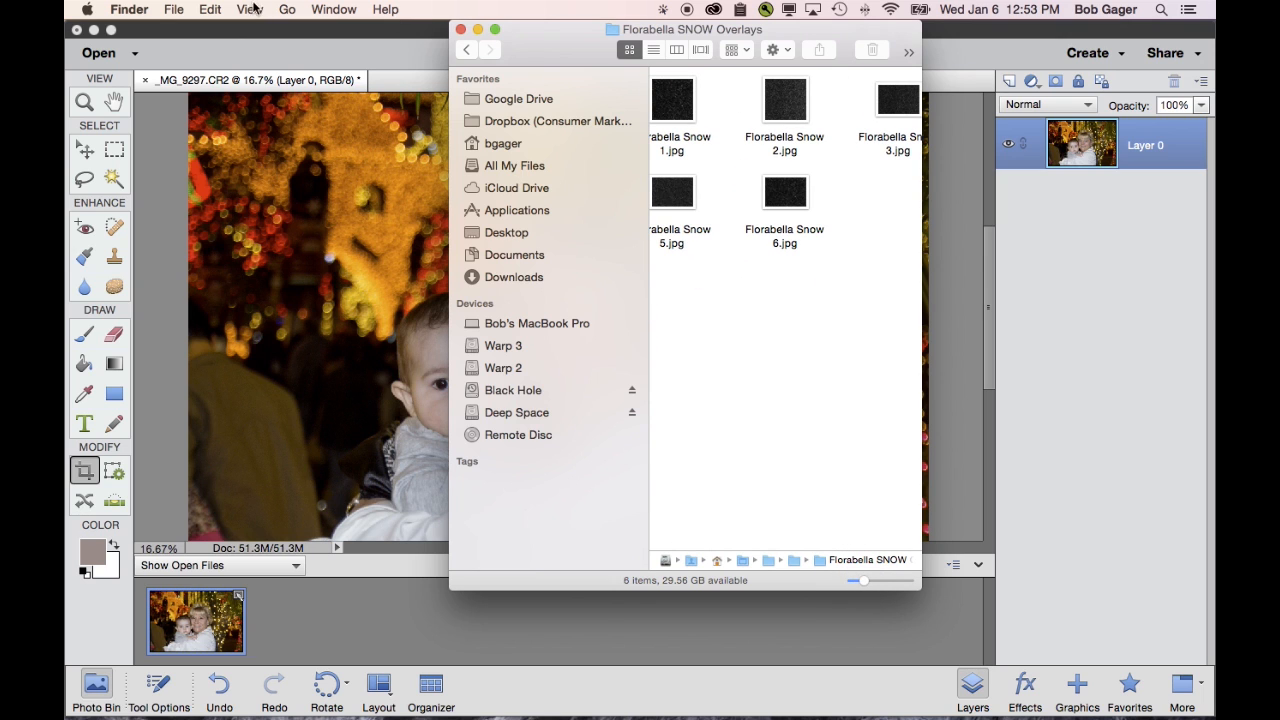
click(250, 9)
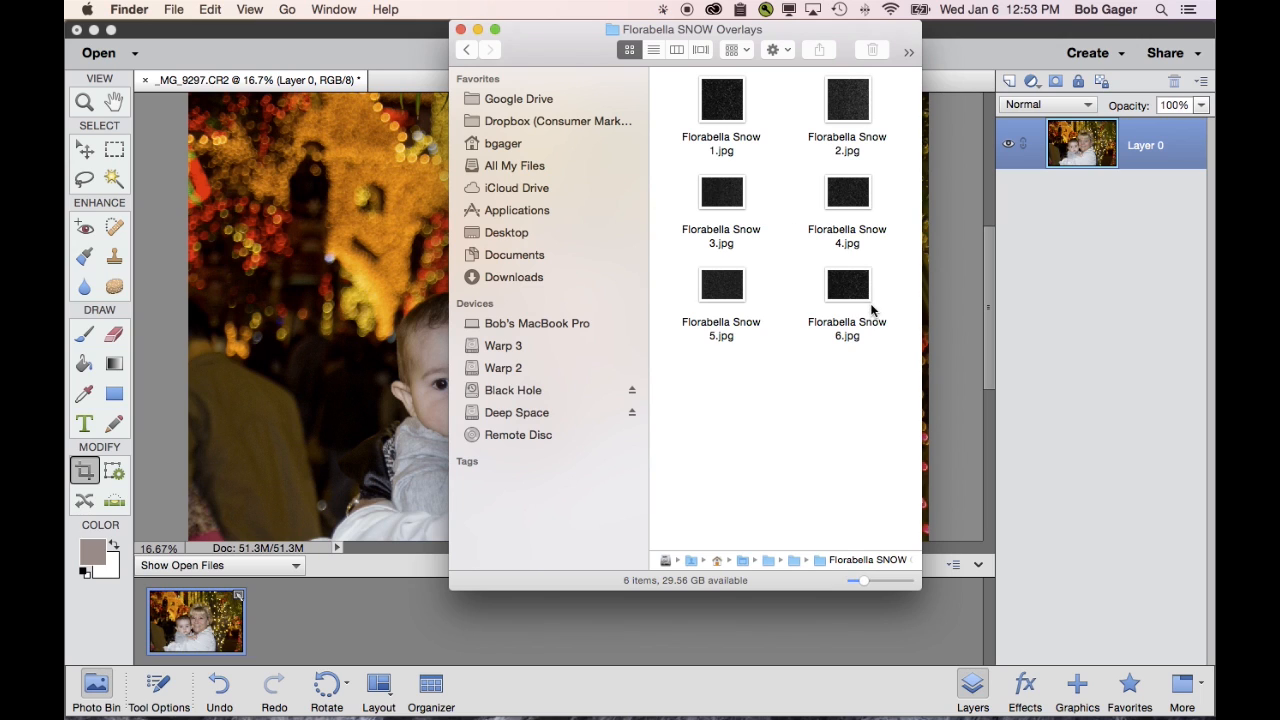
mouse_move(802, 227)
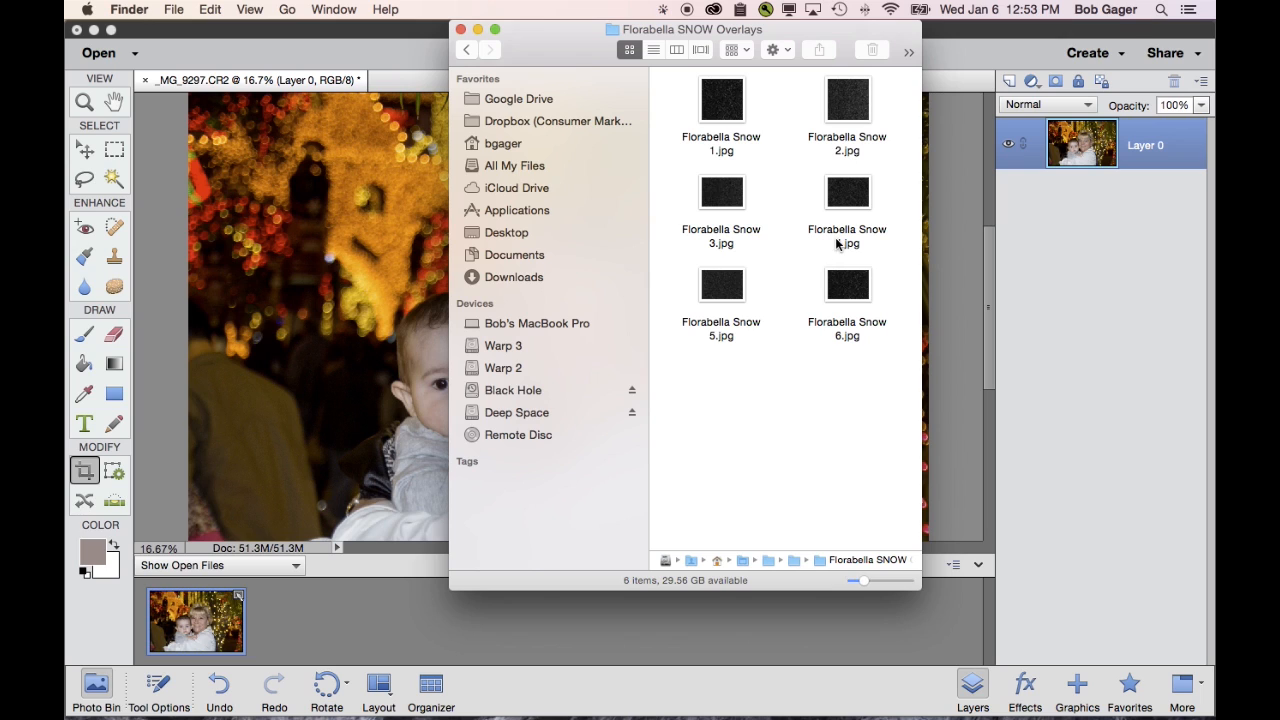
mouse_move(840, 243)
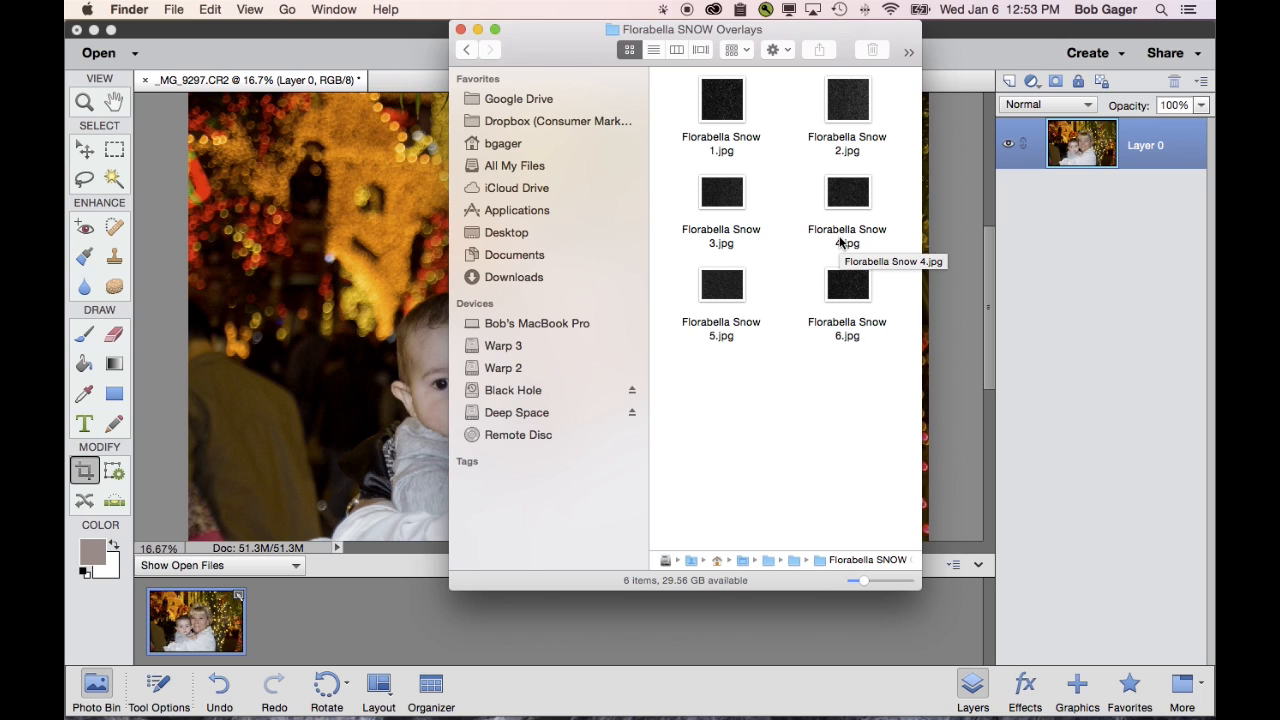
click(847, 285)
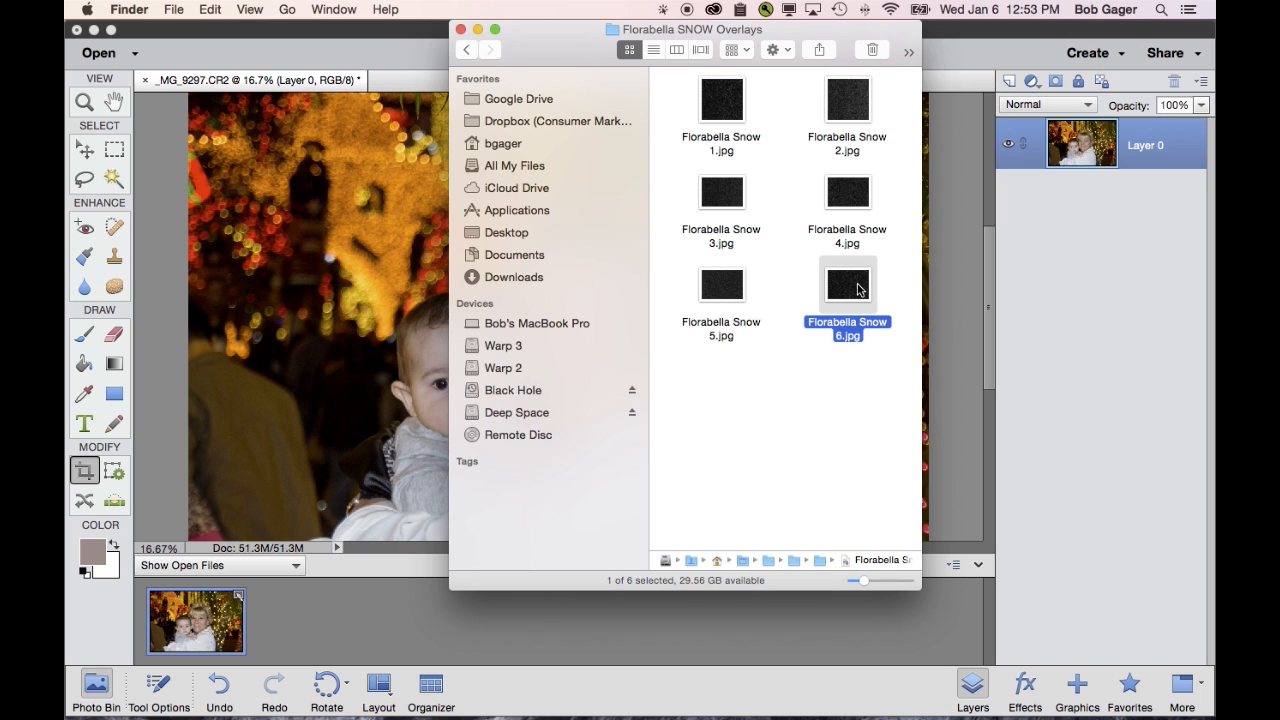
mouse_move(848, 350)
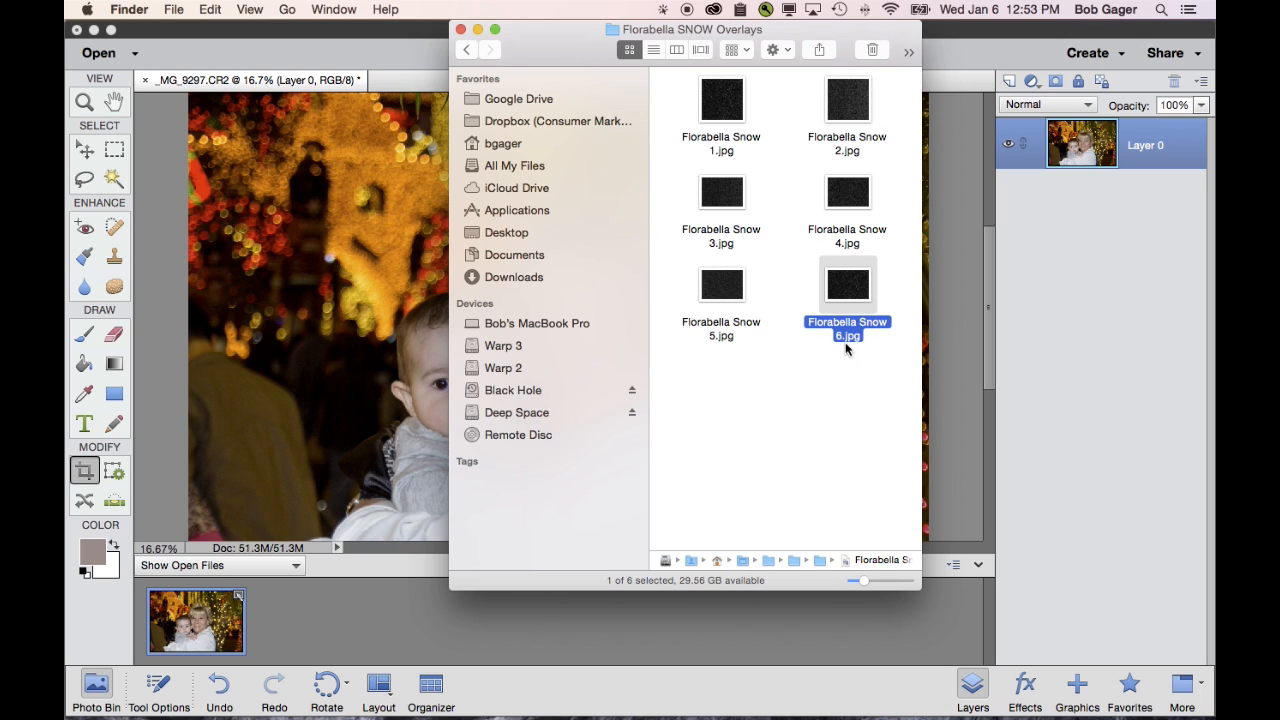
Step: Open Florabella Snow 6.jpg and drop it onto the portrait as a layer above Layer 0
drag(848, 285, 308, 258)
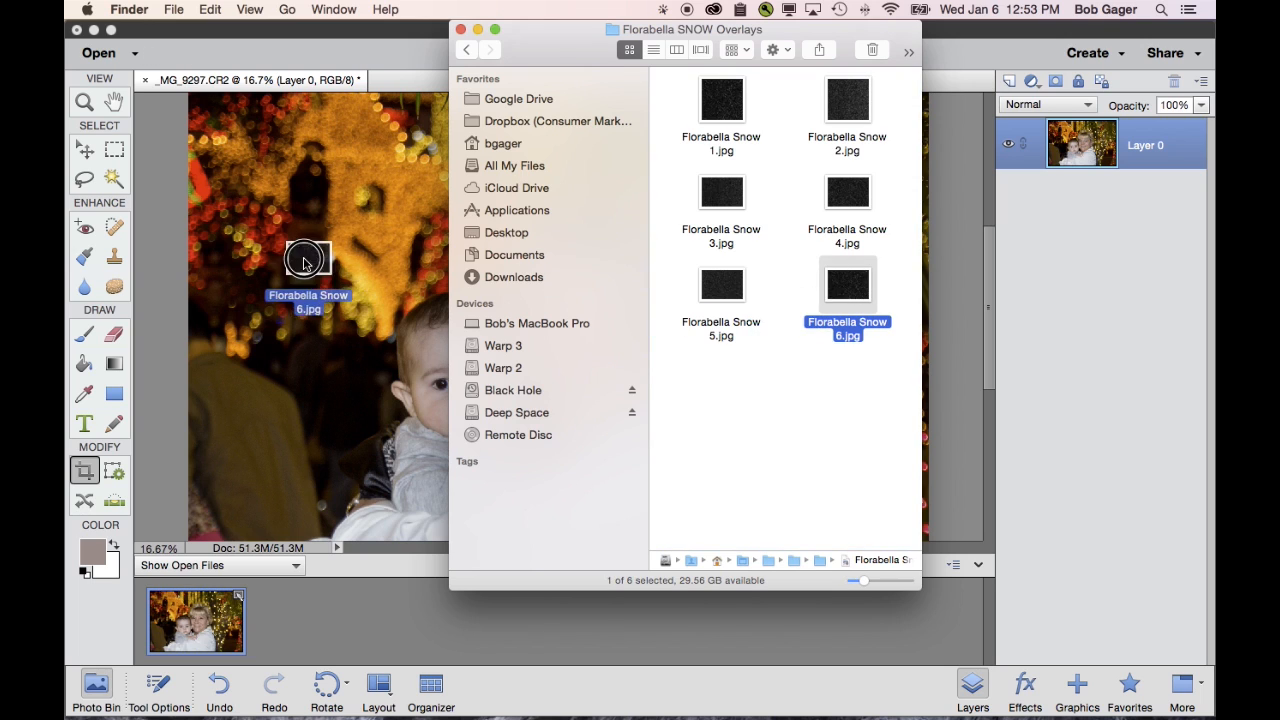
double_click(847, 284)
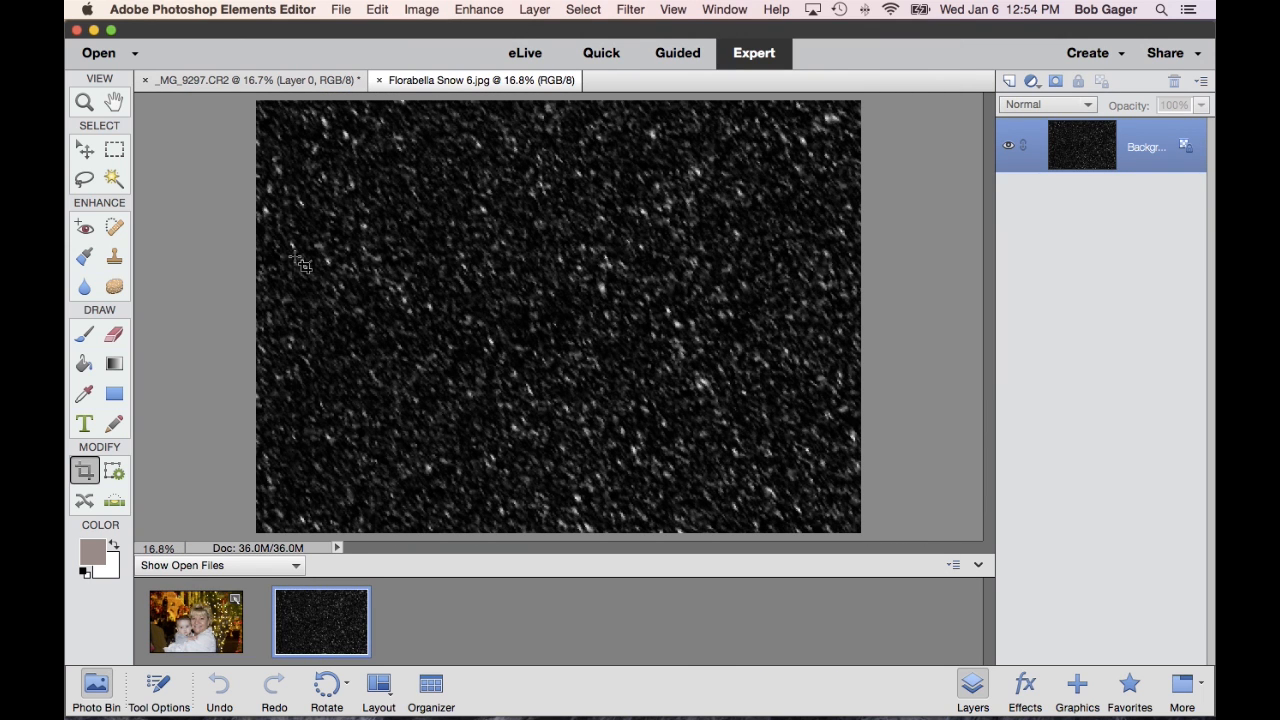
mouse_move(355, 510)
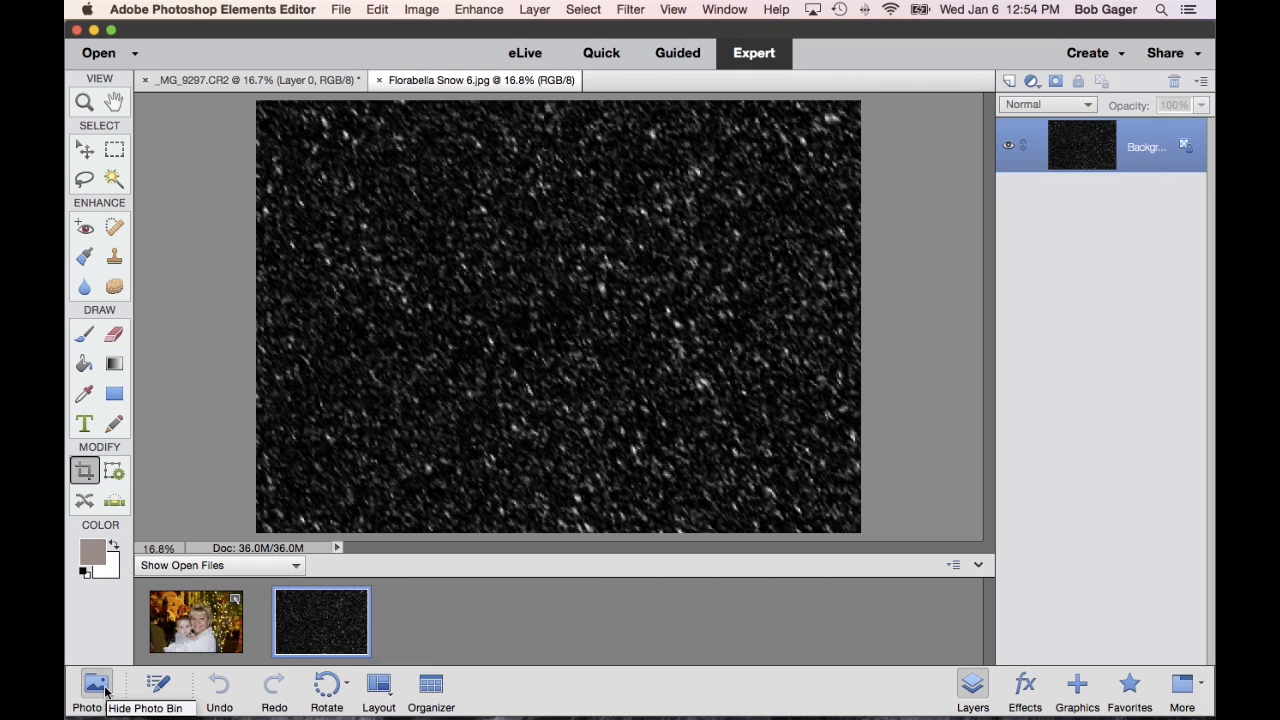
click(95, 685)
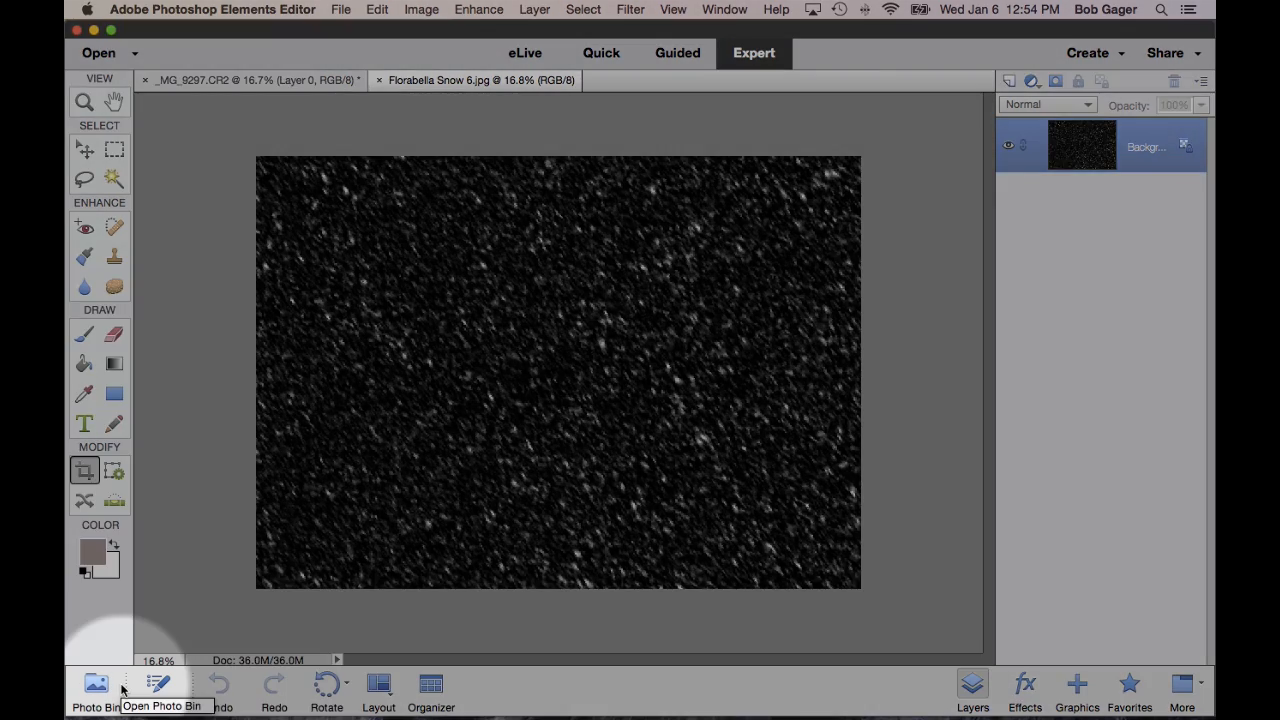
click(95, 683)
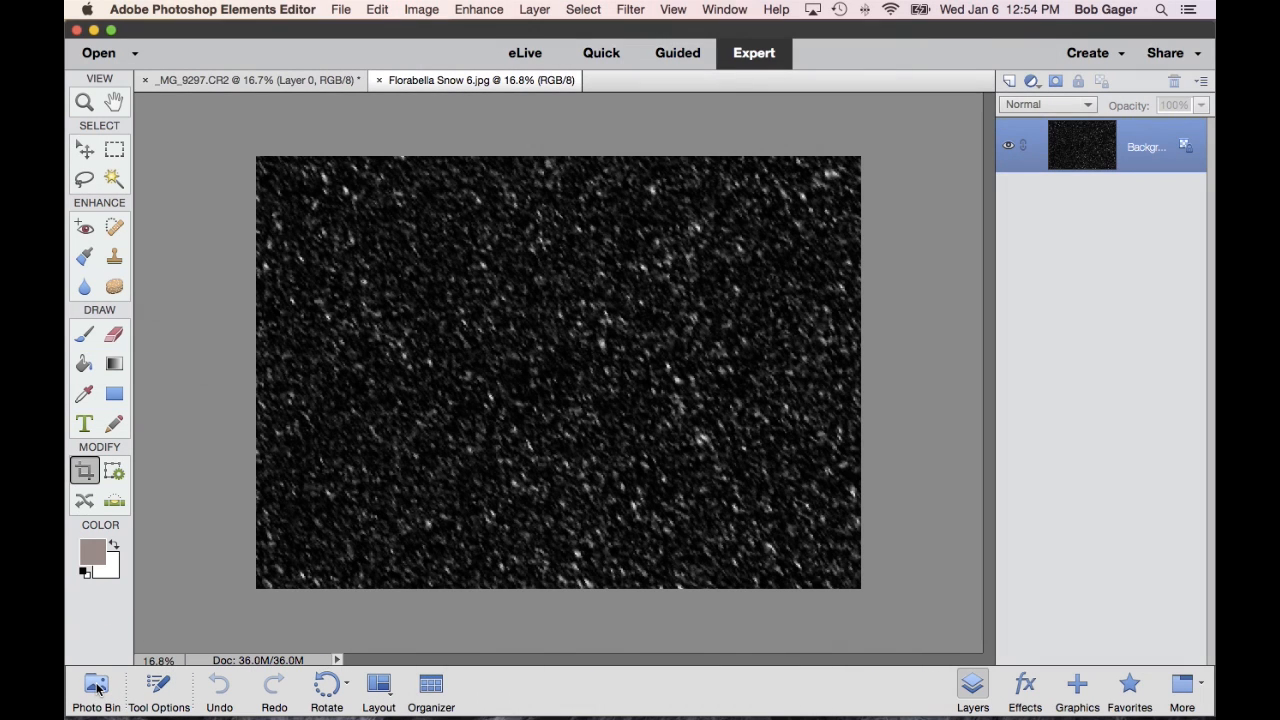
click(95, 690)
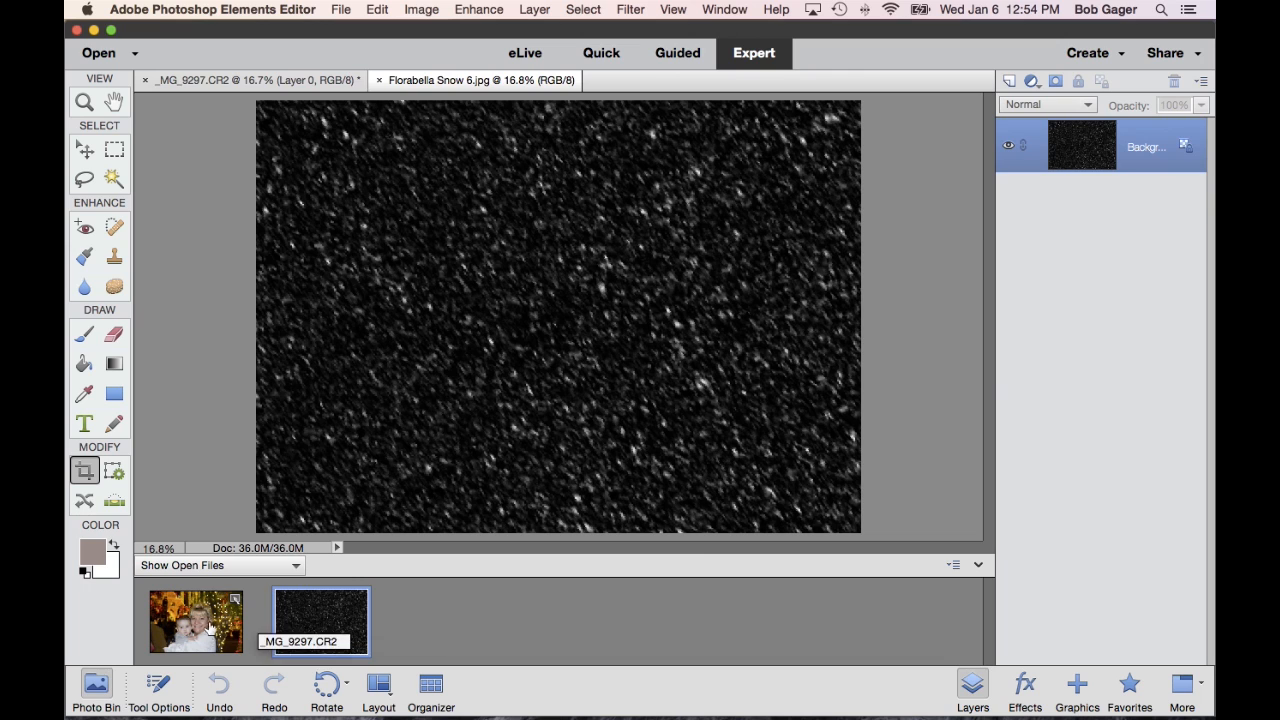
click(195, 620)
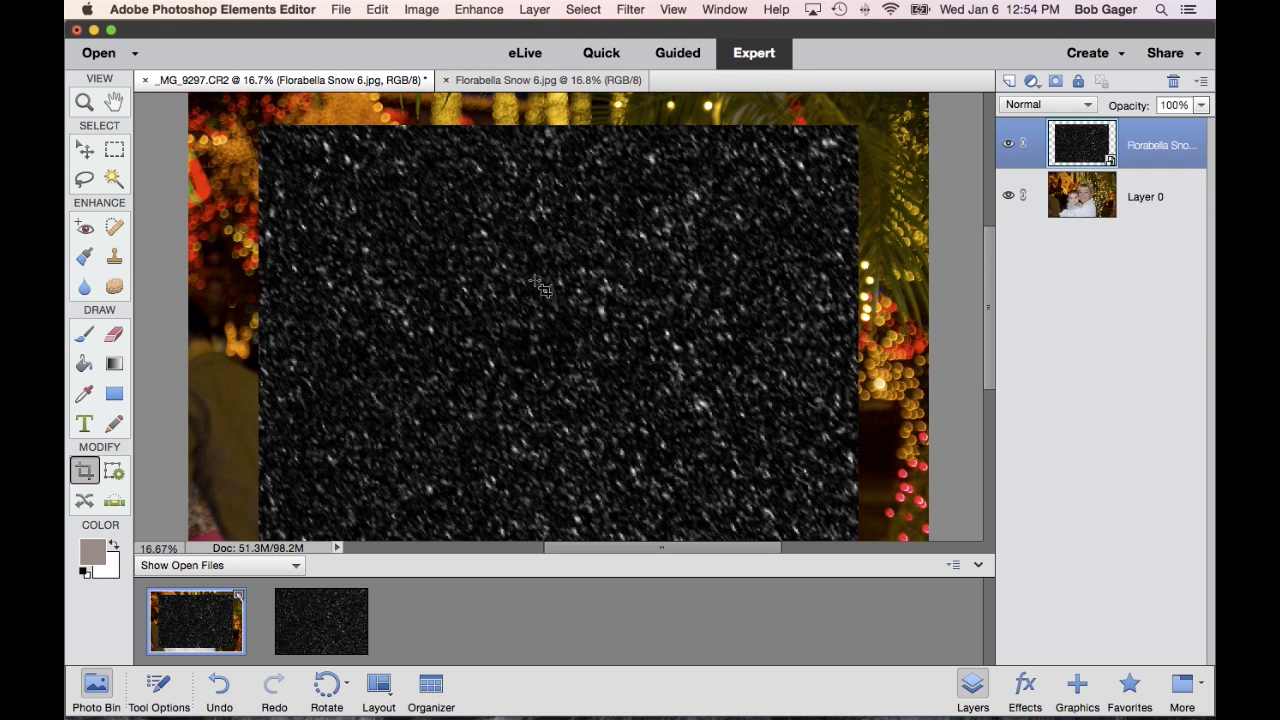
mouse_move(738, 285)
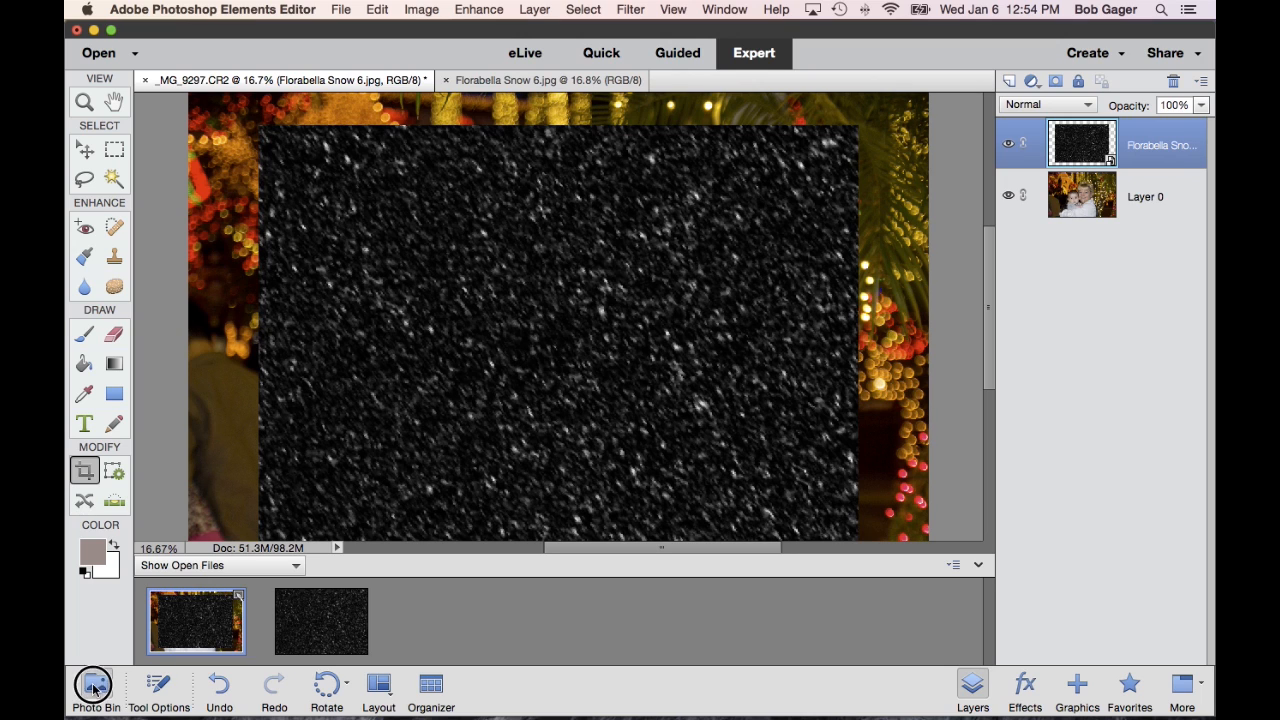
Step: Stretch the snow layer past the photo's top-left and bottom-right corners, then commit
click(95, 683)
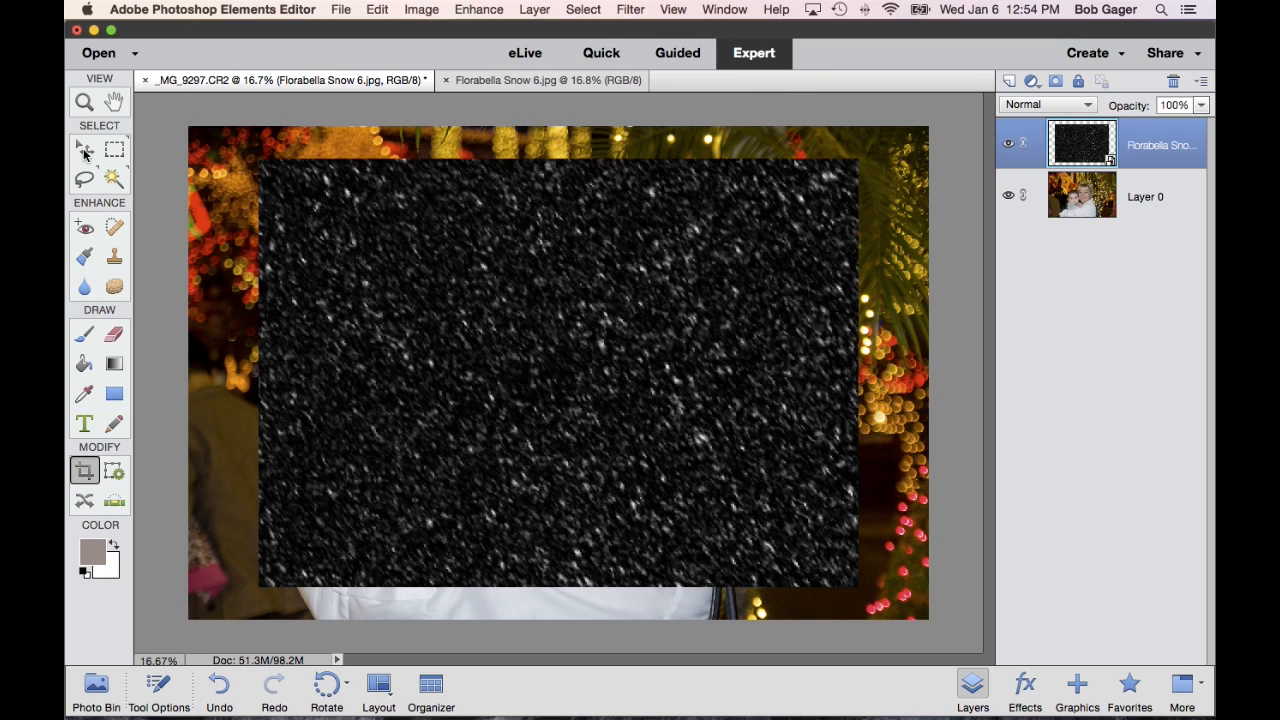
mouse_move(570, 335)
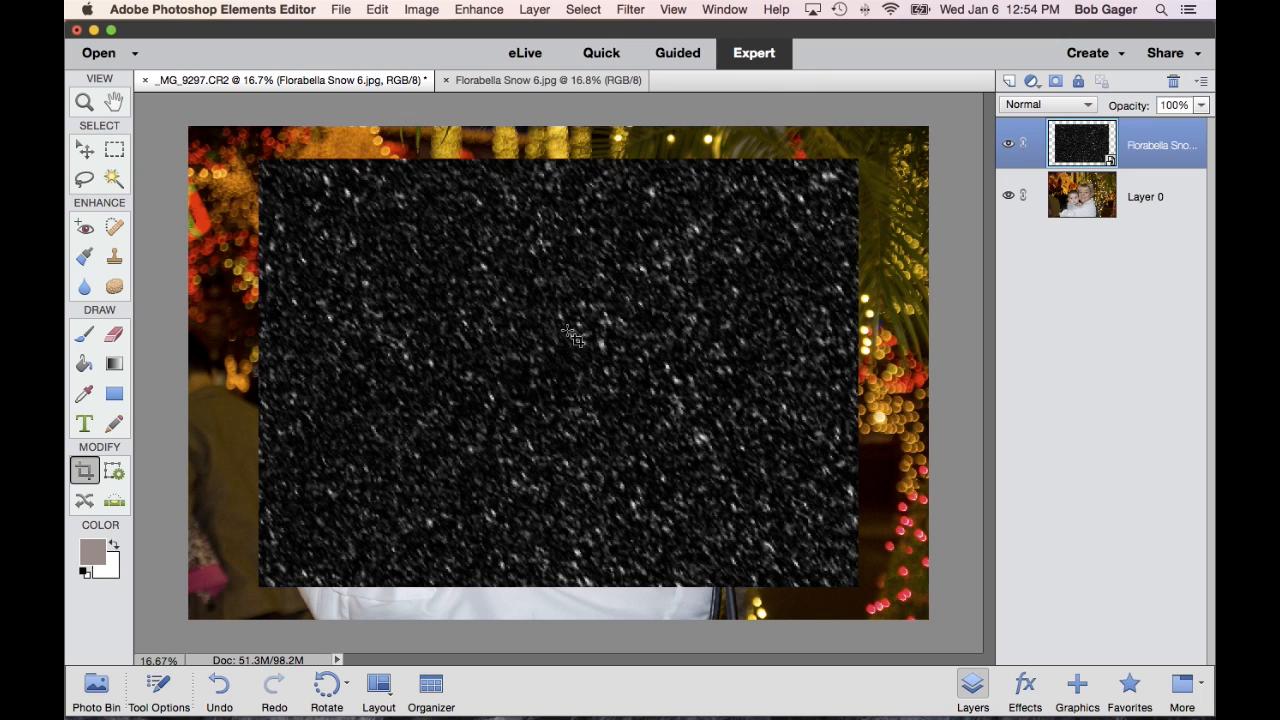
mouse_move(328, 230)
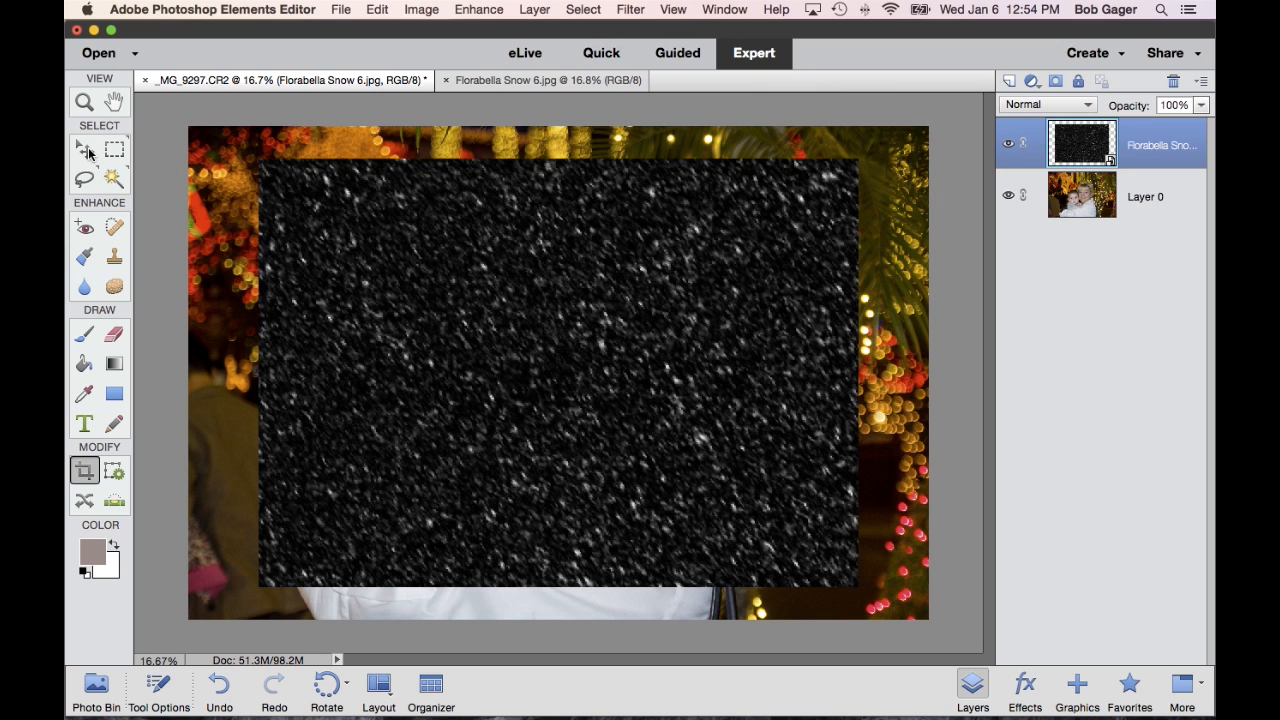
mouse_move(84, 148)
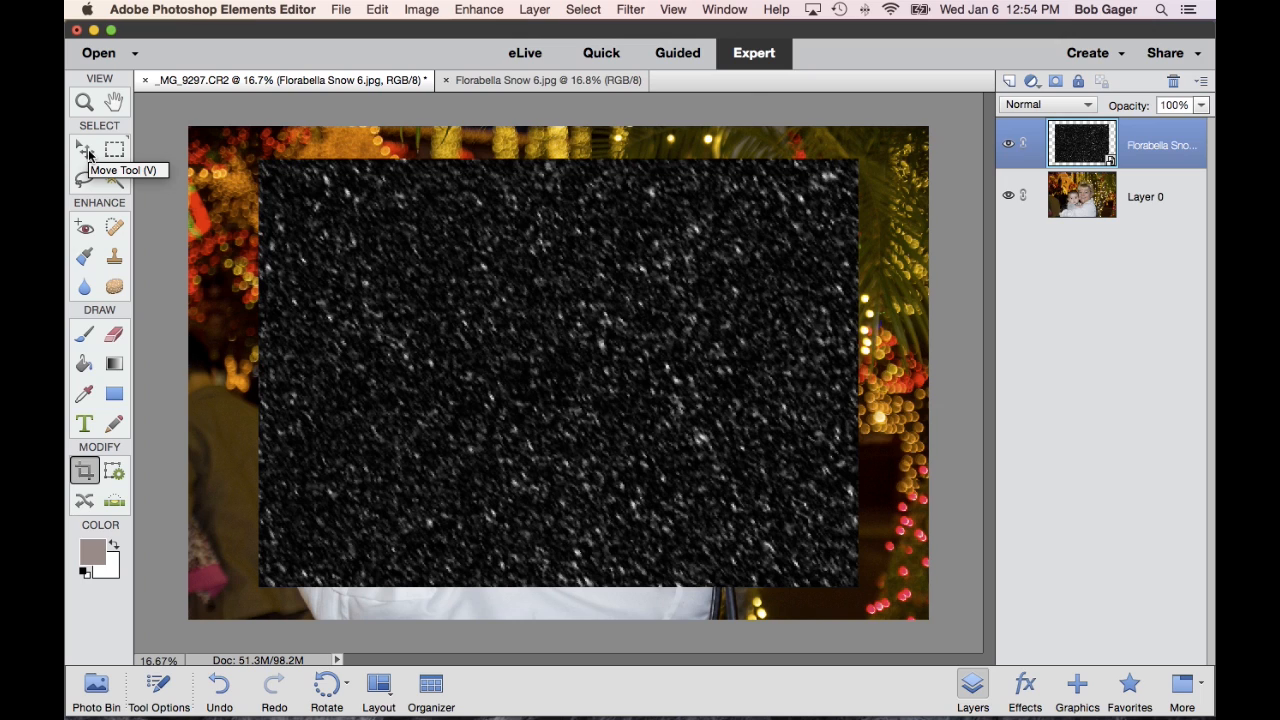
click(85, 148)
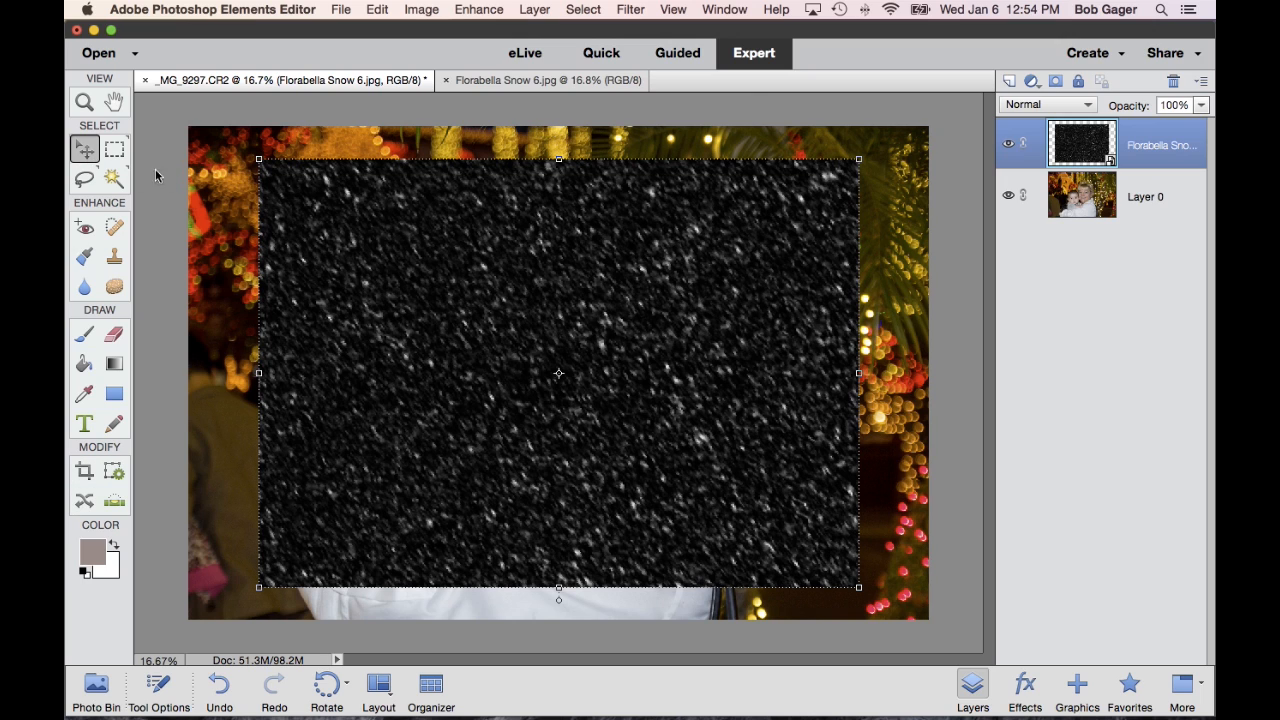
mouse_move(620, 283)
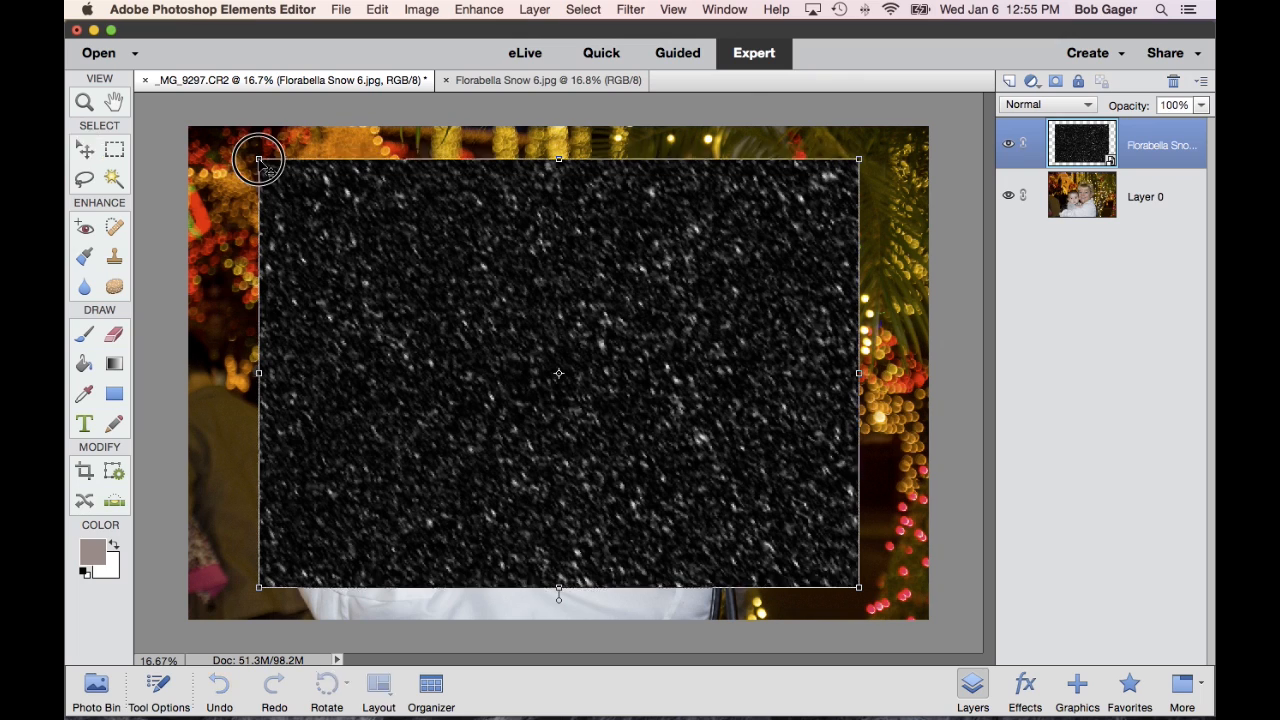
drag(258, 158, 178, 130)
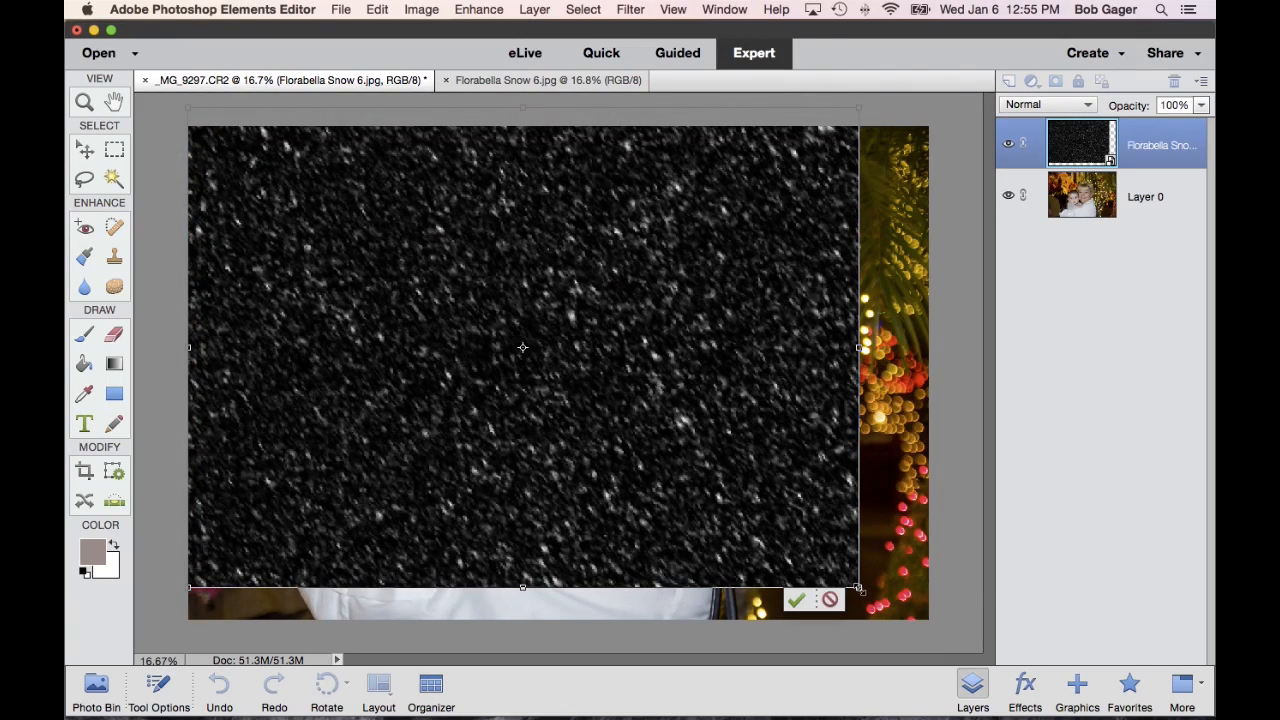
drag(858, 588, 938, 637)
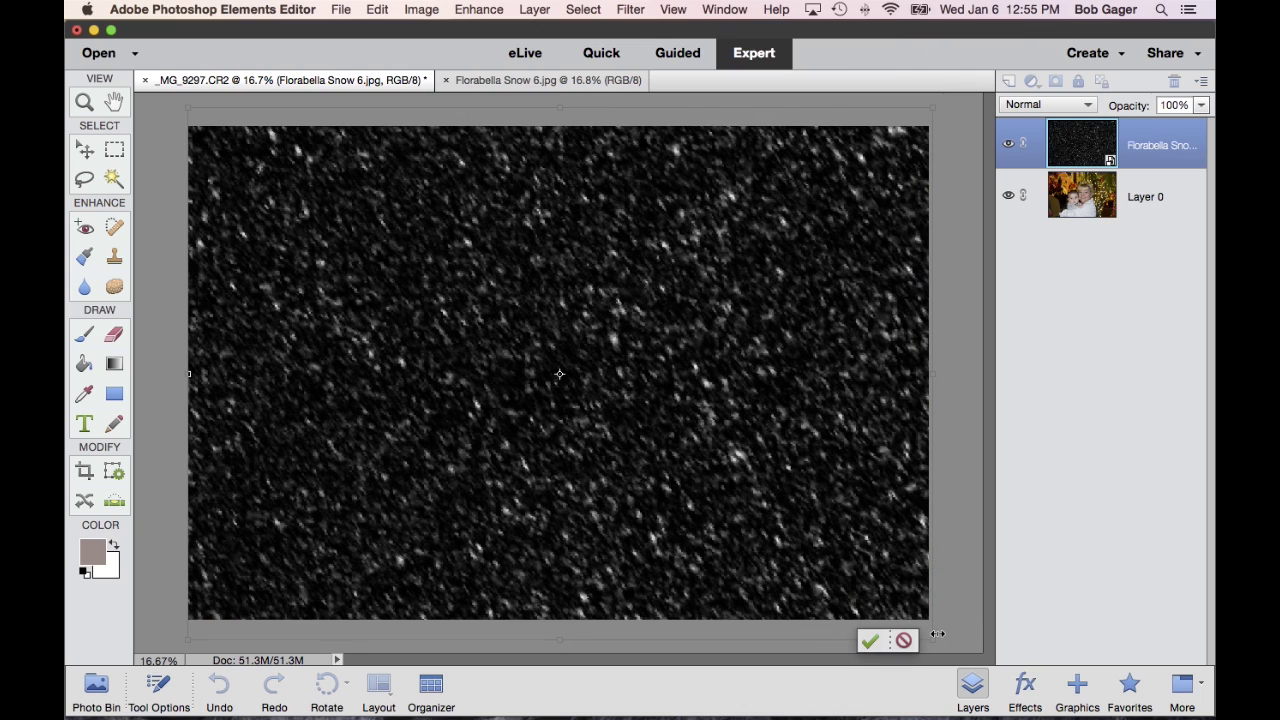
mouse_move(625, 476)
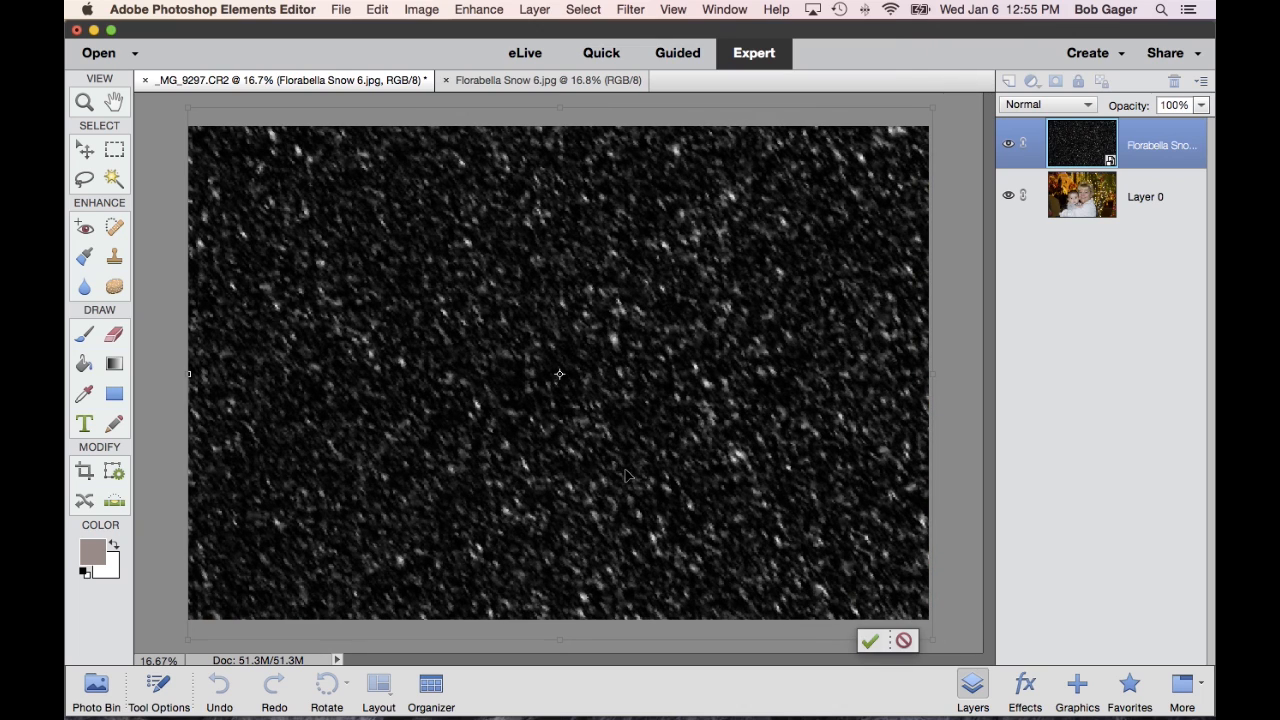
mouse_move(753, 527)
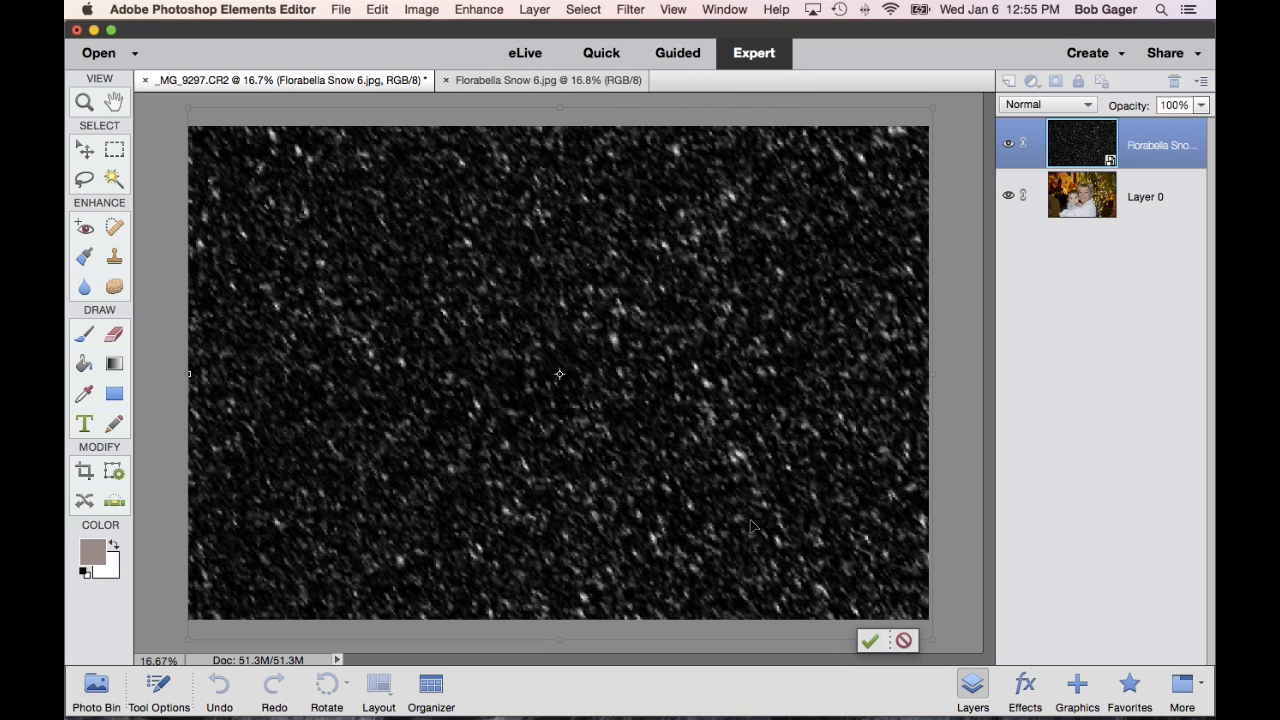
click(868, 640)
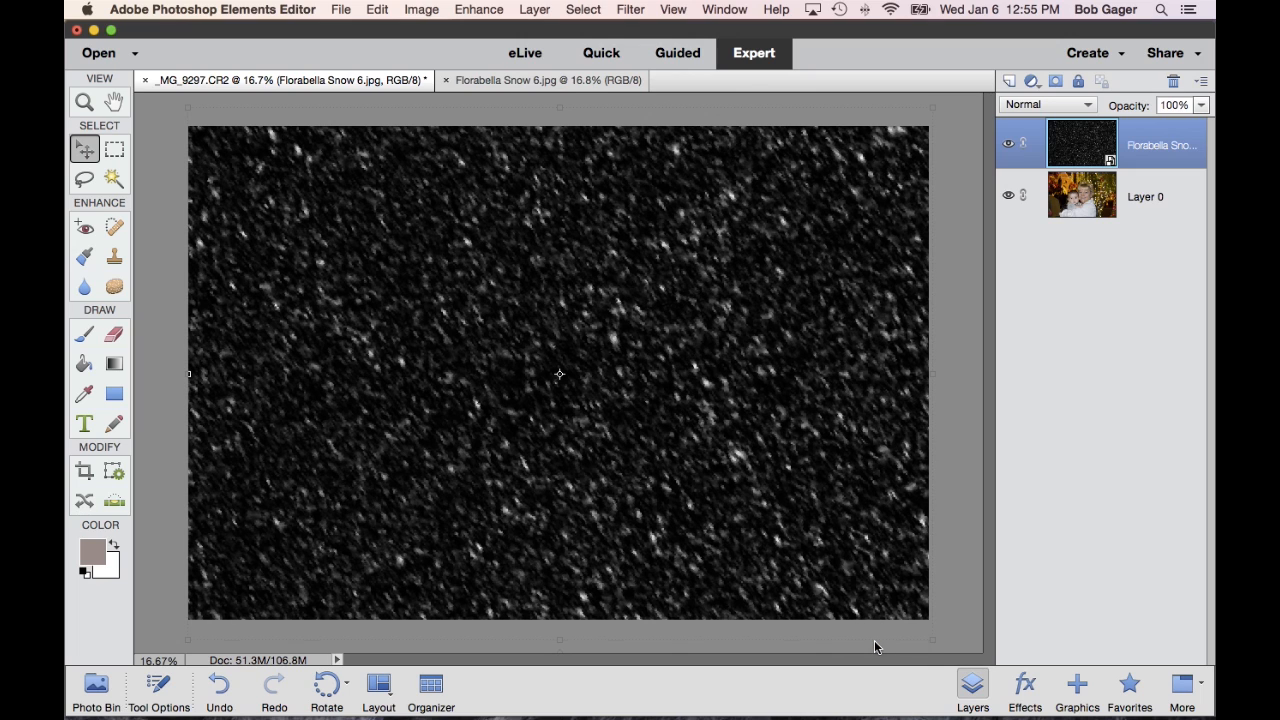
mouse_move(977, 605)
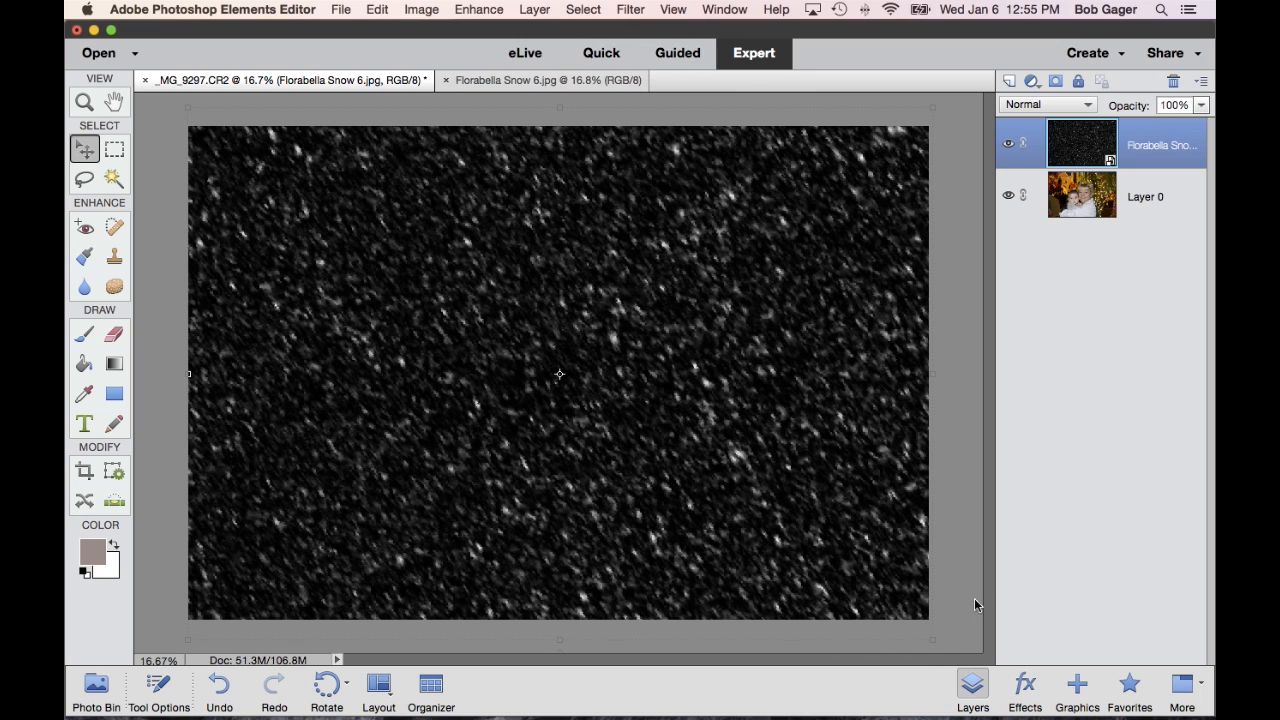
mouse_move(1099, 157)
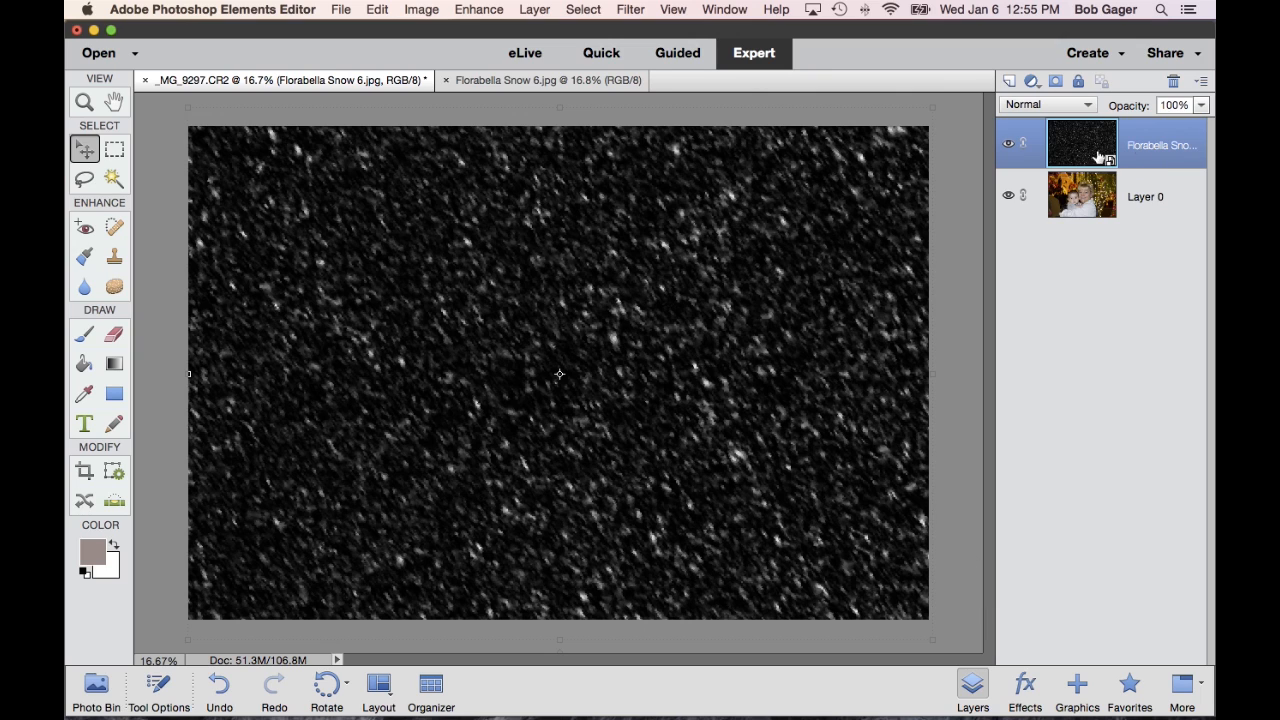
mouse_move(1125, 143)
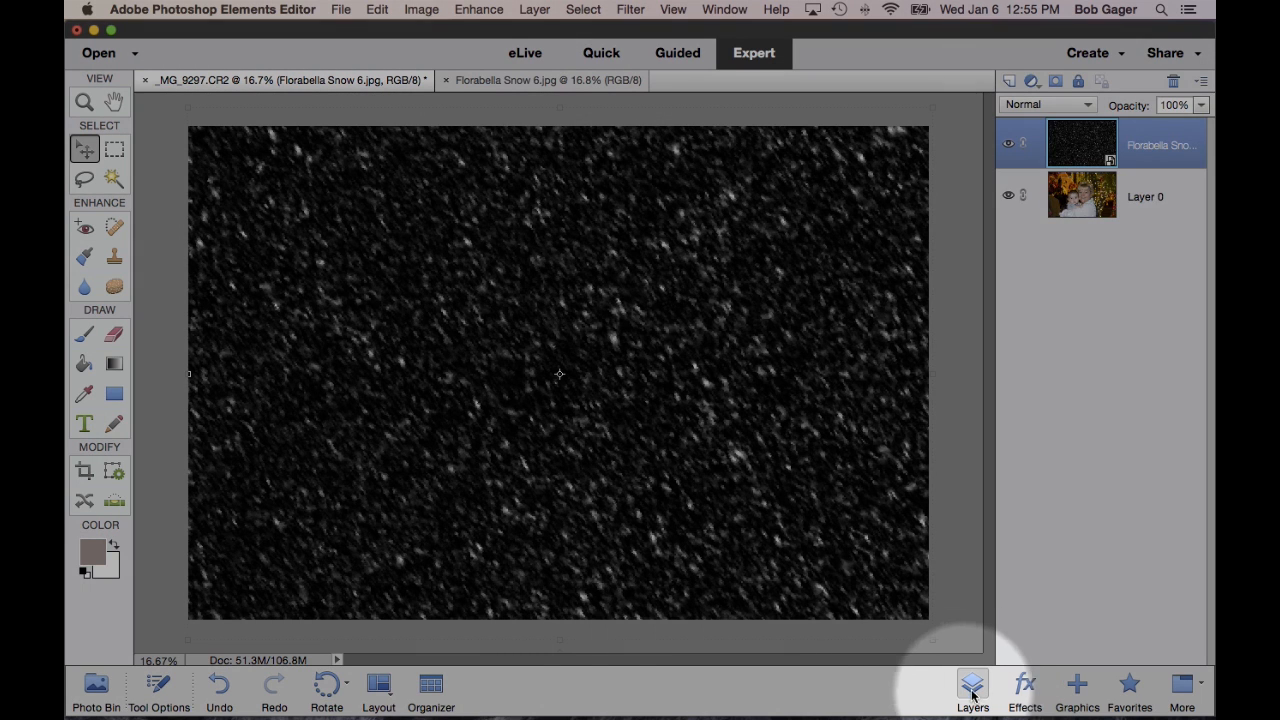
click(971, 688)
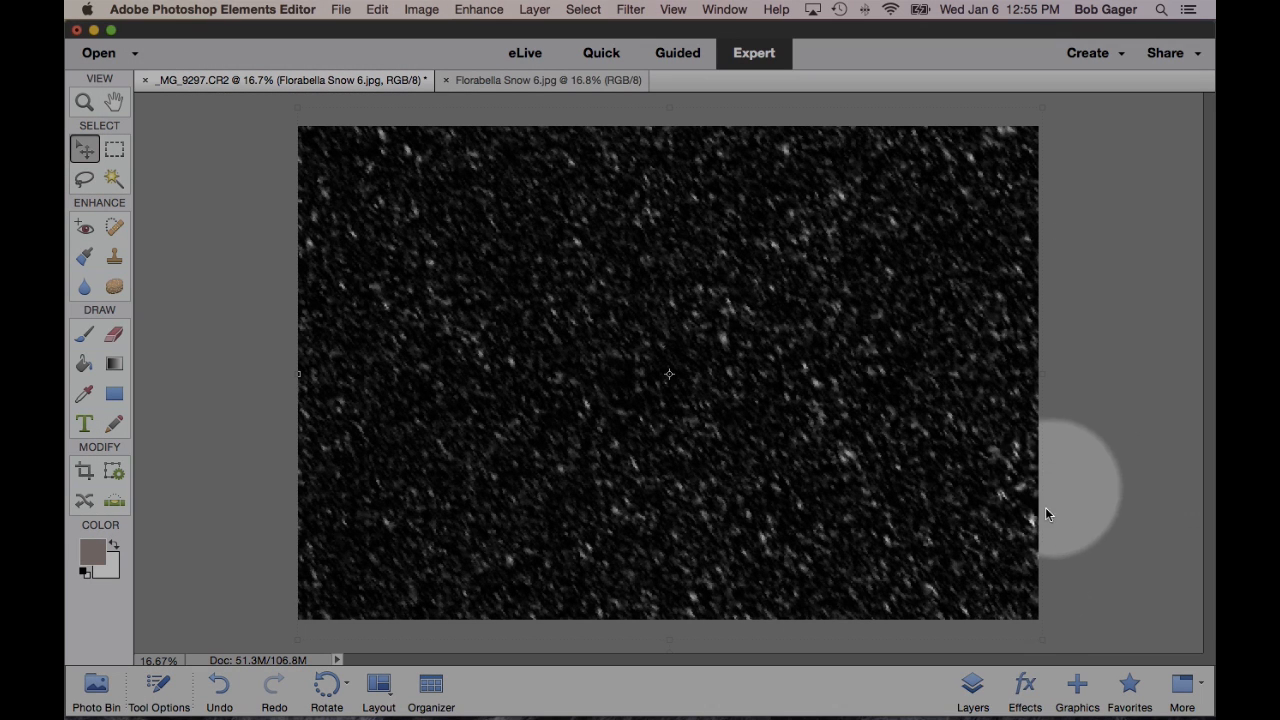
click(971, 685)
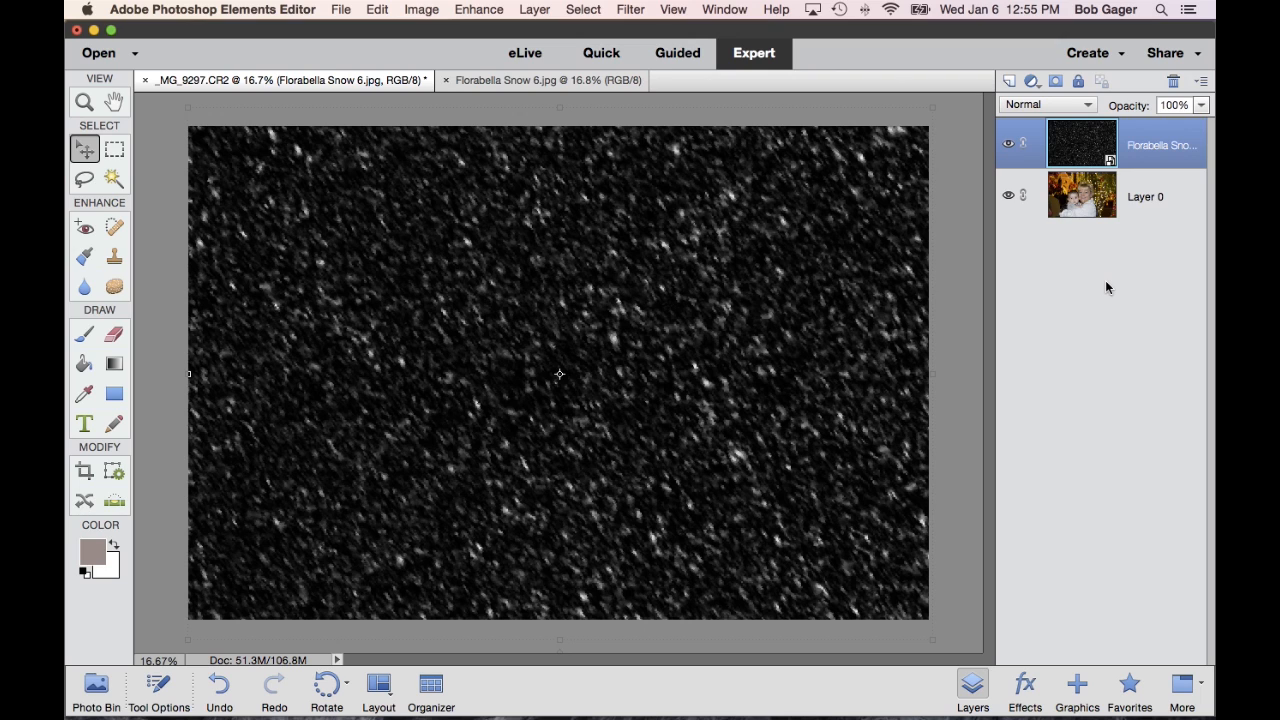
mouse_move(1109, 158)
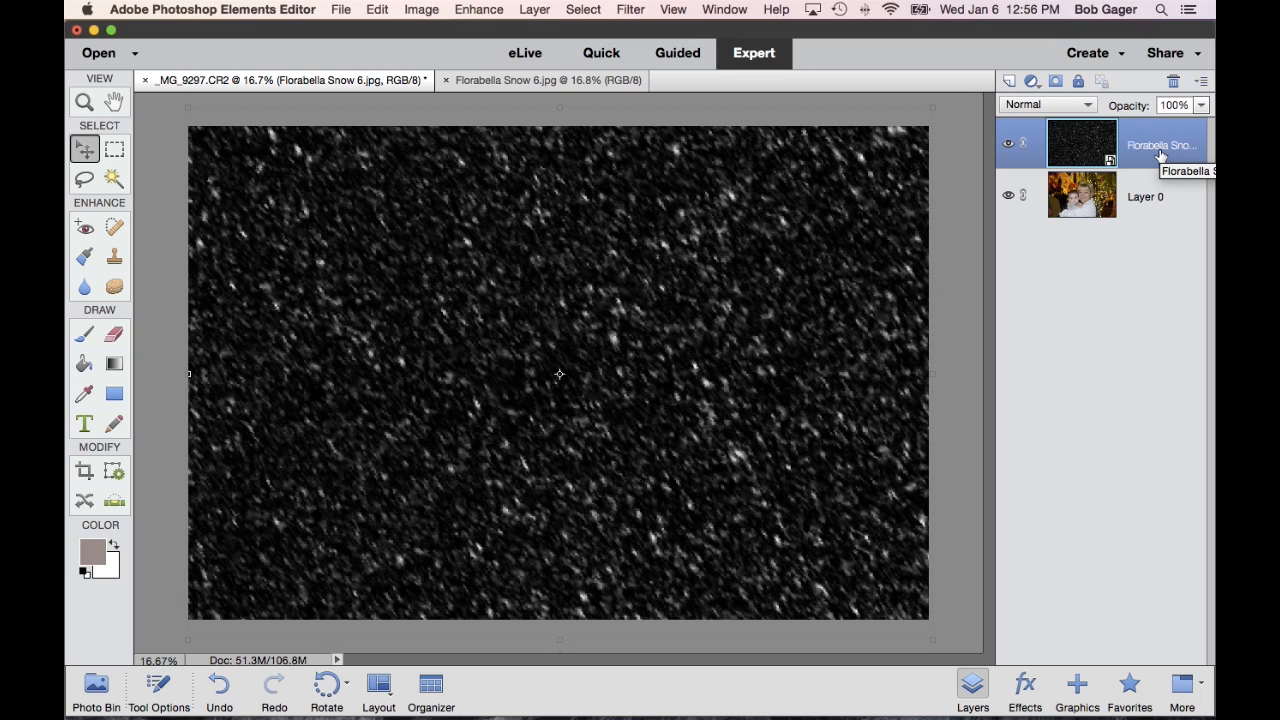
mouse_move(1075, 142)
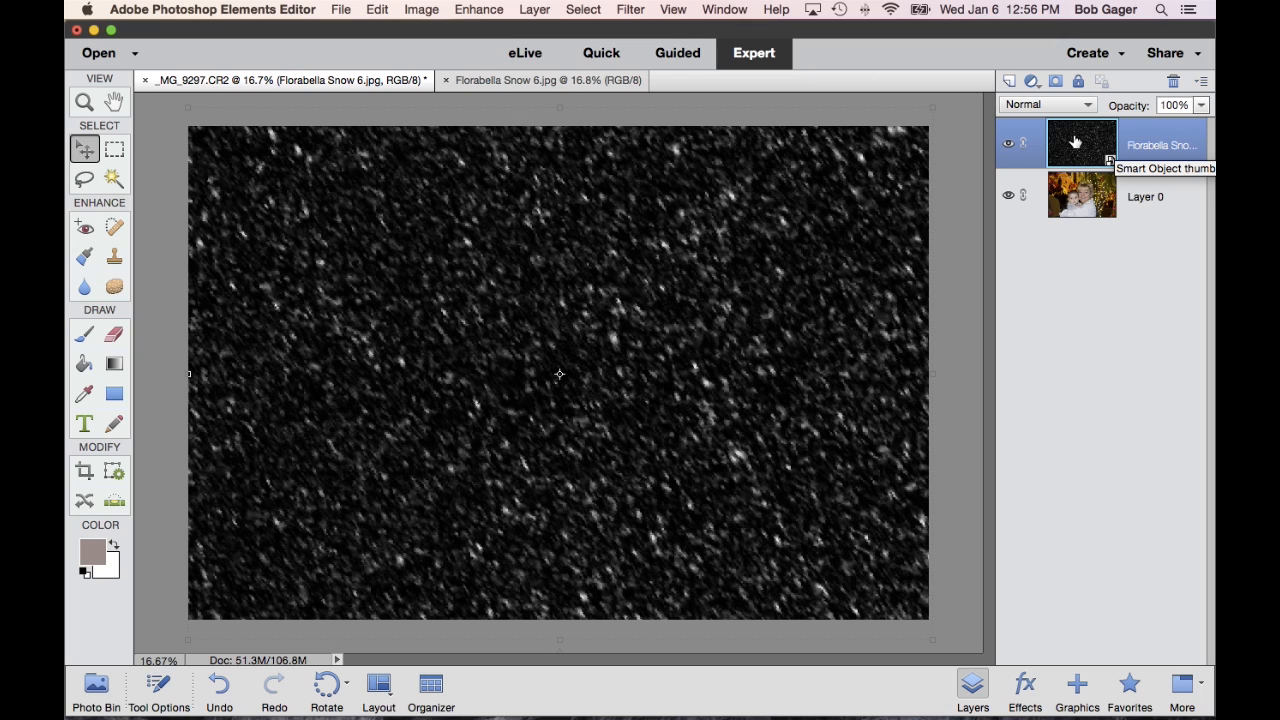
mouse_move(1081, 197)
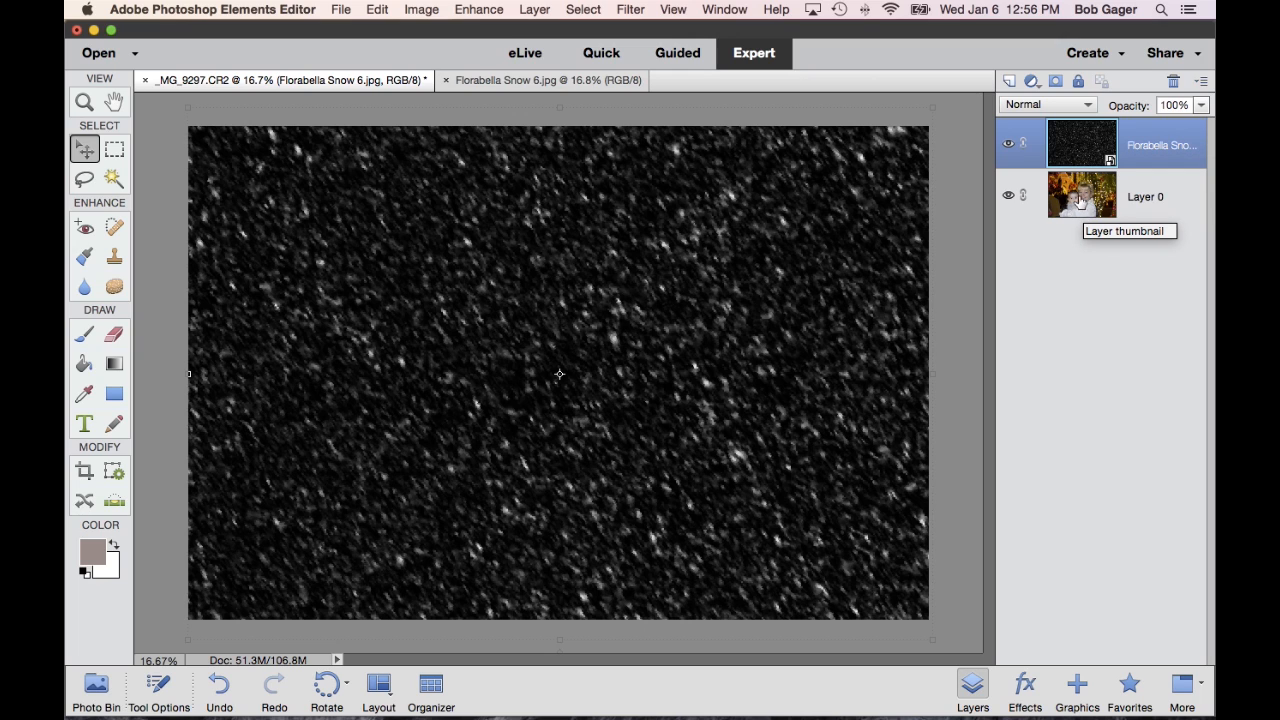
mouse_move(1028, 105)
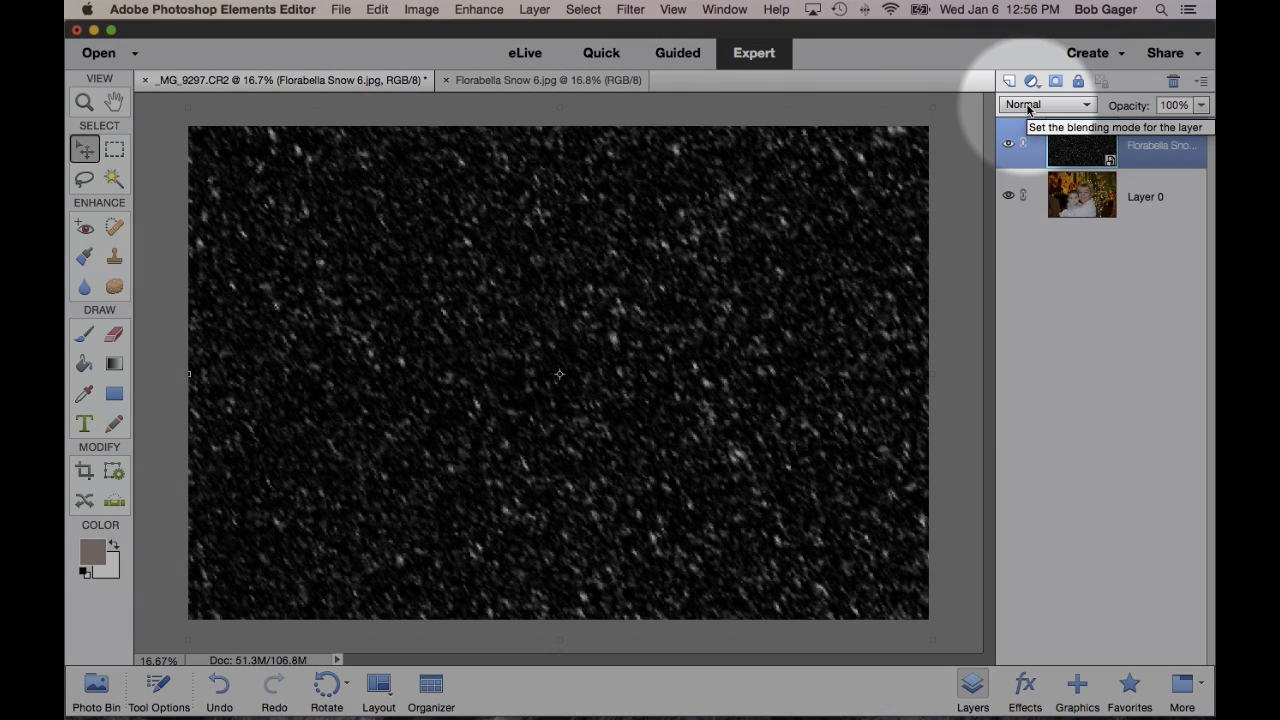
Step: Set the snow layer's blending mode to Screen
click(1047, 104)
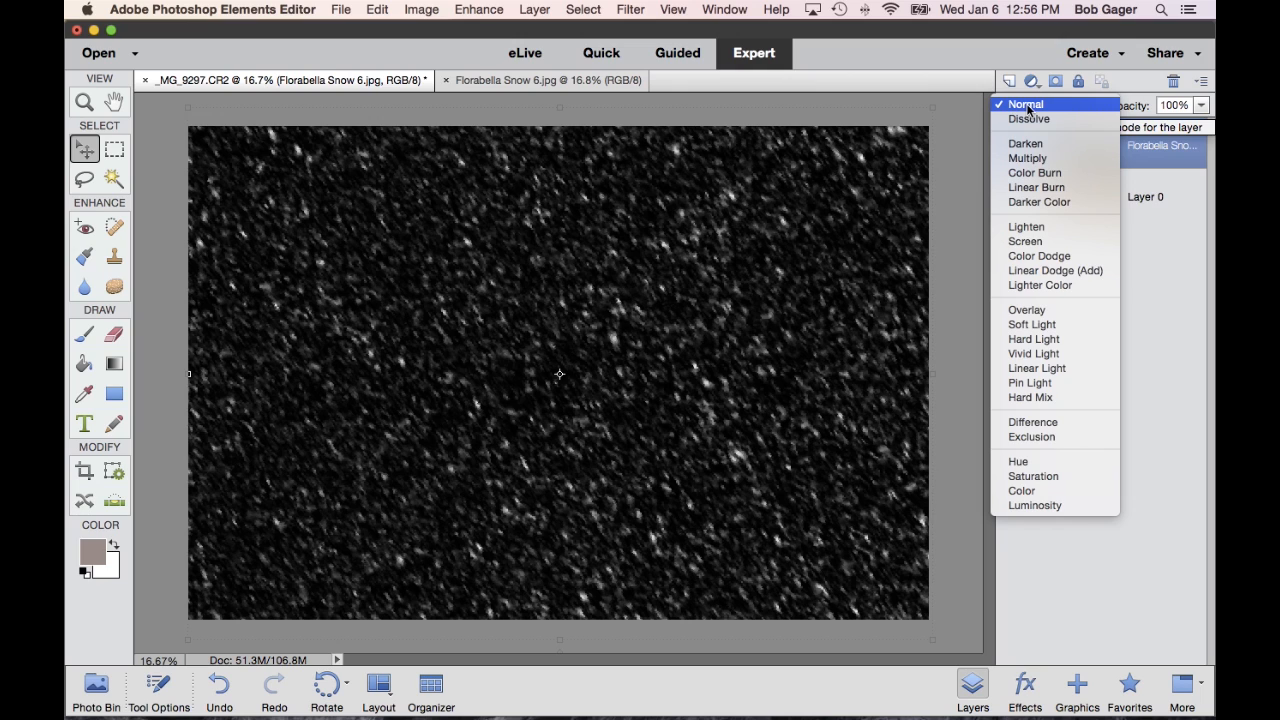
mouse_move(1030, 135)
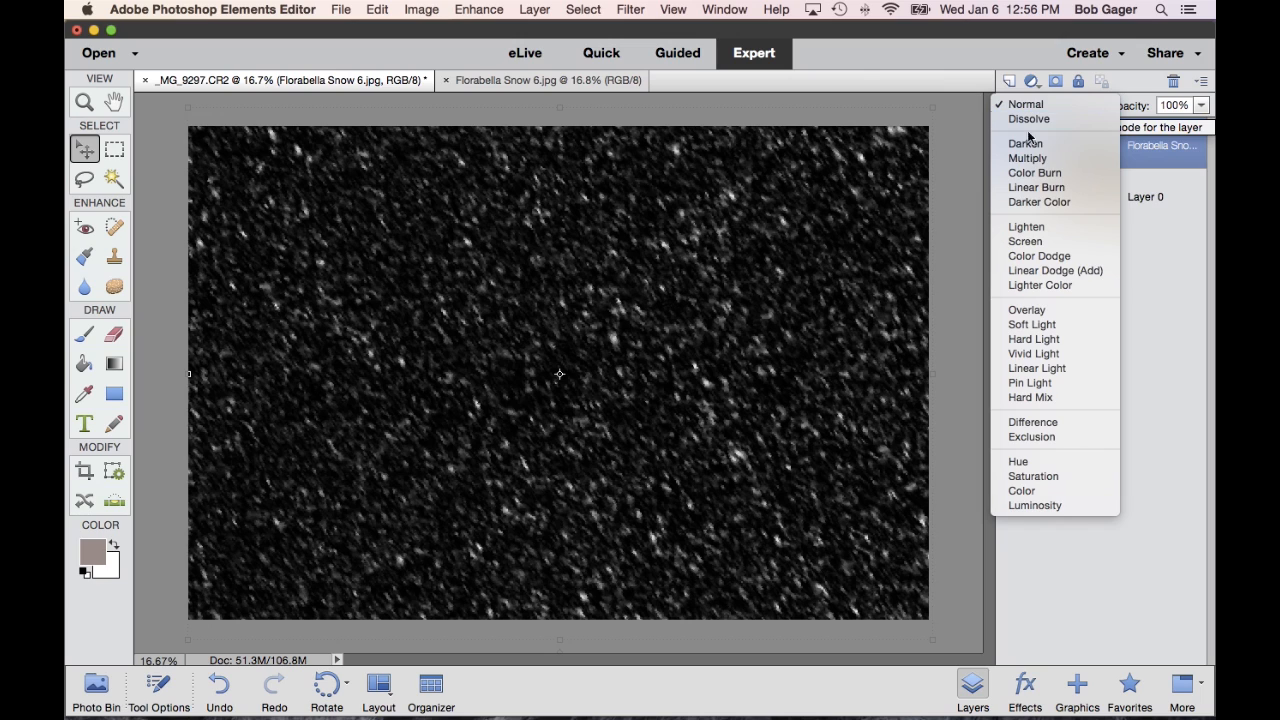
mouse_move(1026, 241)
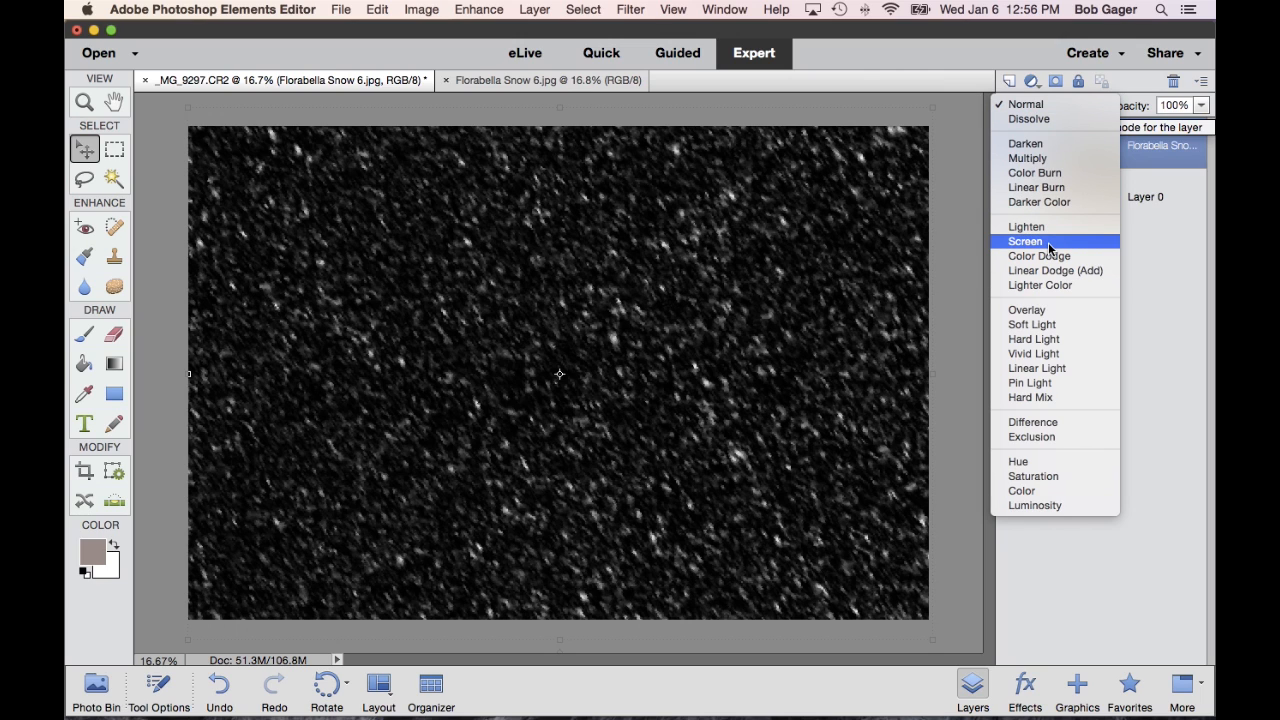
click(1025, 241)
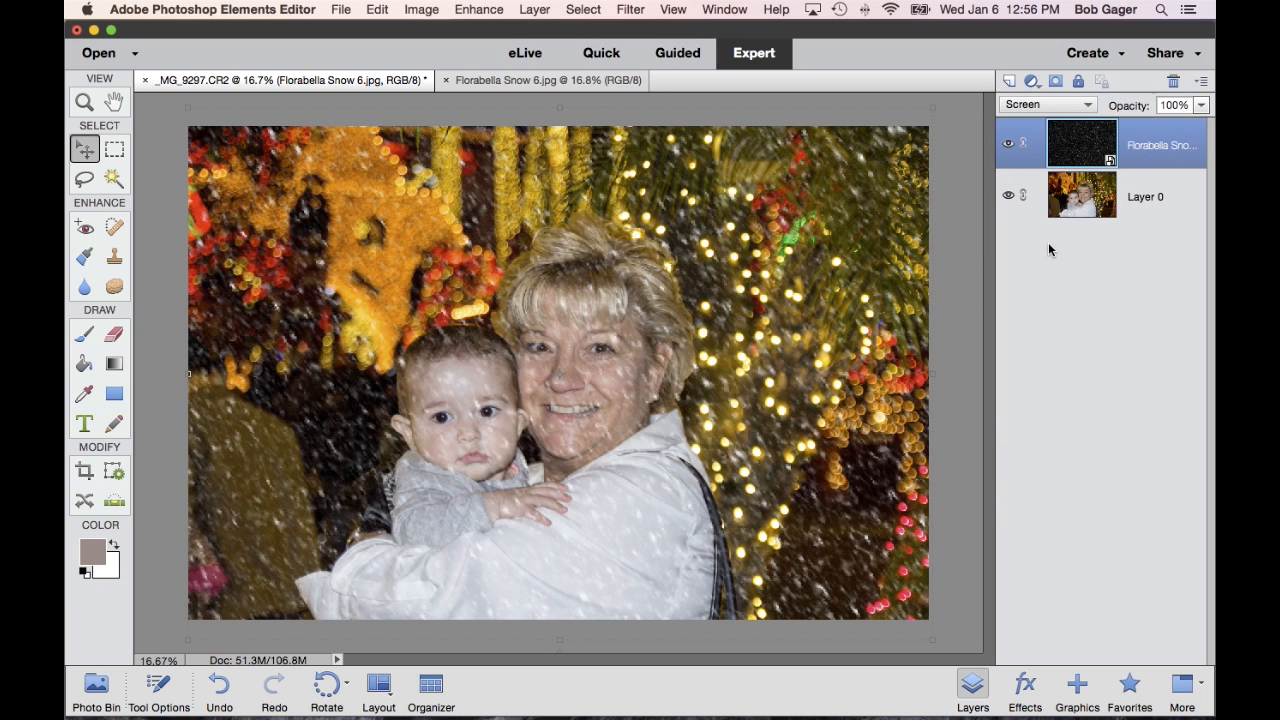
mouse_move(1105, 140)
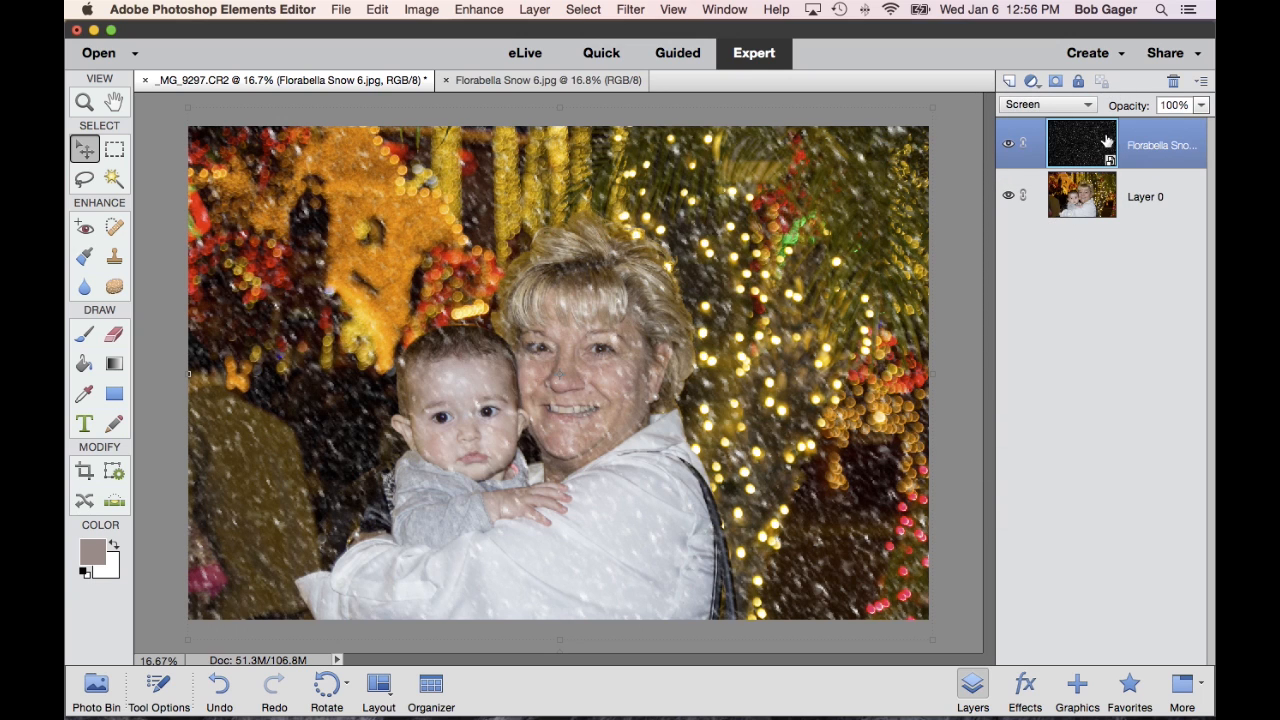
mouse_move(1082, 142)
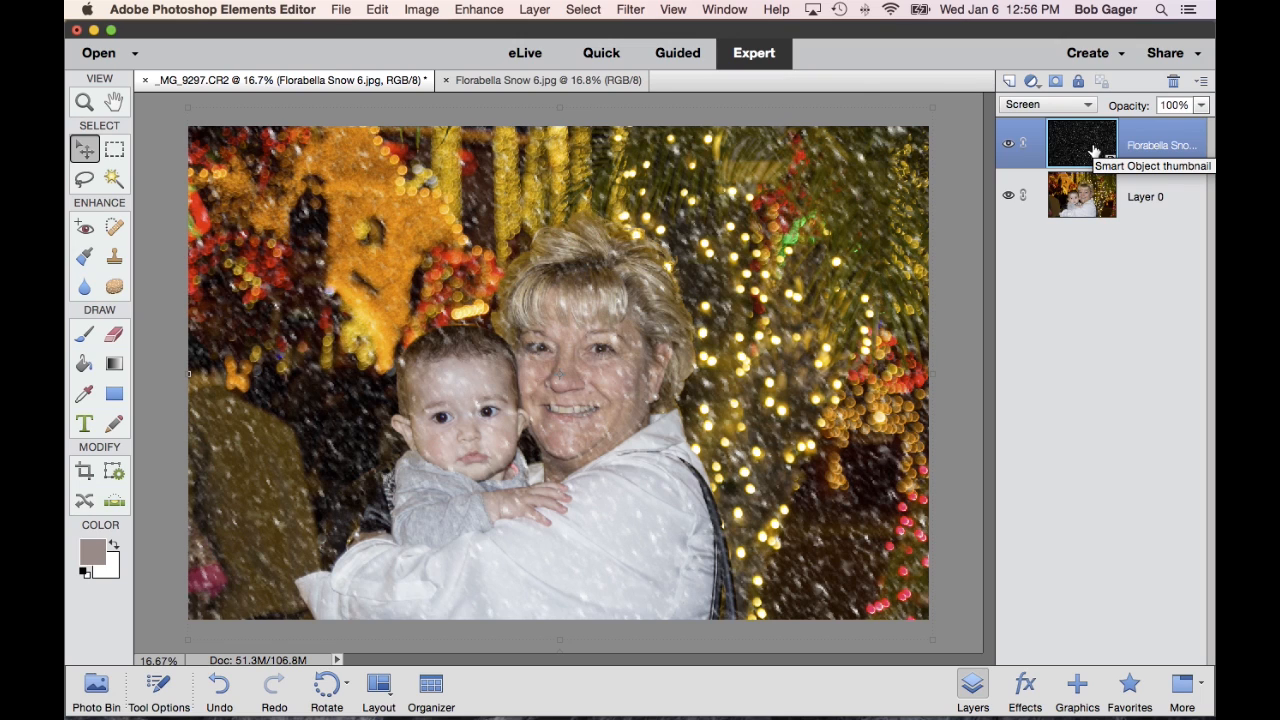
mouse_move(603, 328)
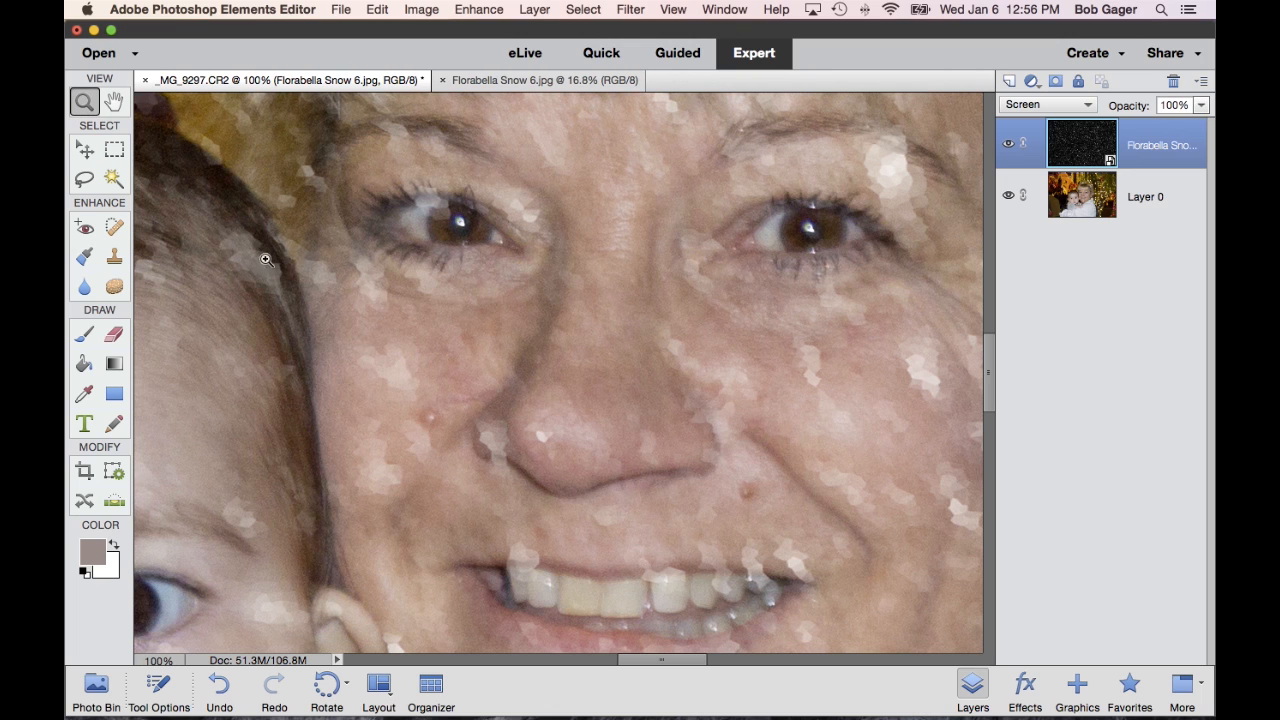
mouse_move(107, 107)
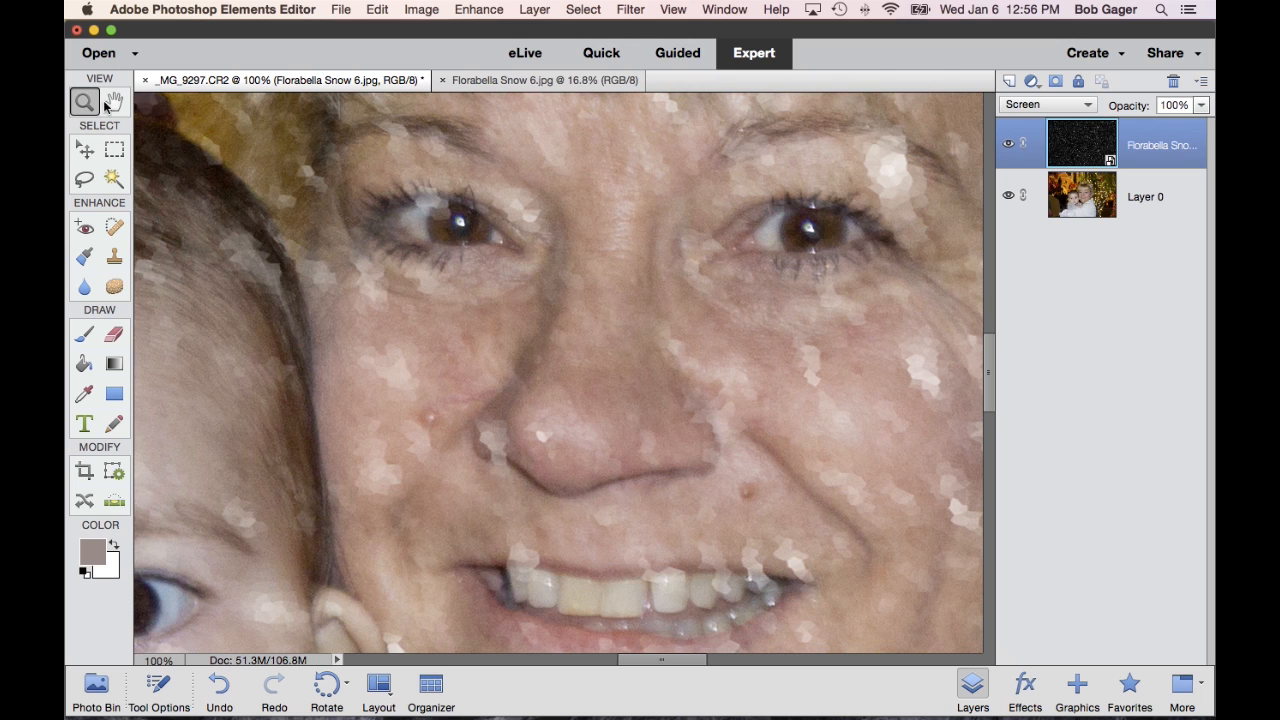
click(113, 102)
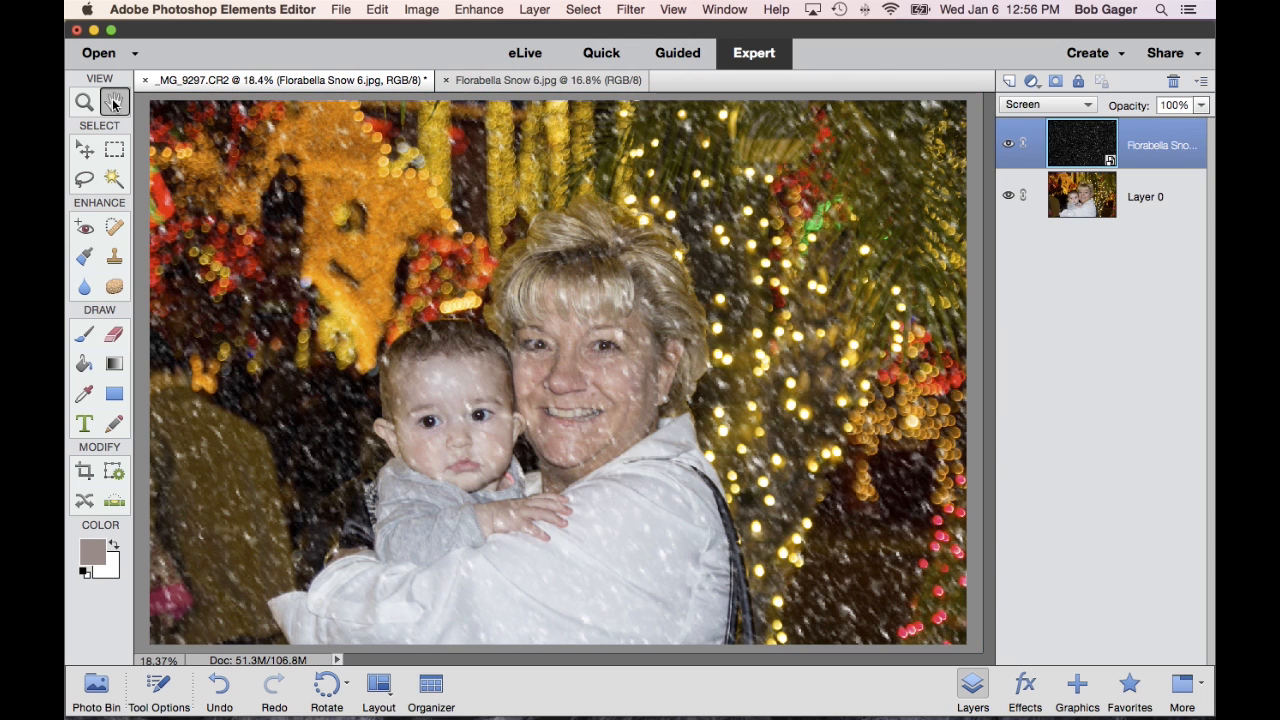
mouse_move(1135, 120)
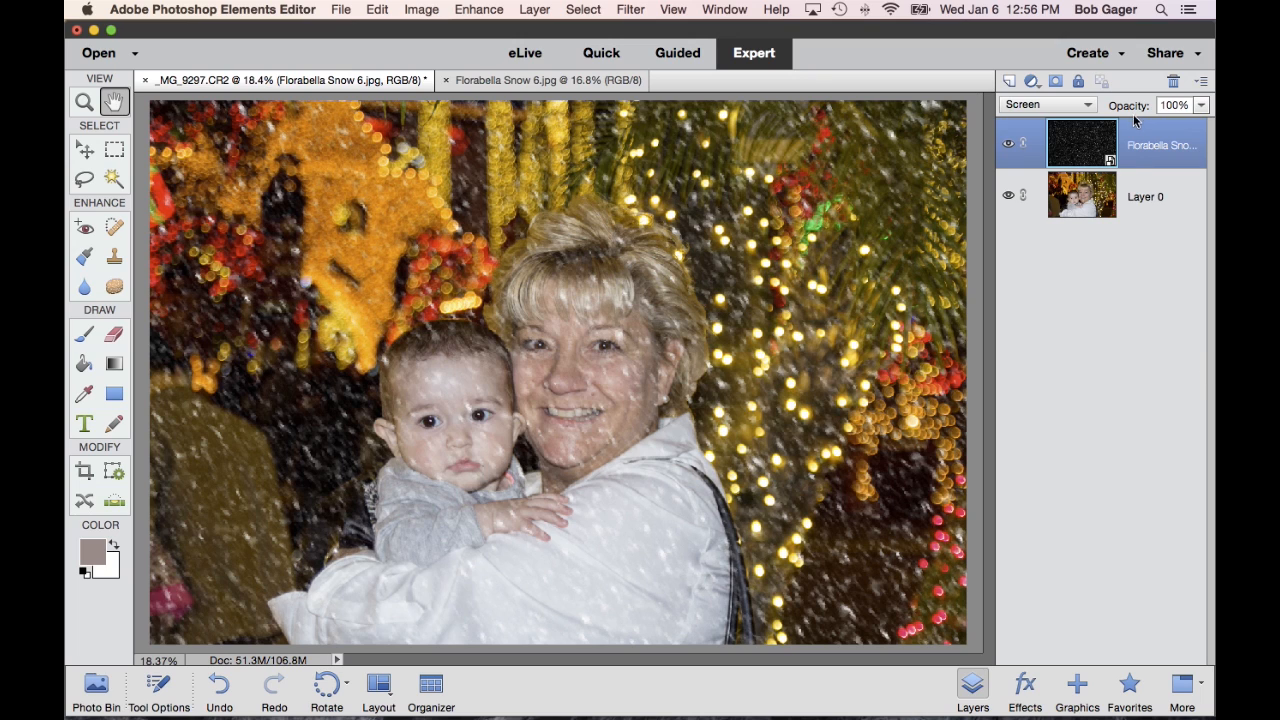
mouse_move(1128, 112)
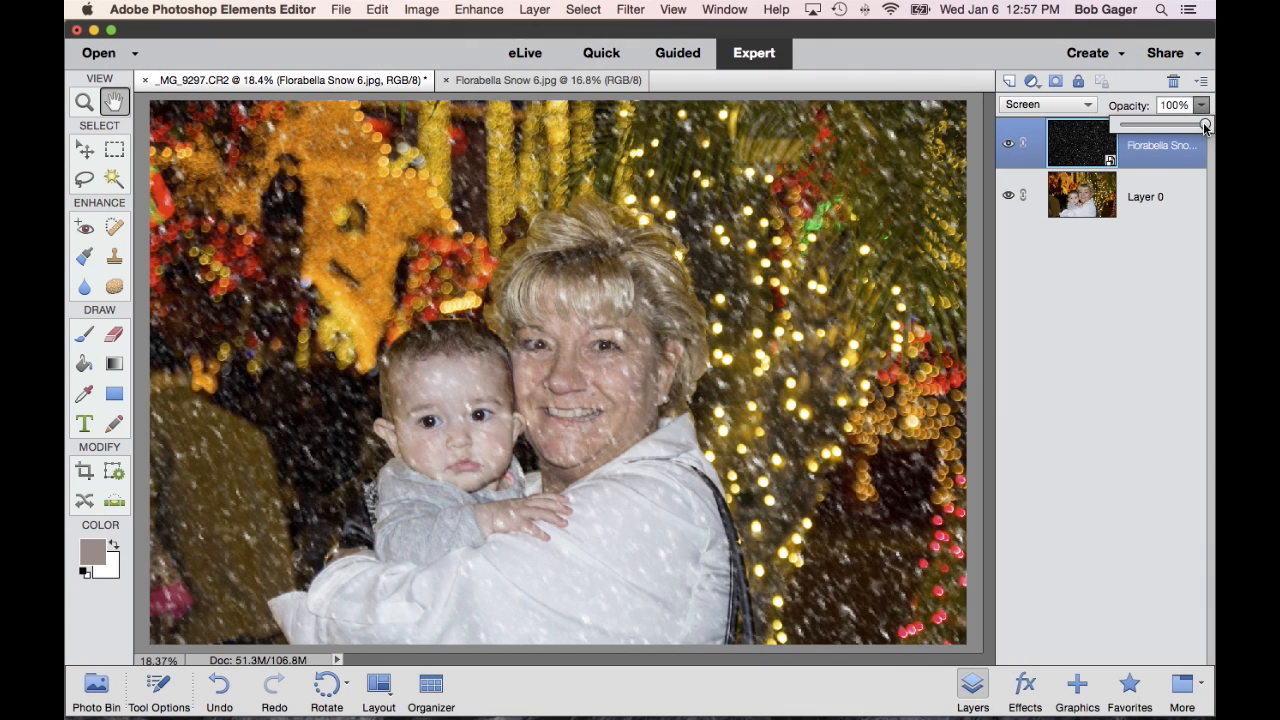
Step: Lower the snow layer's opacity to 66%, then raise it back to 100%
drag(1203, 124, 1176, 124)
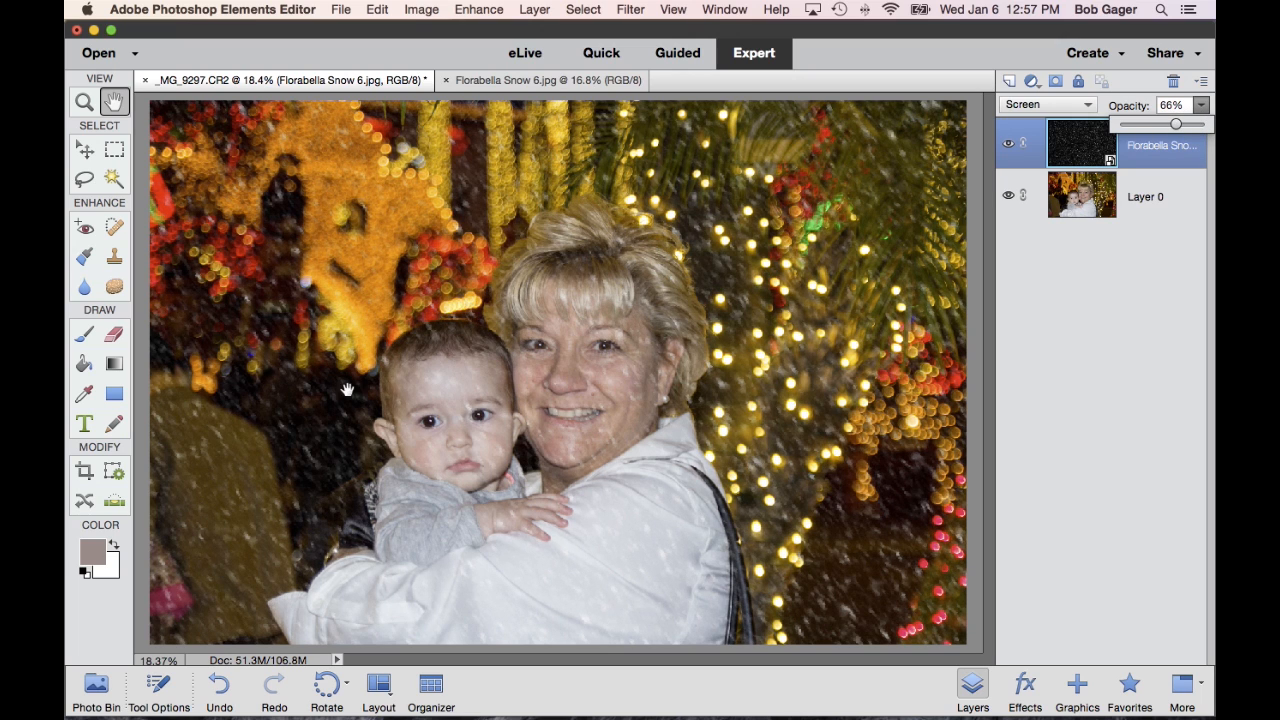
mouse_move(1183, 133)
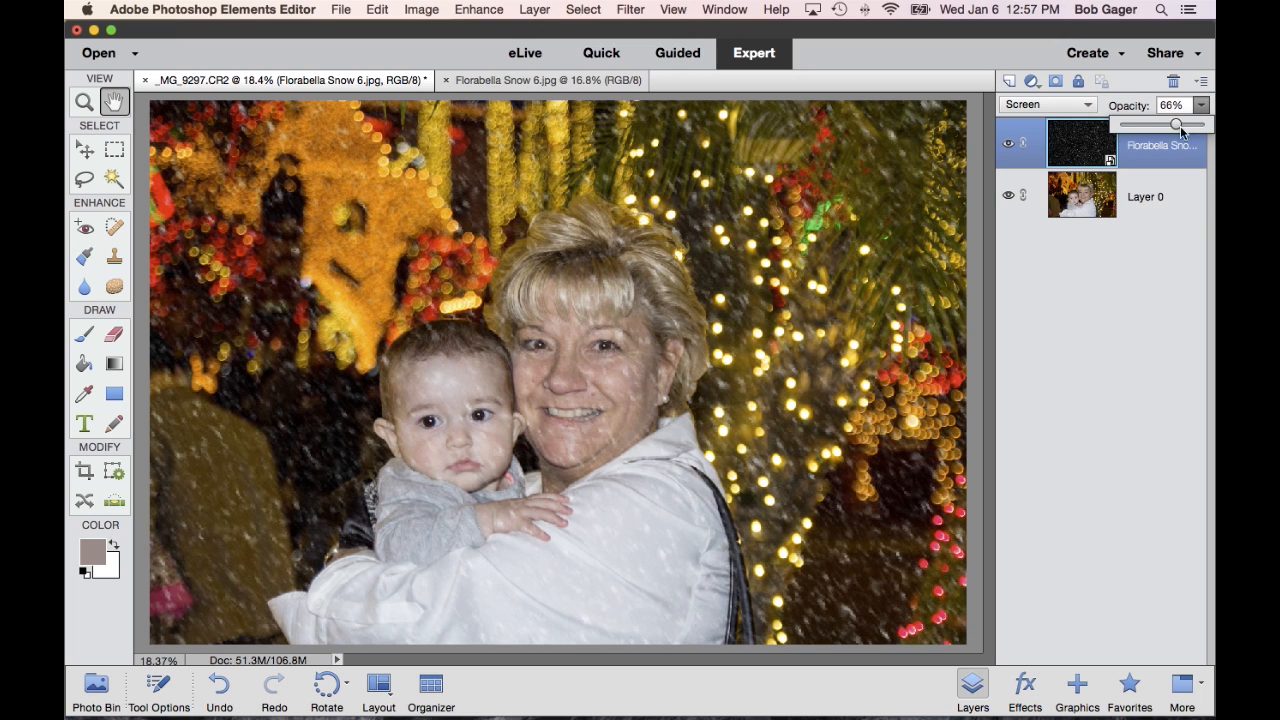
drag(1178, 123, 1205, 123)
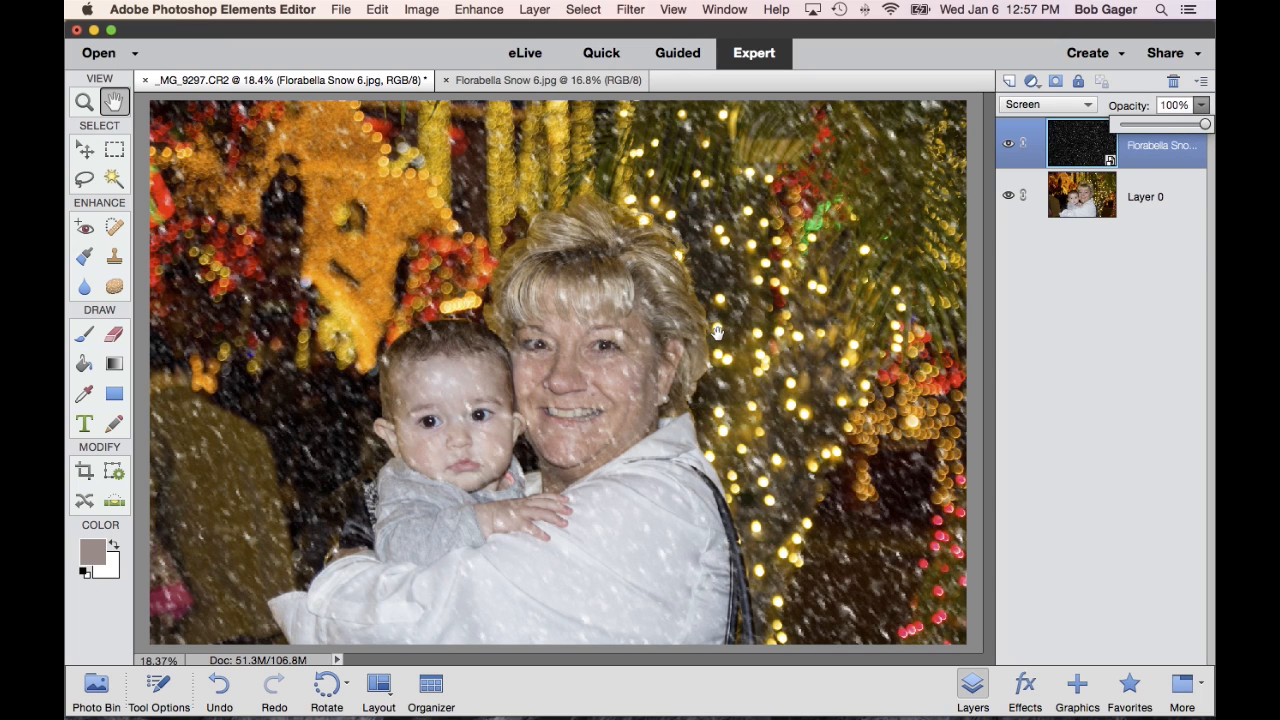
mouse_move(1108, 256)
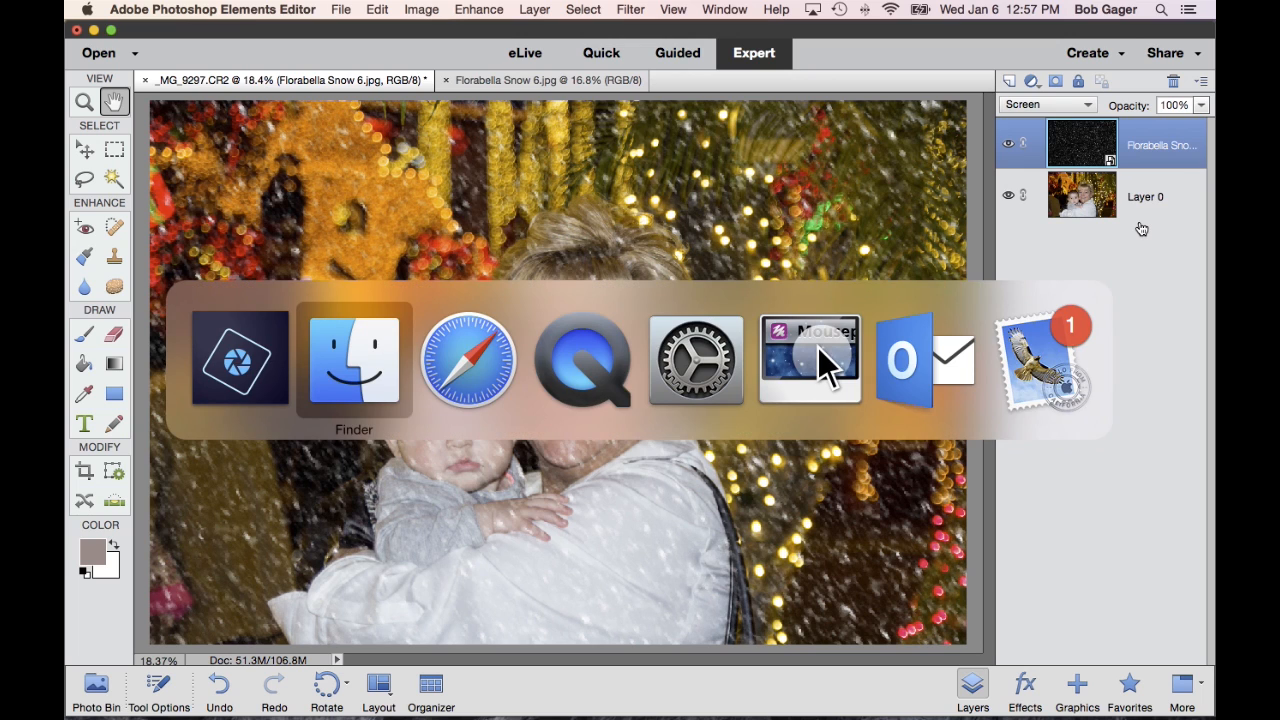
Step: Return to the Overlays folder in Finder and open x354-q80.jpg in Photoshop Elements
click(353, 360)
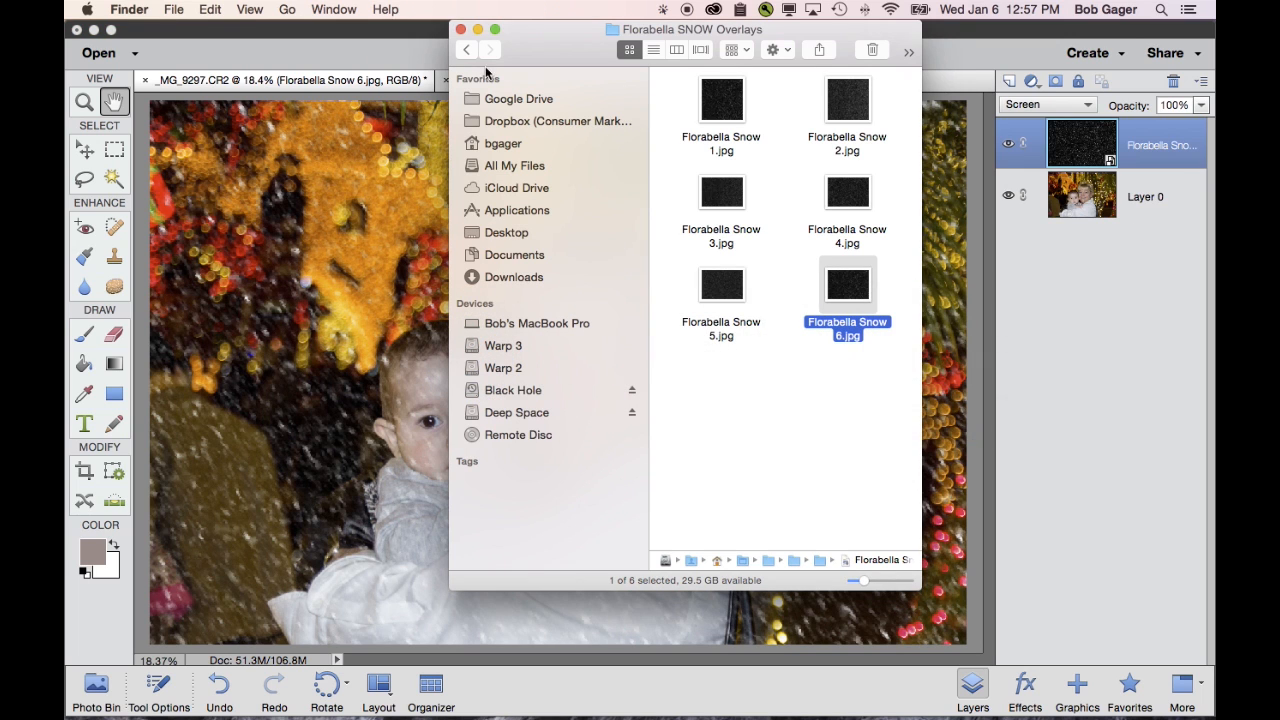
click(465, 50)
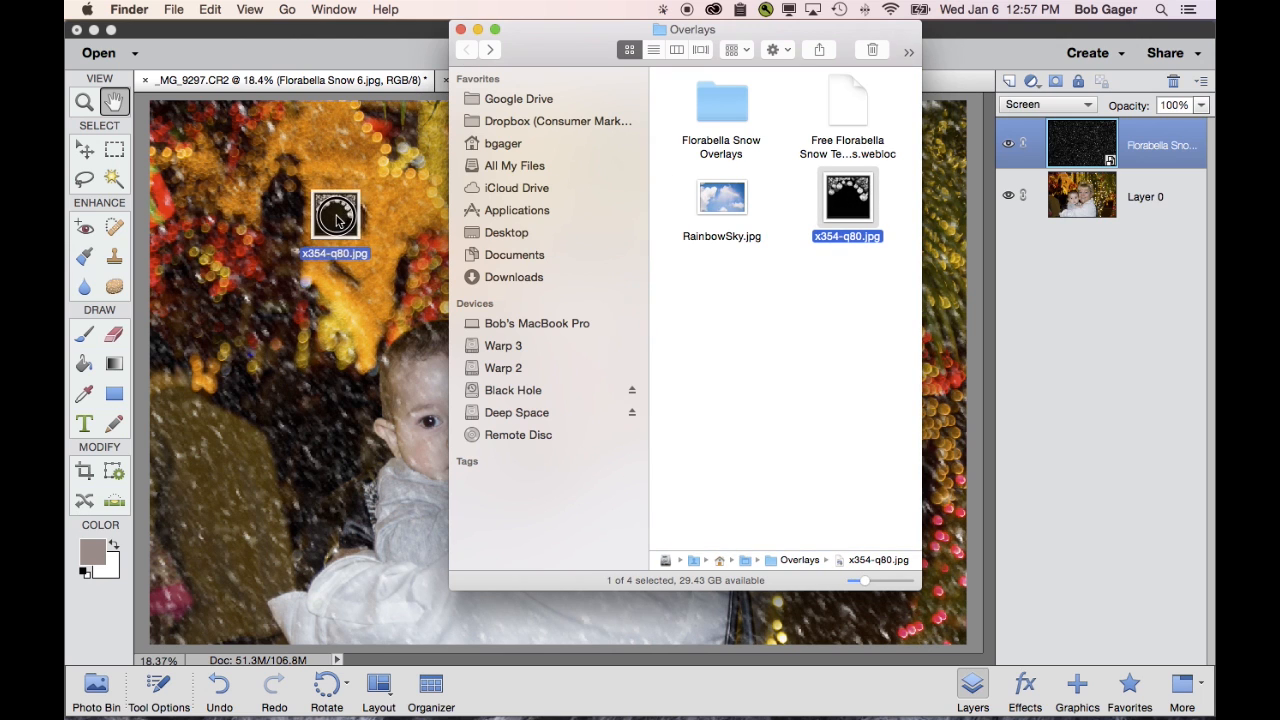
double_click(847, 196)
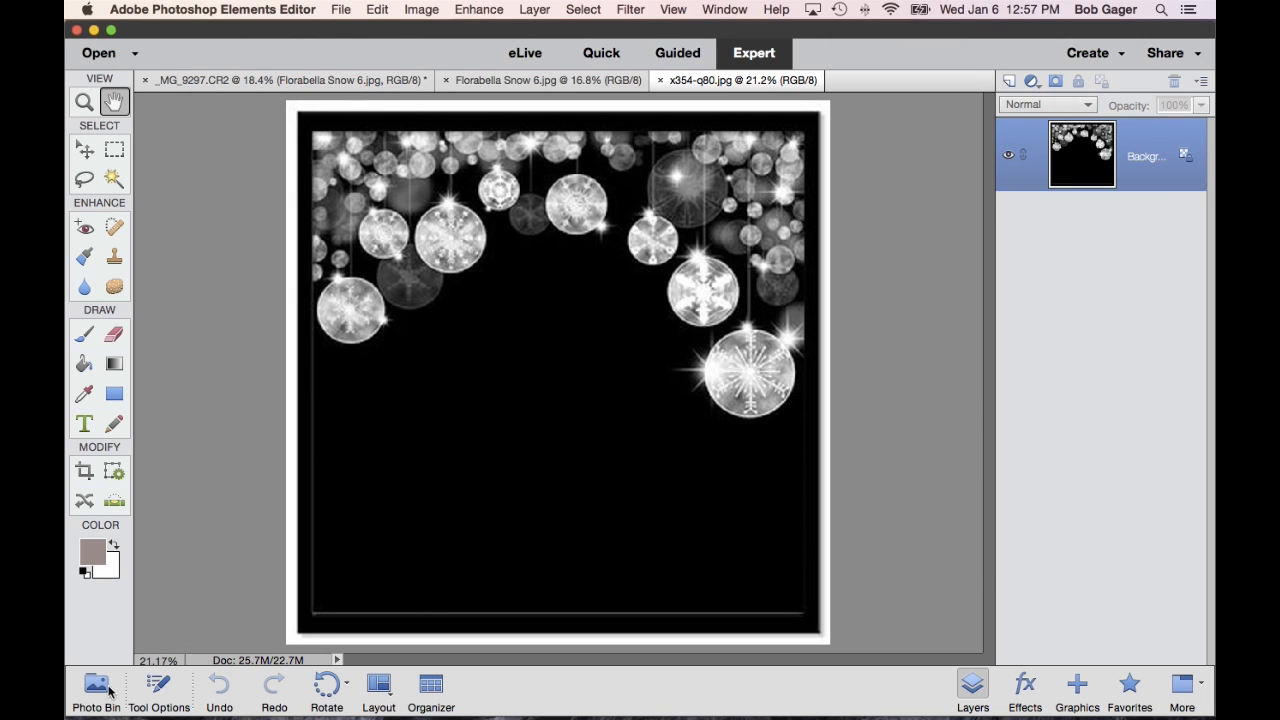
Step: Show the Photo Bin with the portrait, snow overlay and ornament overlay documents
click(95, 690)
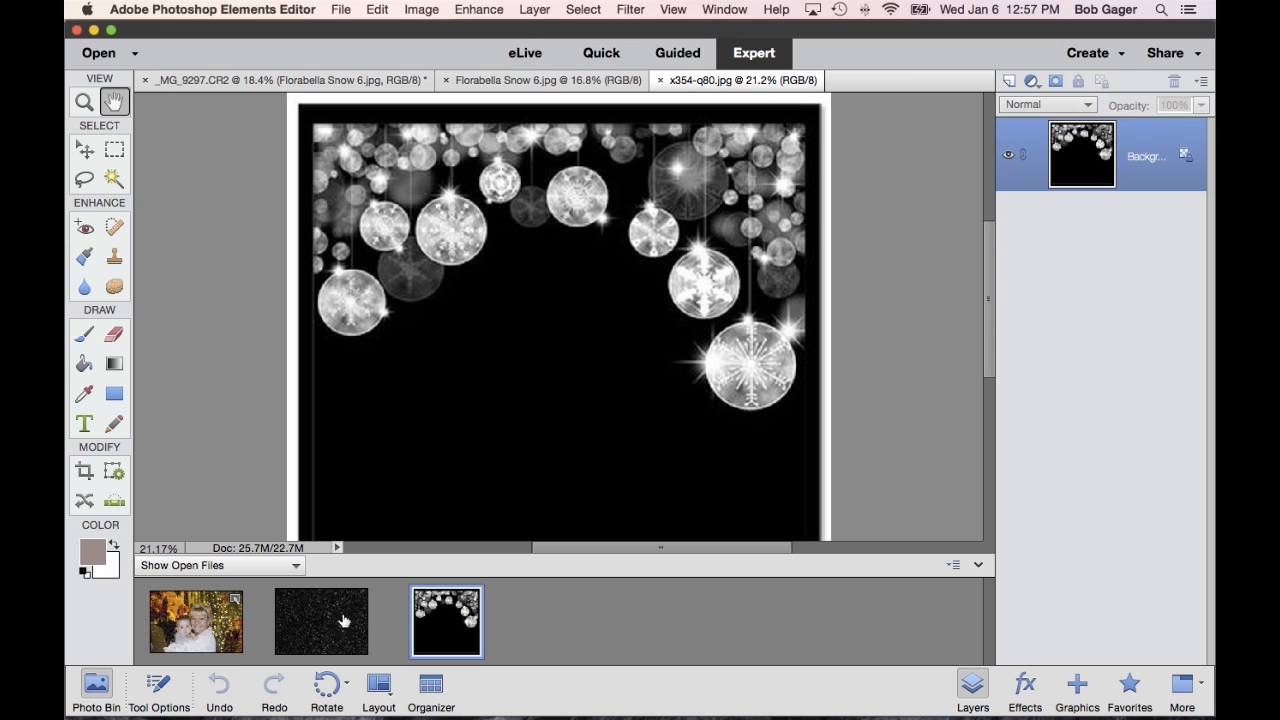
mouse_move(183, 628)
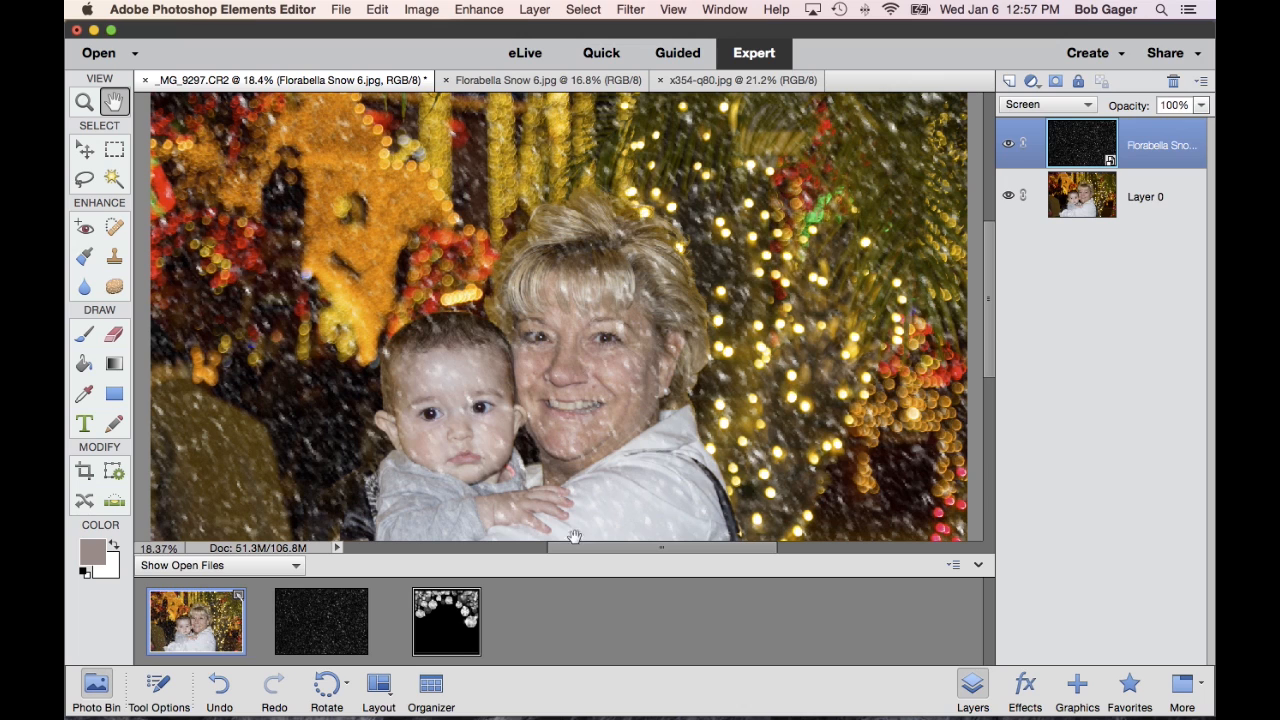
mouse_move(517, 258)
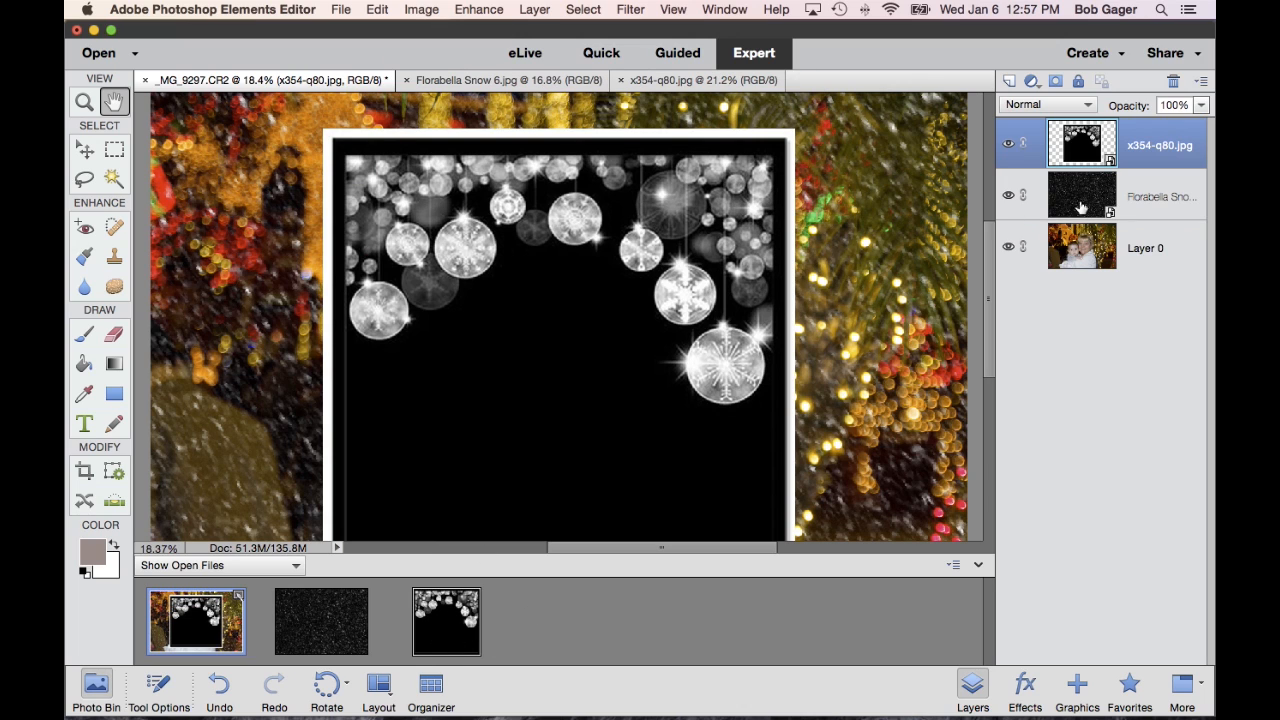
mouse_move(1078, 160)
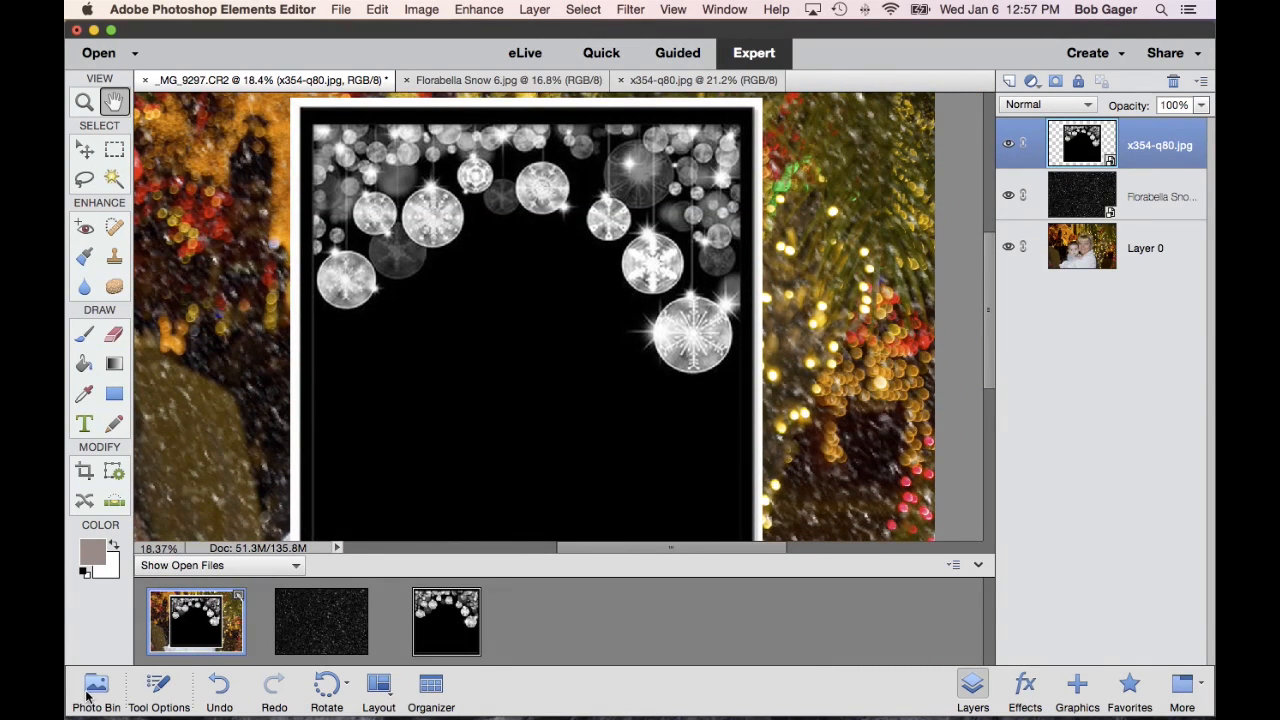
Step: Scale the ornament overlay up to the portrait's full height and commit the resize
click(95, 690)
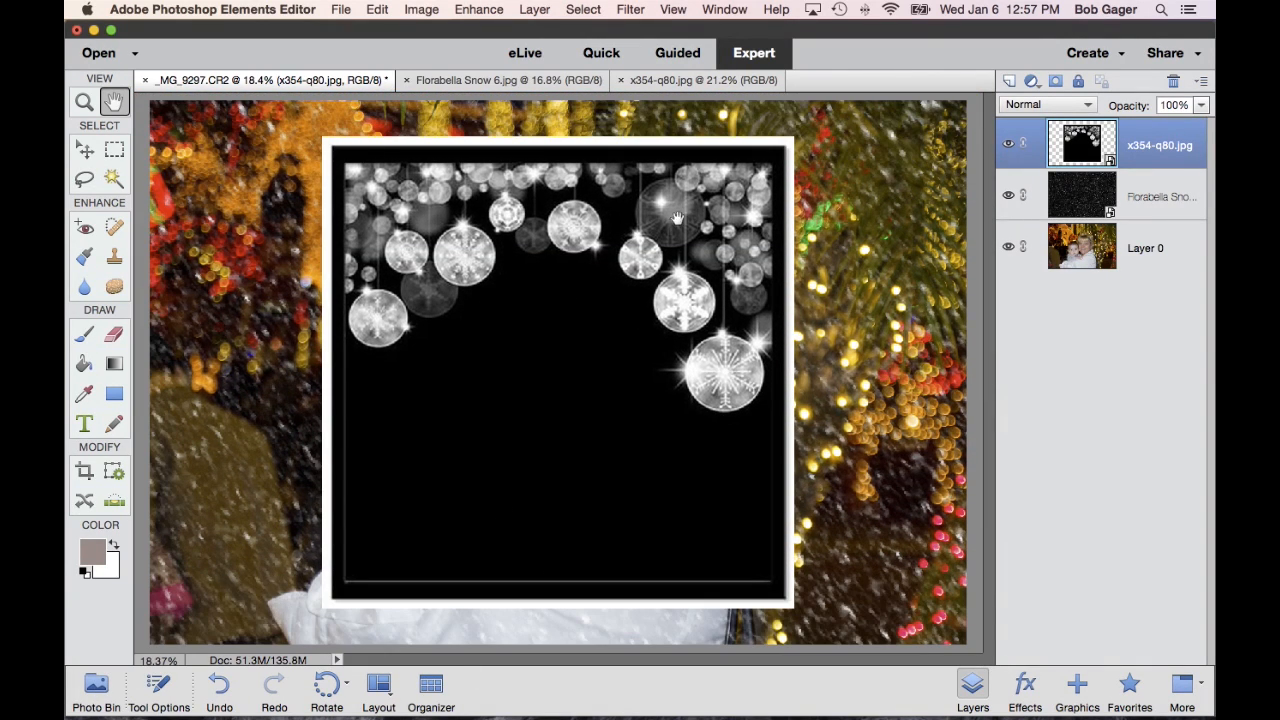
mouse_move(547, 297)
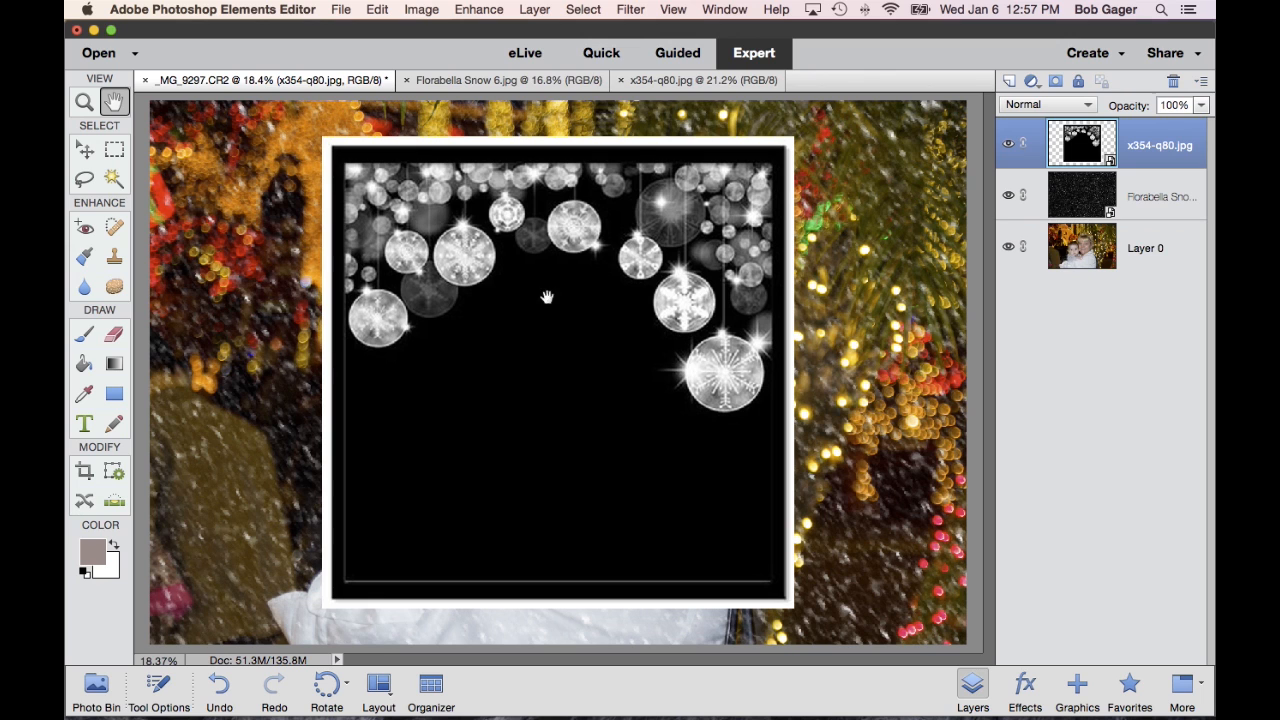
click(85, 149)
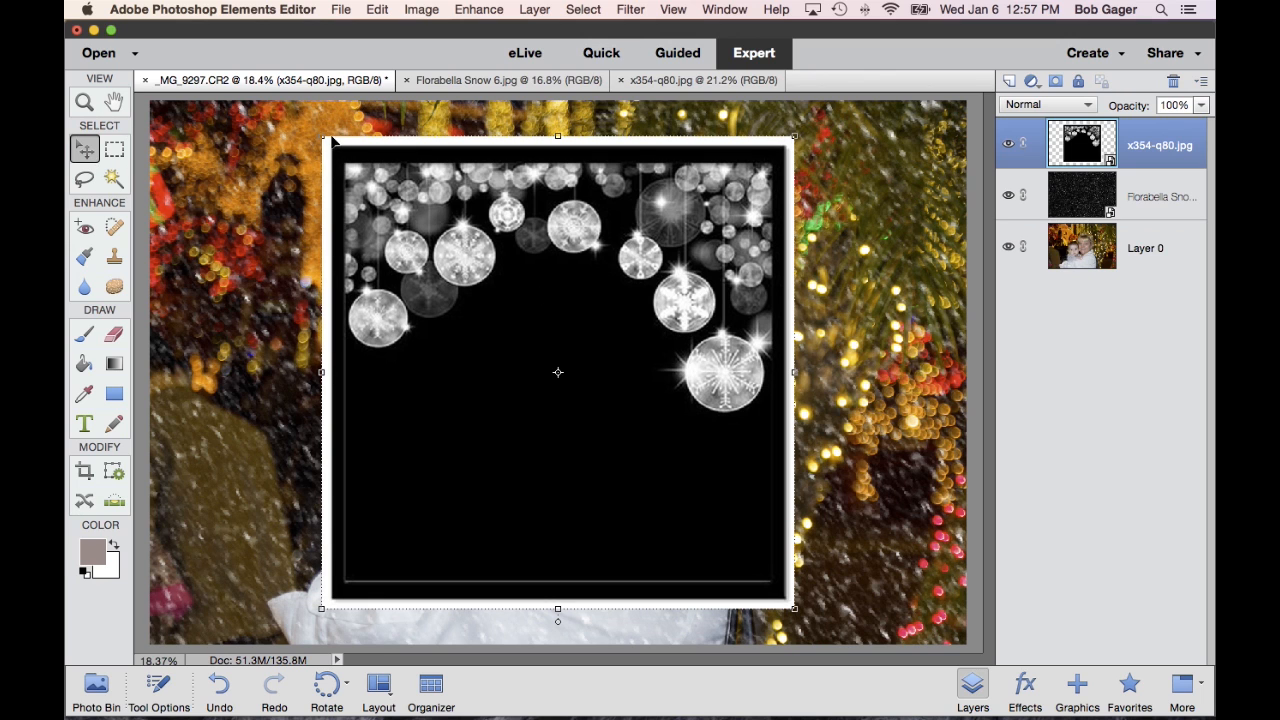
drag(558, 373, 523, 338)
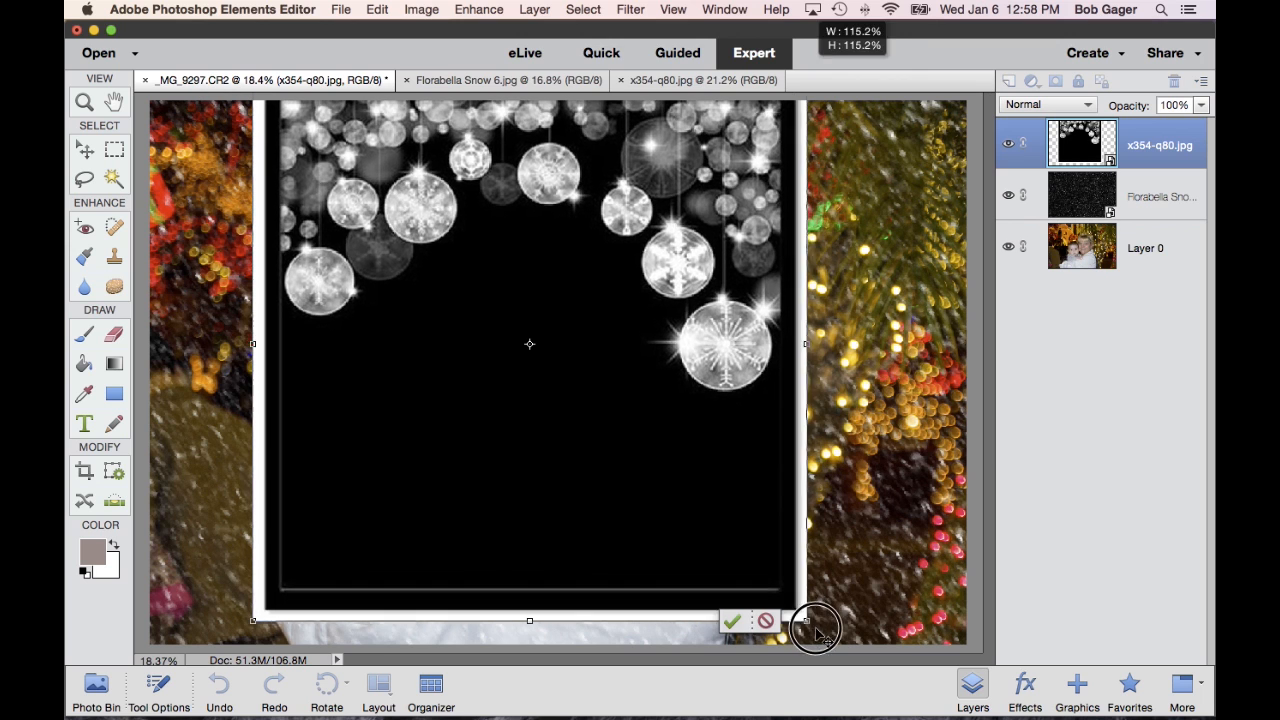
drag(815, 627, 875, 672)
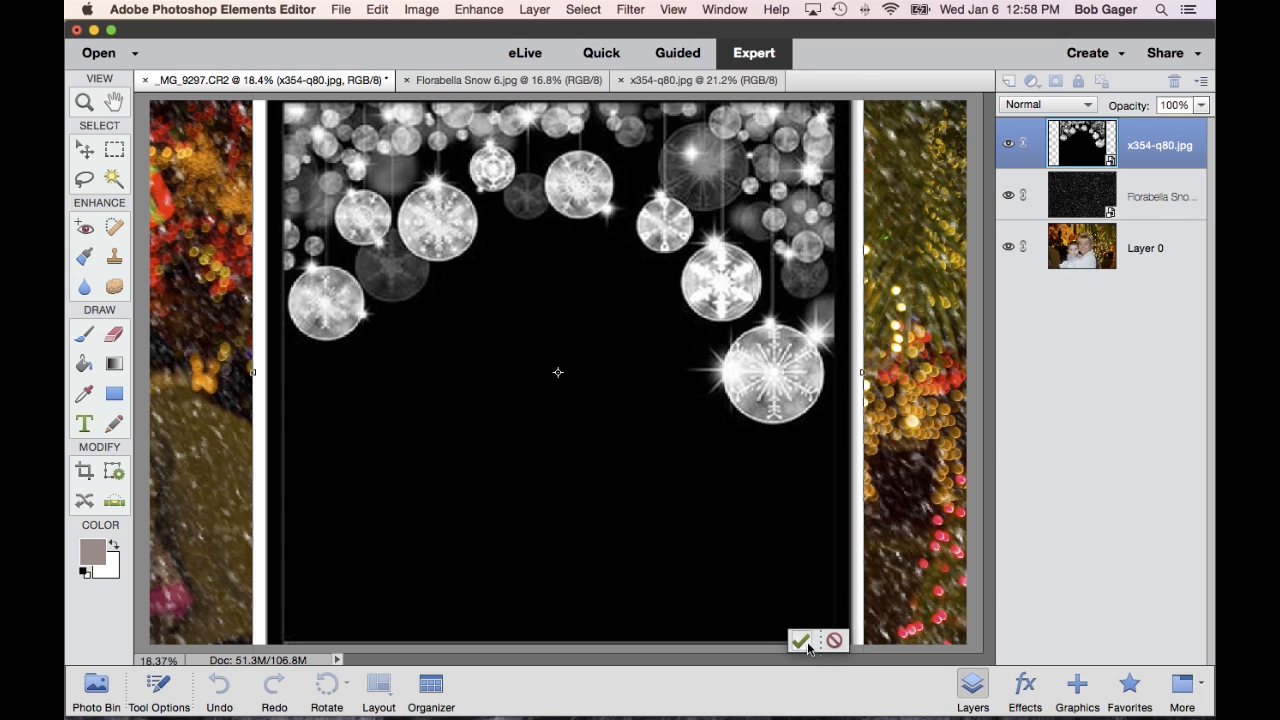
mouse_move(801, 640)
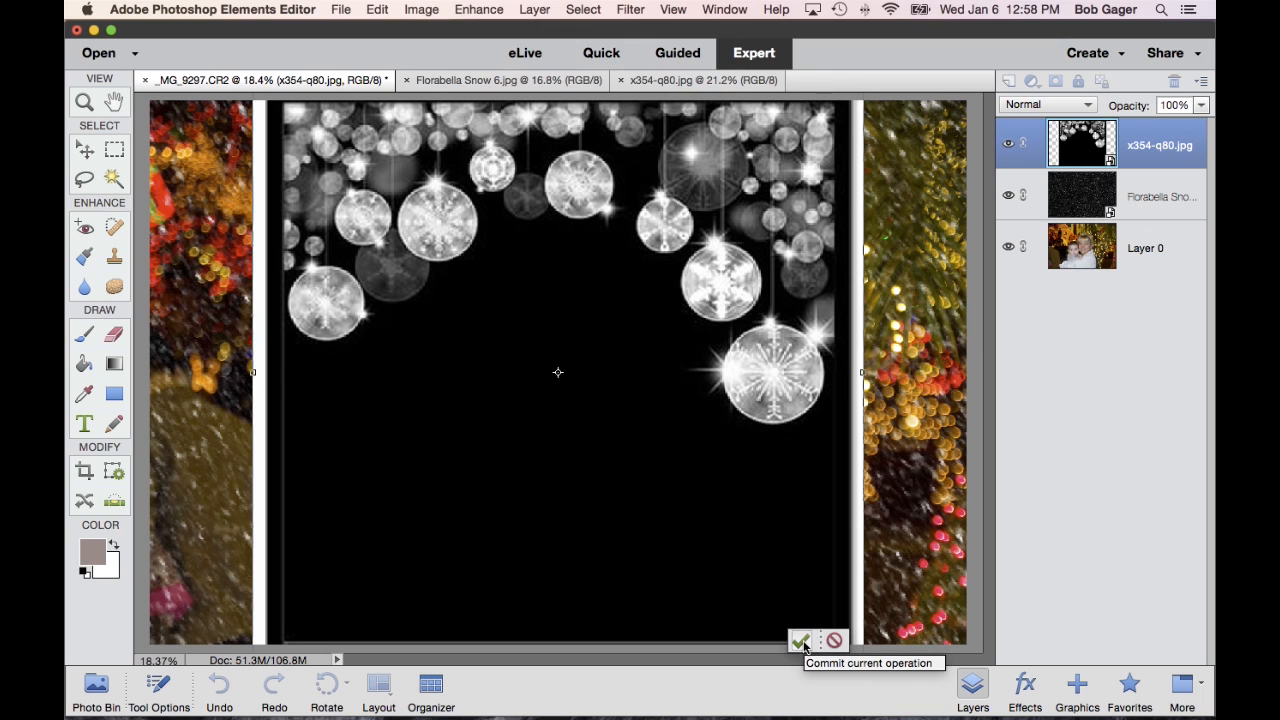
click(801, 640)
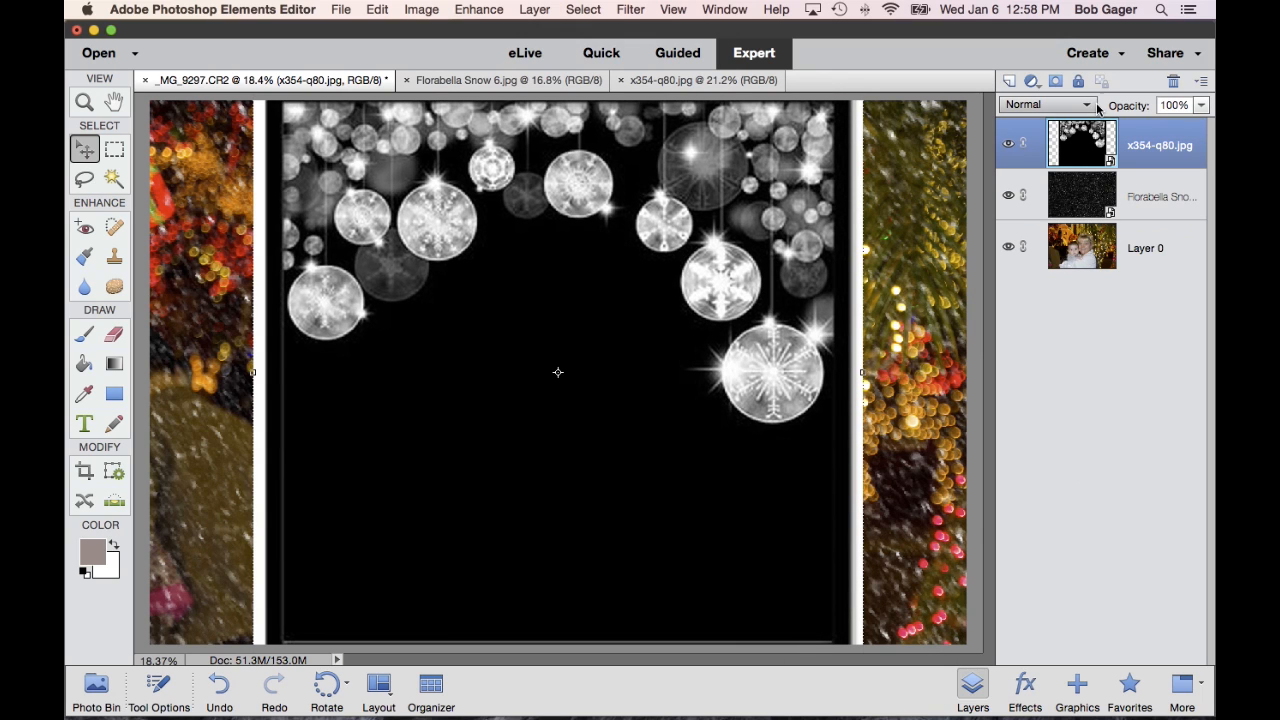
mouse_move(1082, 142)
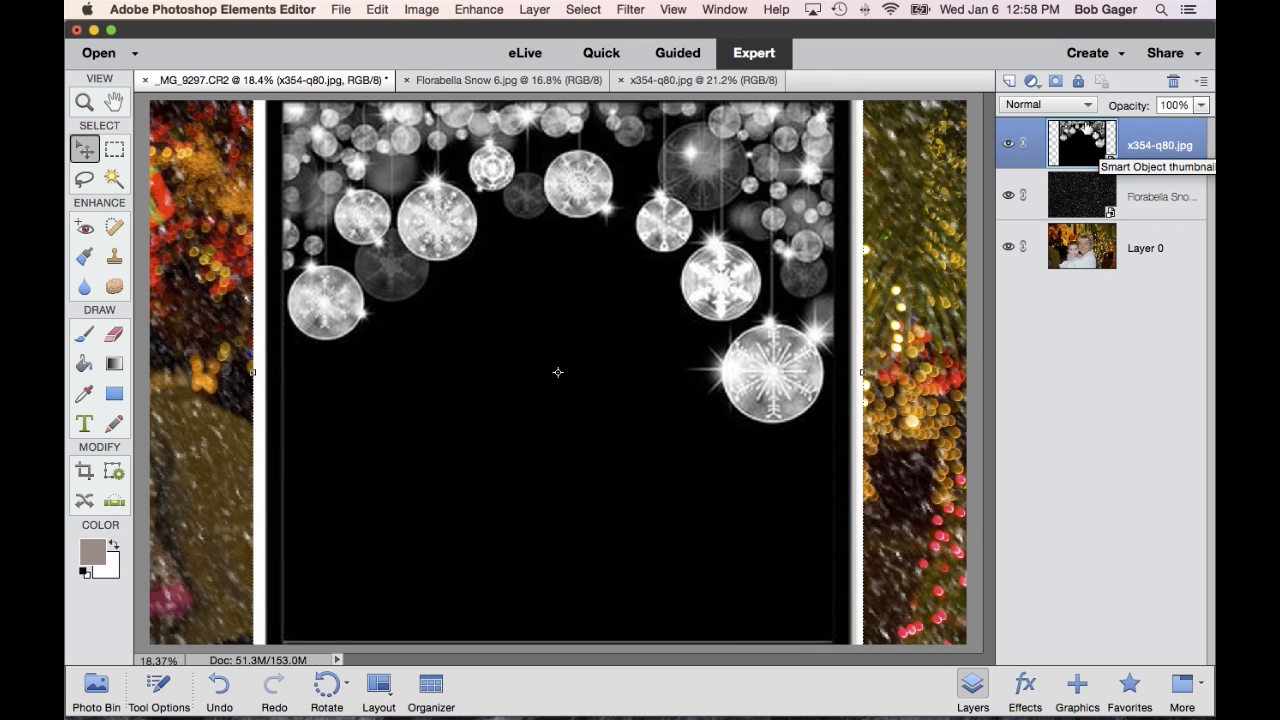
Step: Set the ornament overlay layer to Screen blend mode and nudge it slightly right
click(1046, 104)
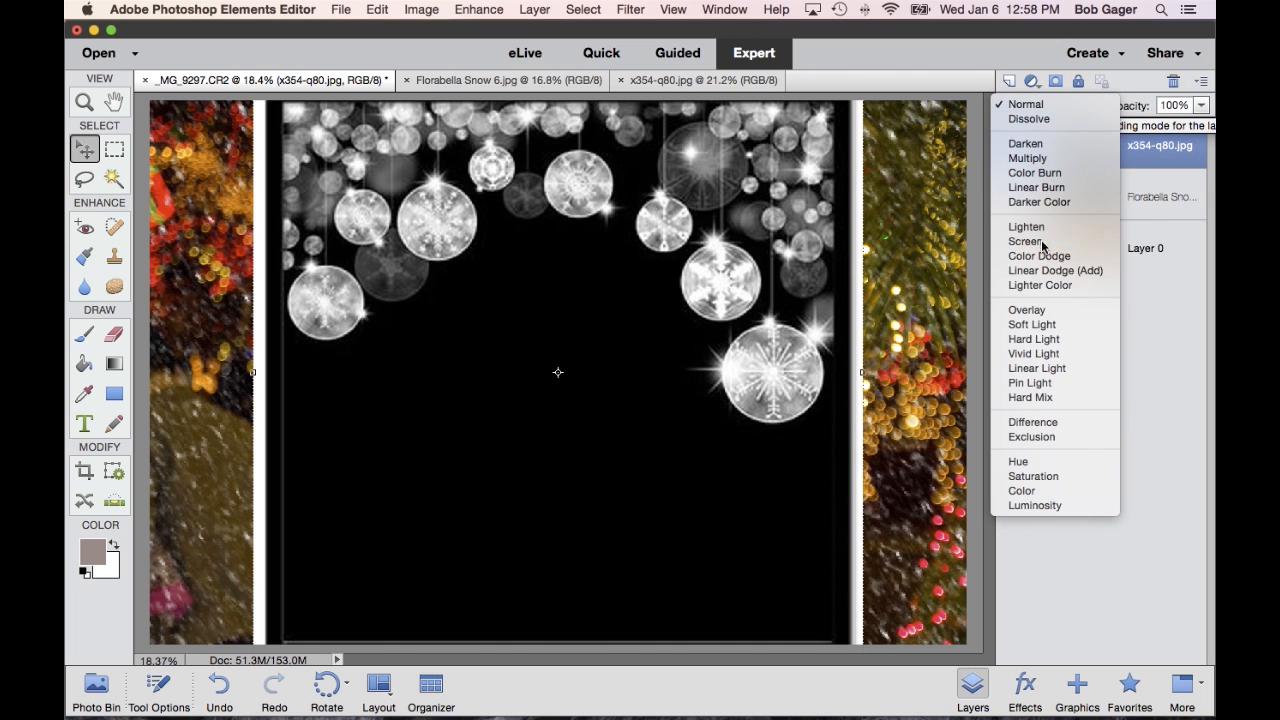
click(1024, 241)
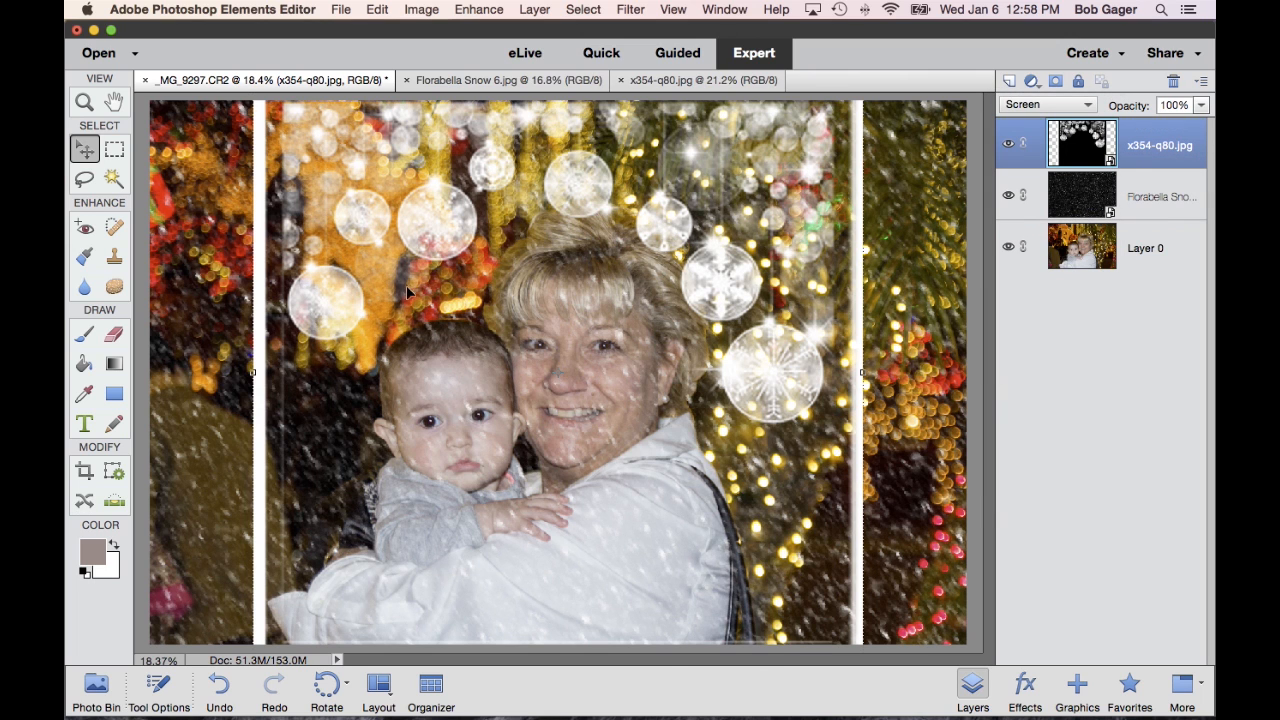
mouse_move(421, 263)
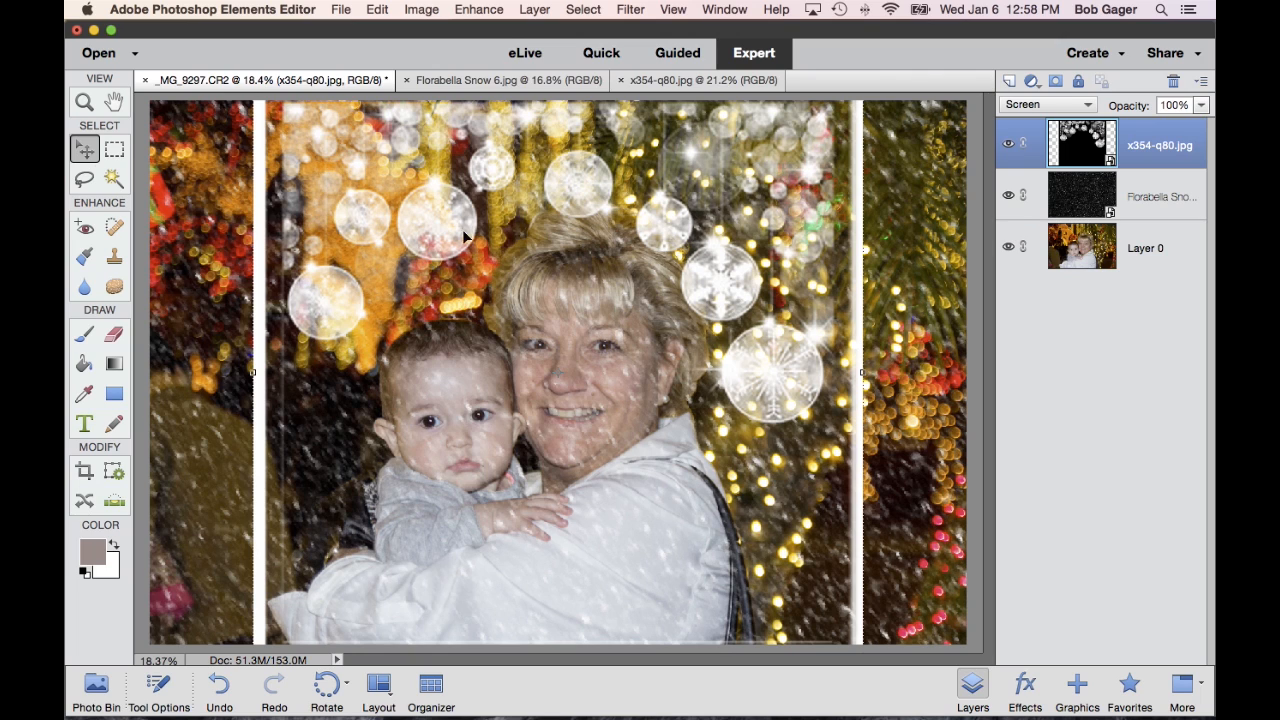
drag(463, 237, 475, 218)
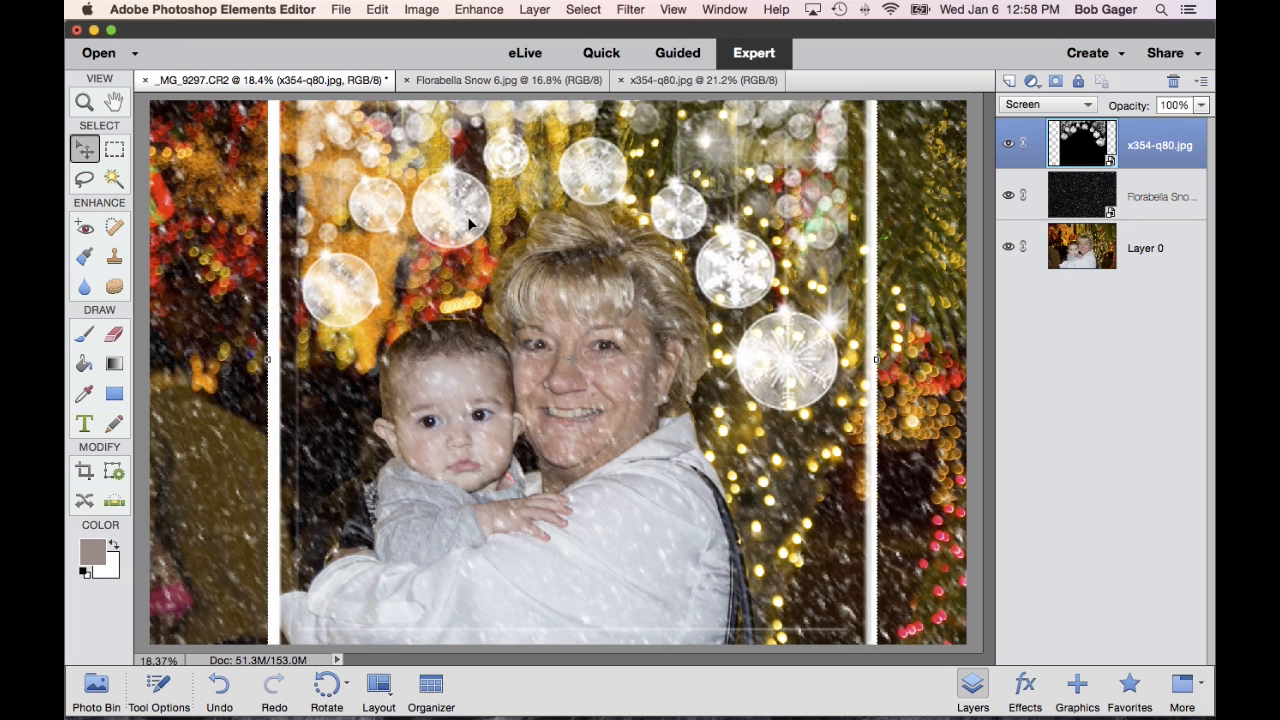
mouse_move(548, 290)
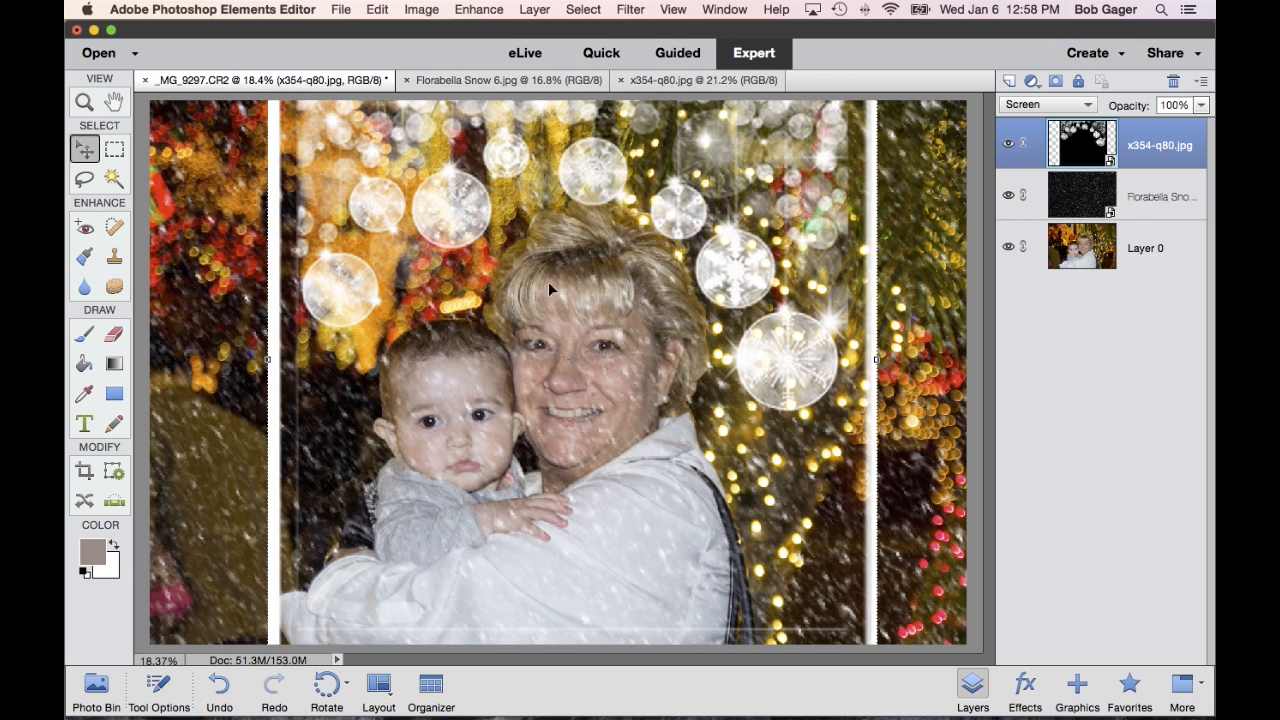
mouse_move(613, 357)
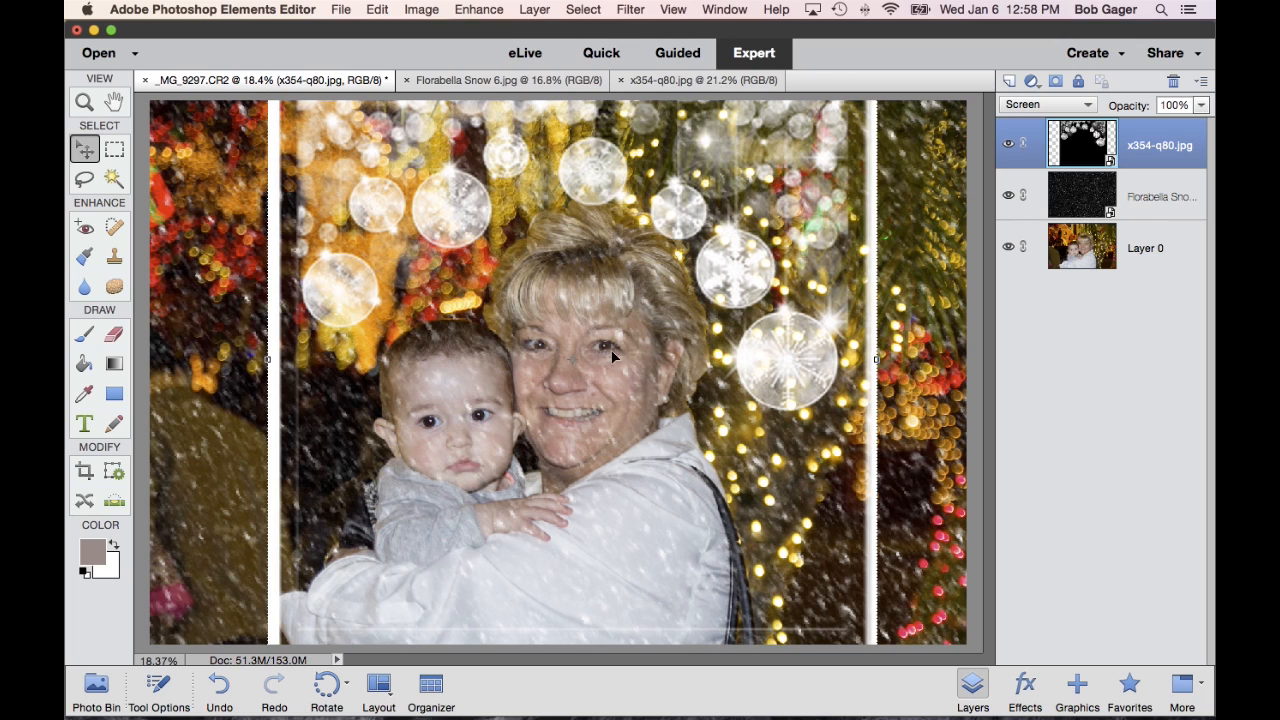
mouse_move(851, 266)
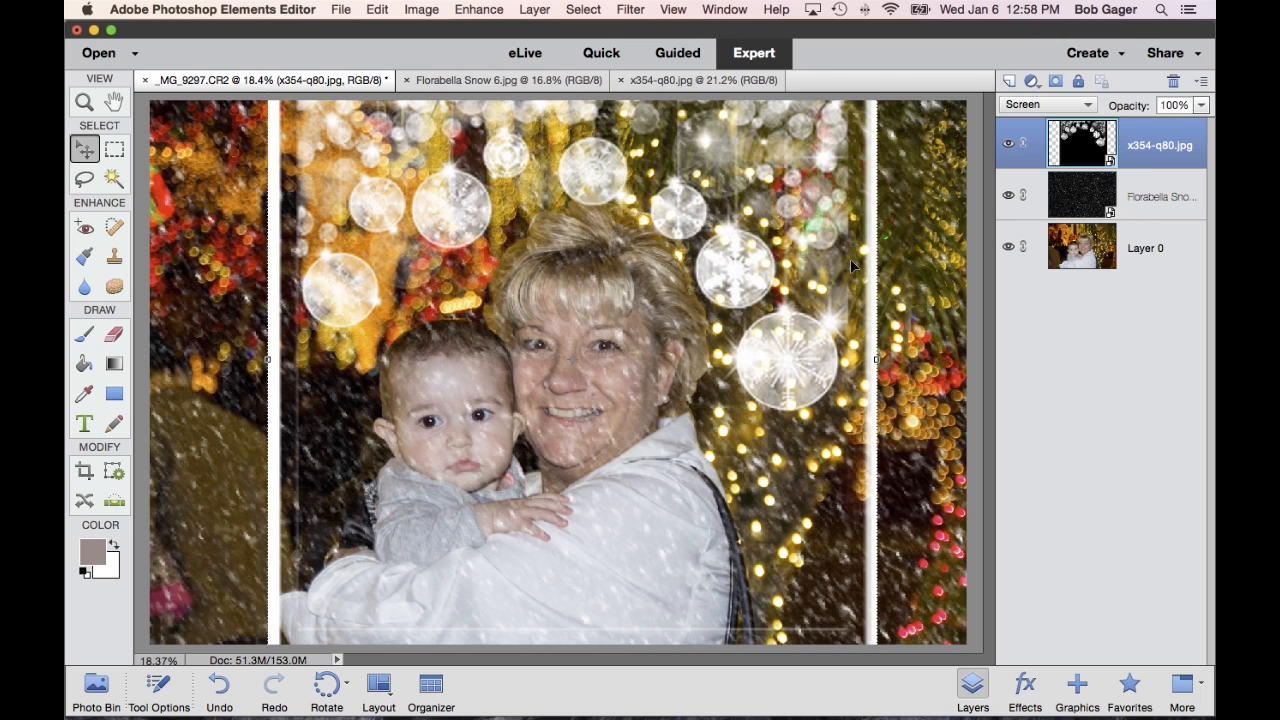
mouse_move(105, 385)
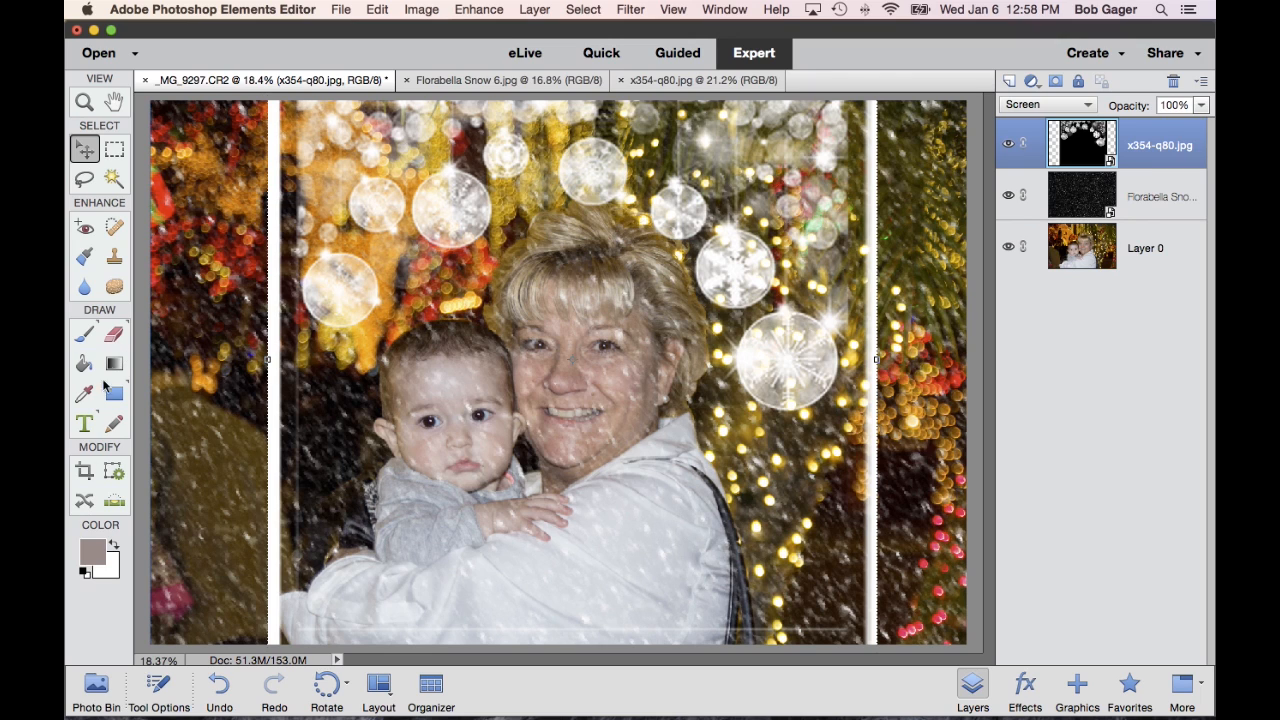
Step: Lower the crop's bottom edge over the portrait and commit the crop
click(85, 470)
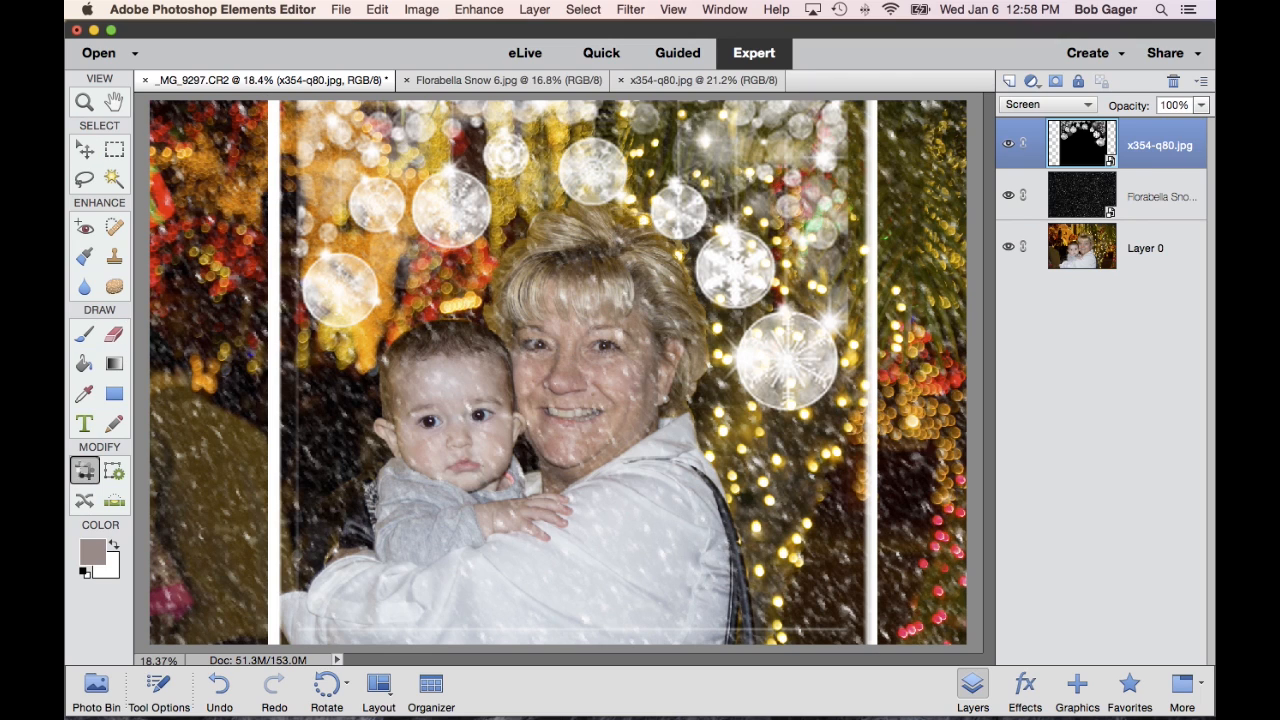
mouse_move(85, 470)
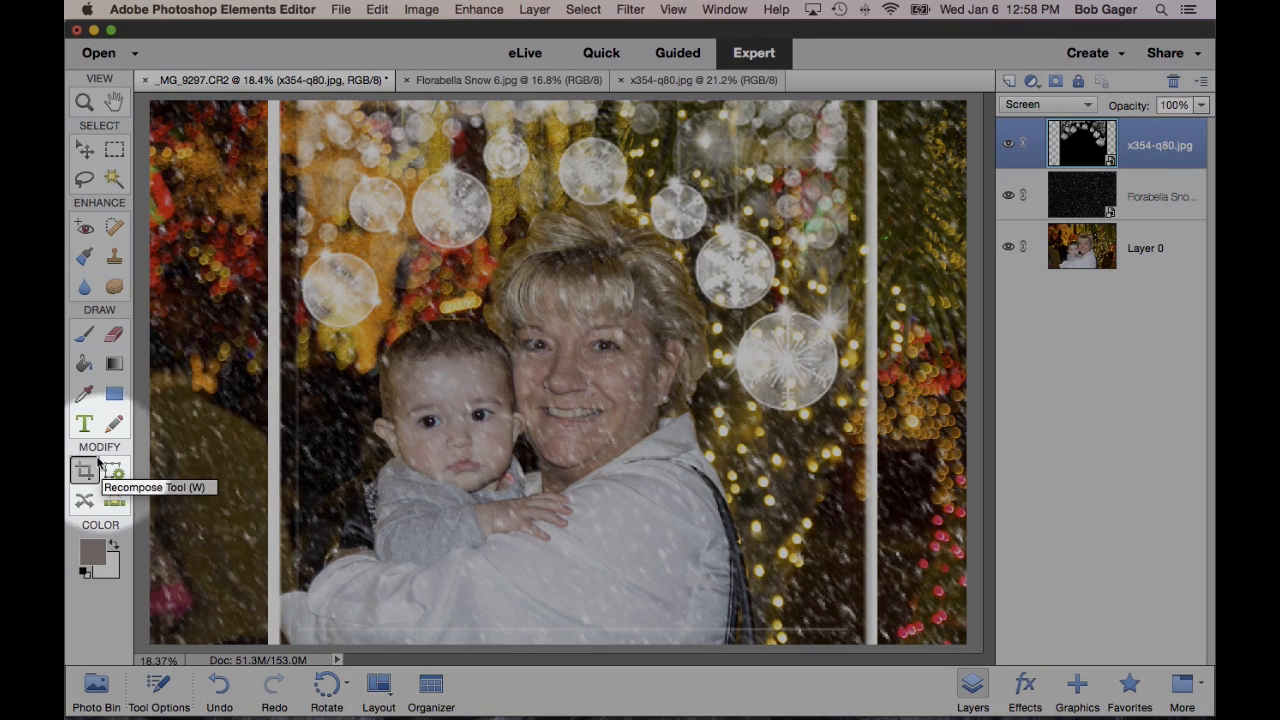
mouse_move(85, 470)
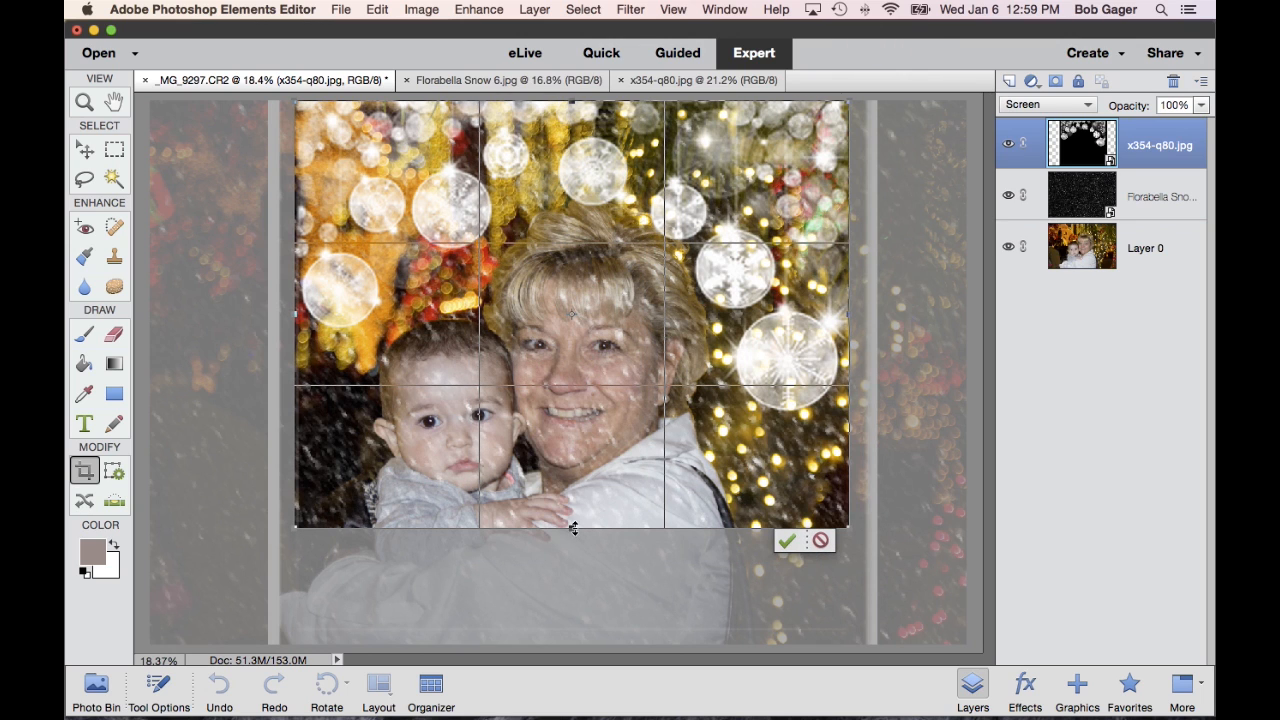
drag(573, 527, 573, 577)
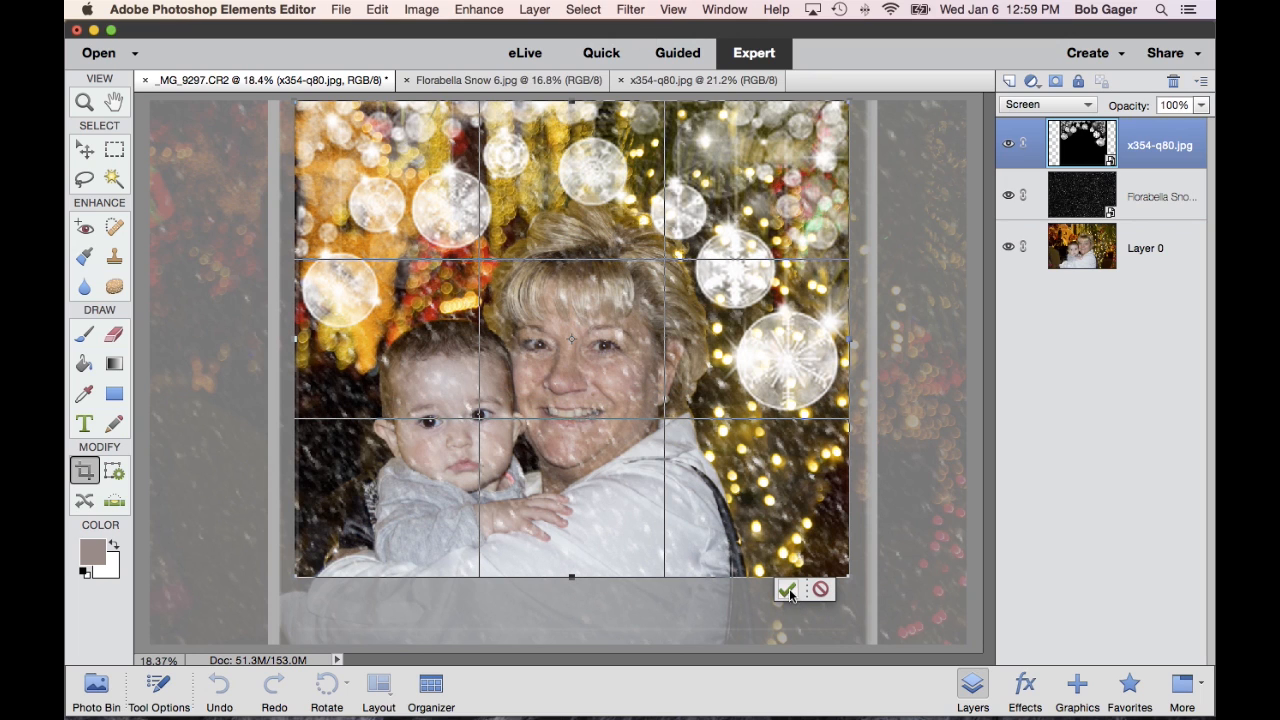
click(788, 589)
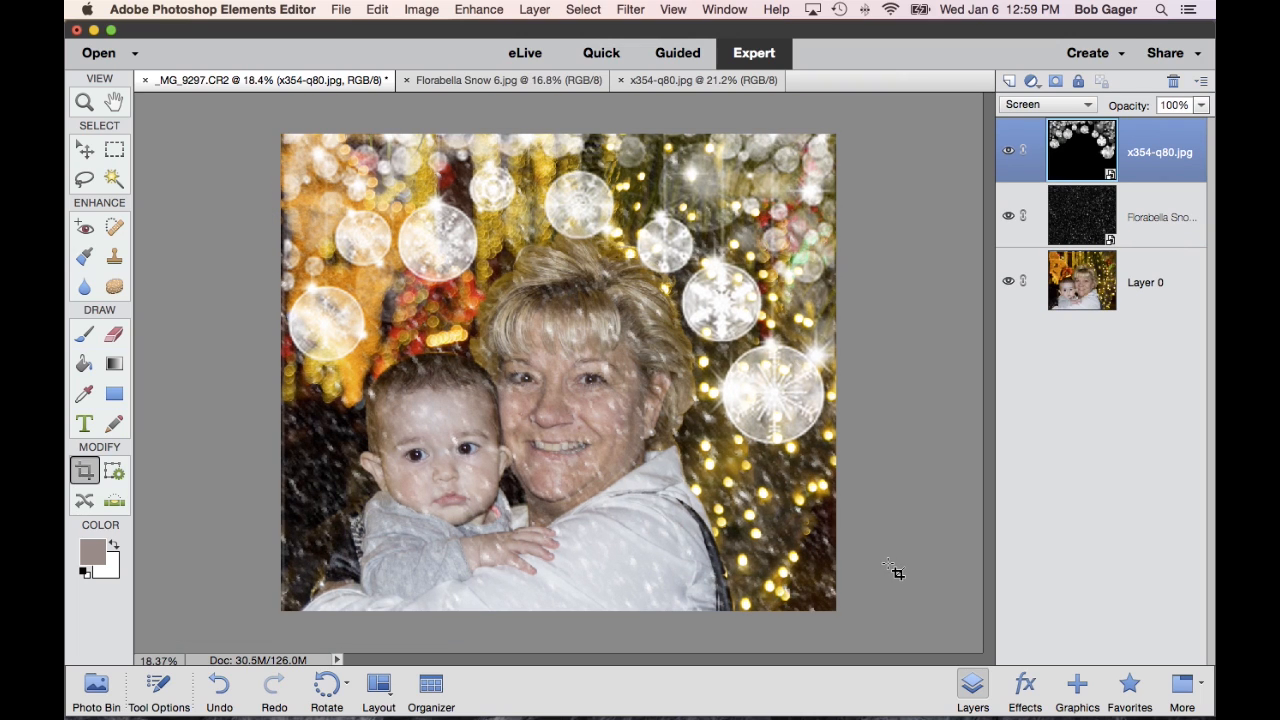
mouse_move(715, 460)
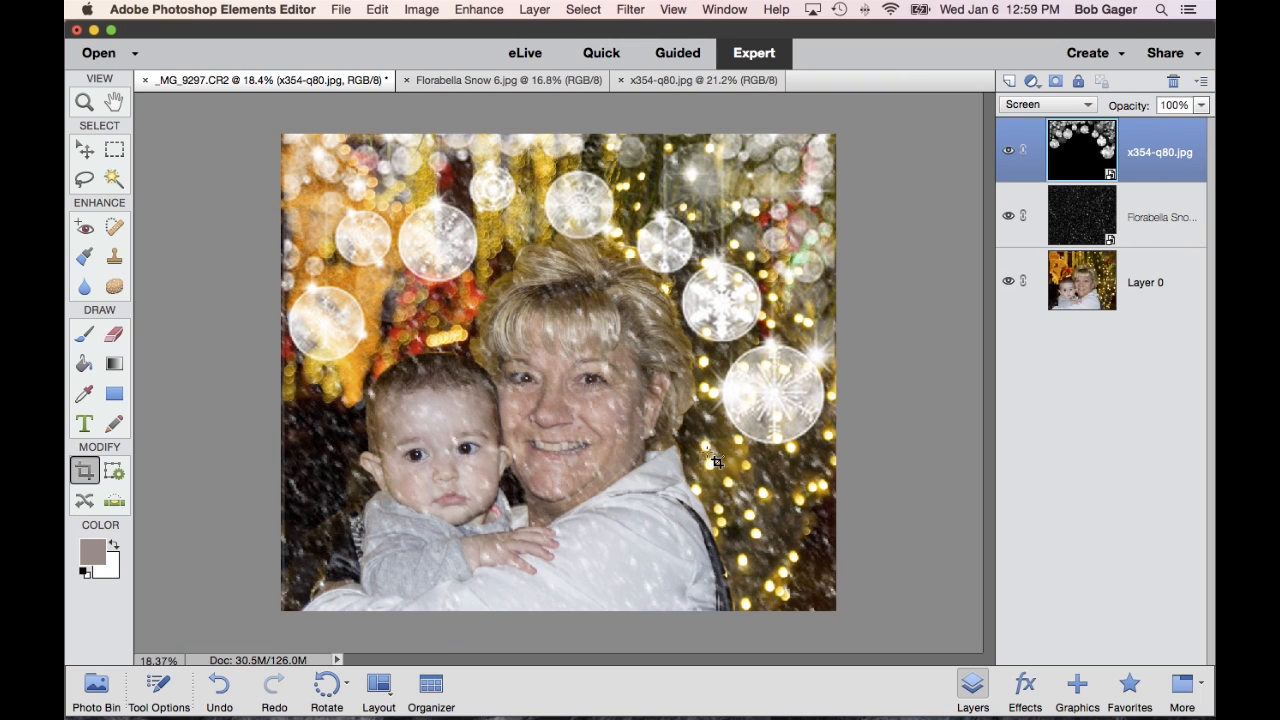
mouse_move(593, 383)
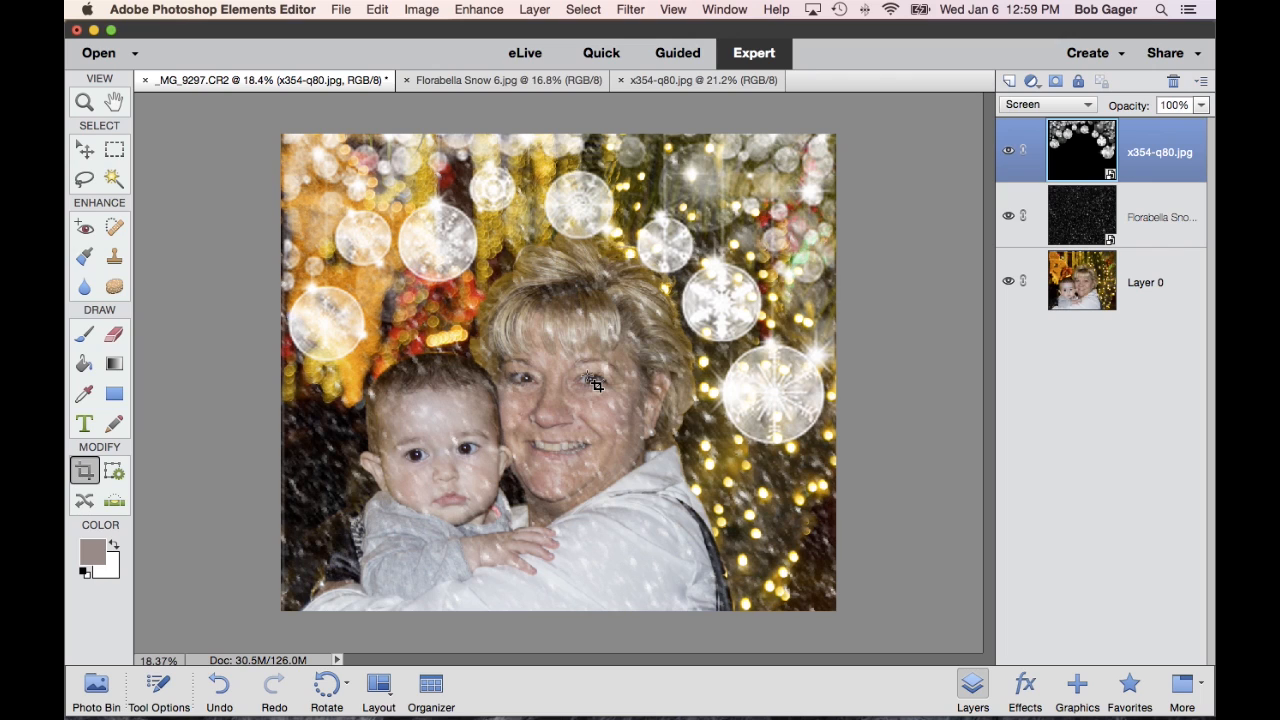
mouse_move(757, 315)
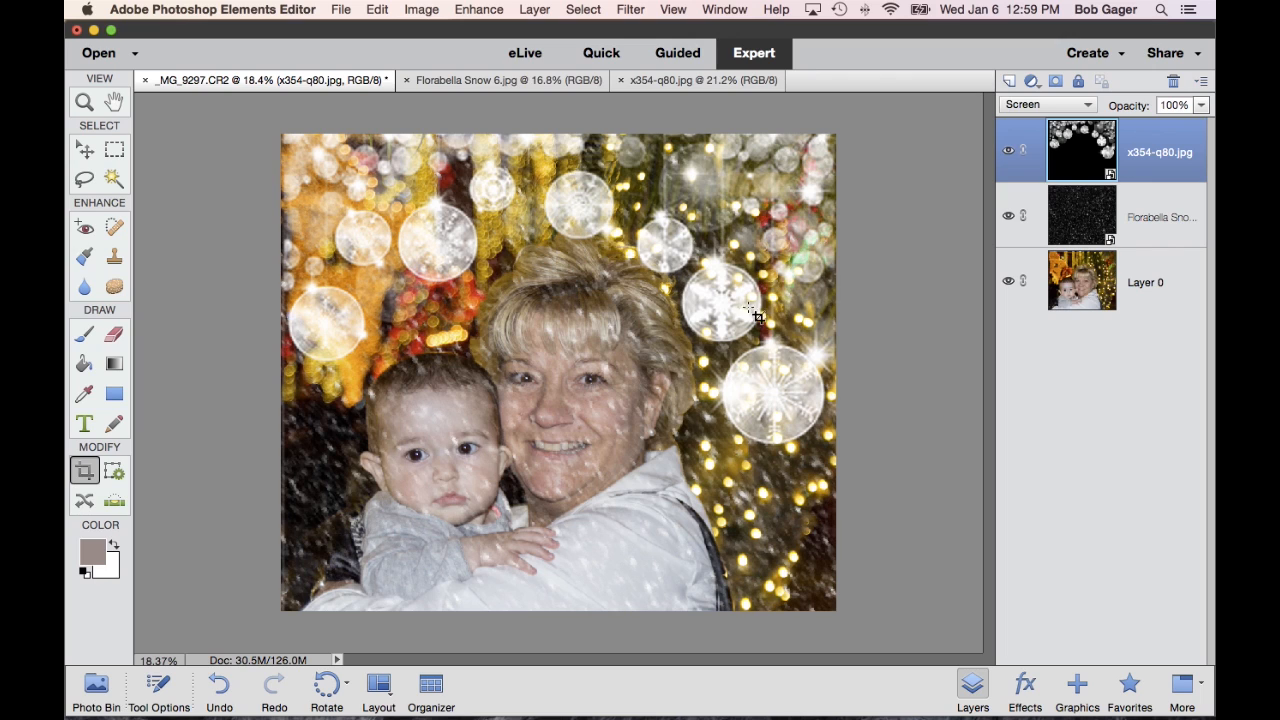
mouse_move(908, 395)
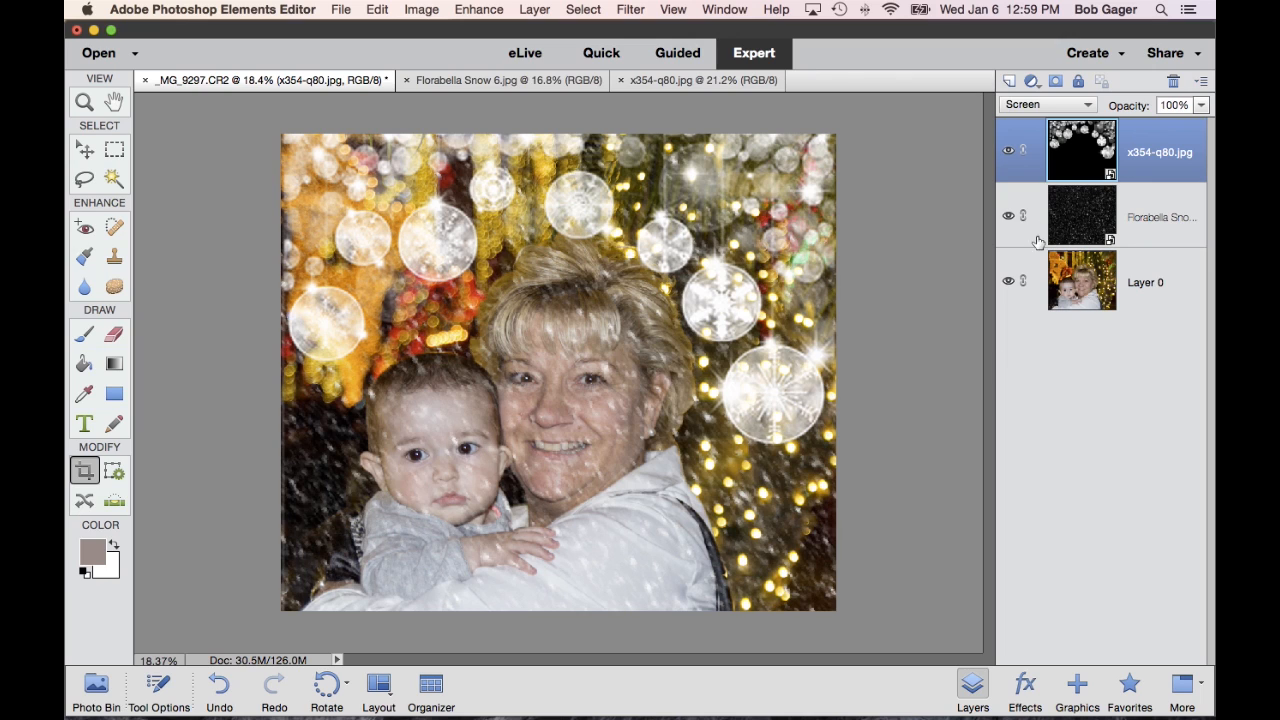
mouse_move(1024, 317)
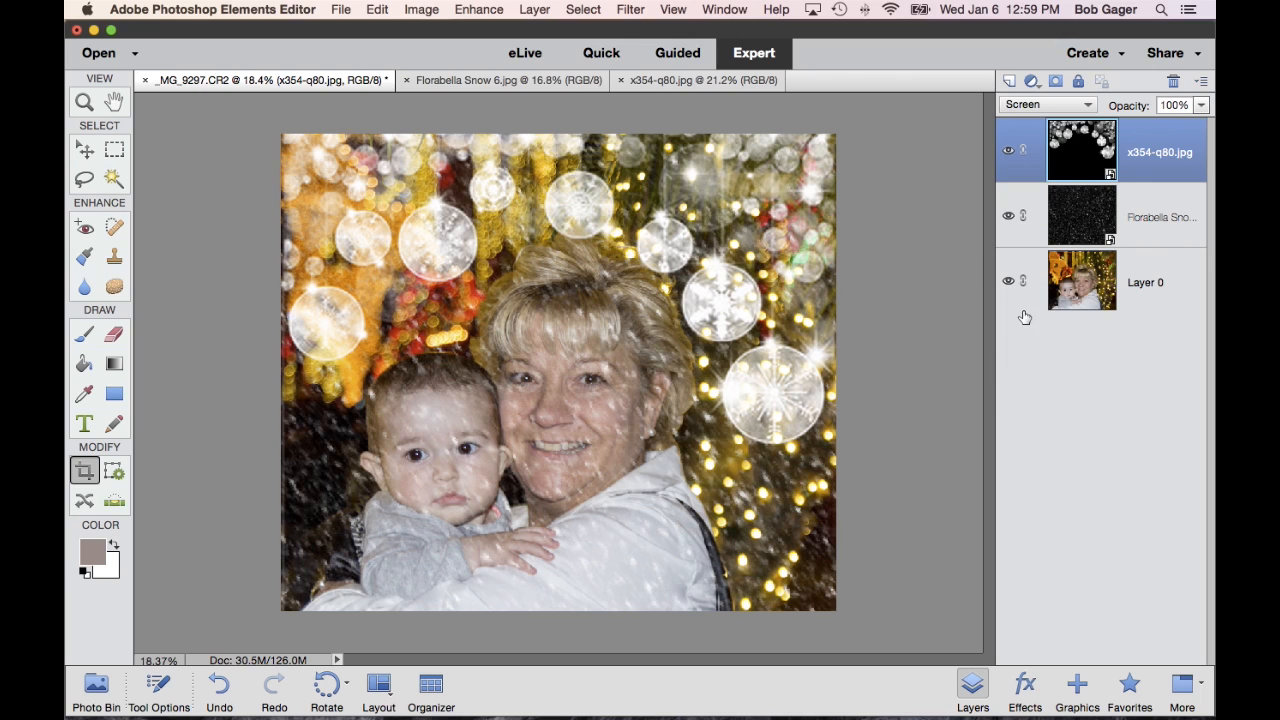
Step: Hide the Florabella Snow layer, comparing once, then toggle the x354-q80 ornament layer's visibility
click(1008, 216)
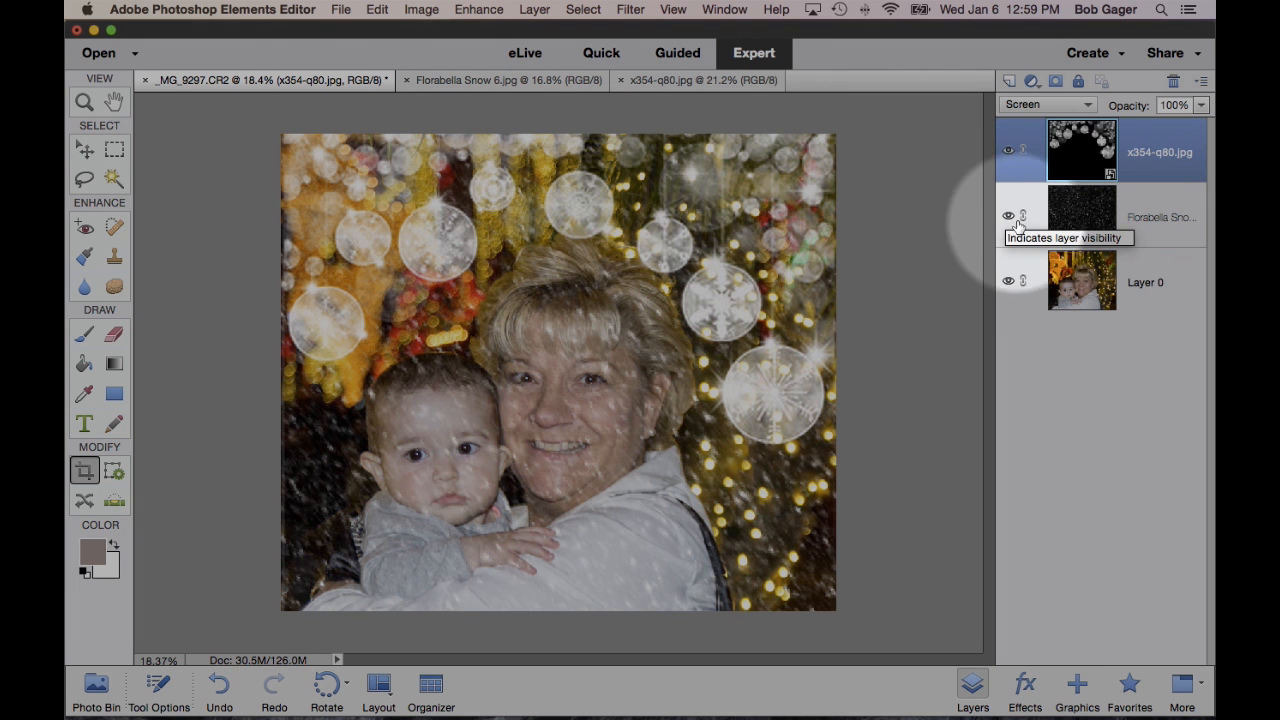
click(1008, 216)
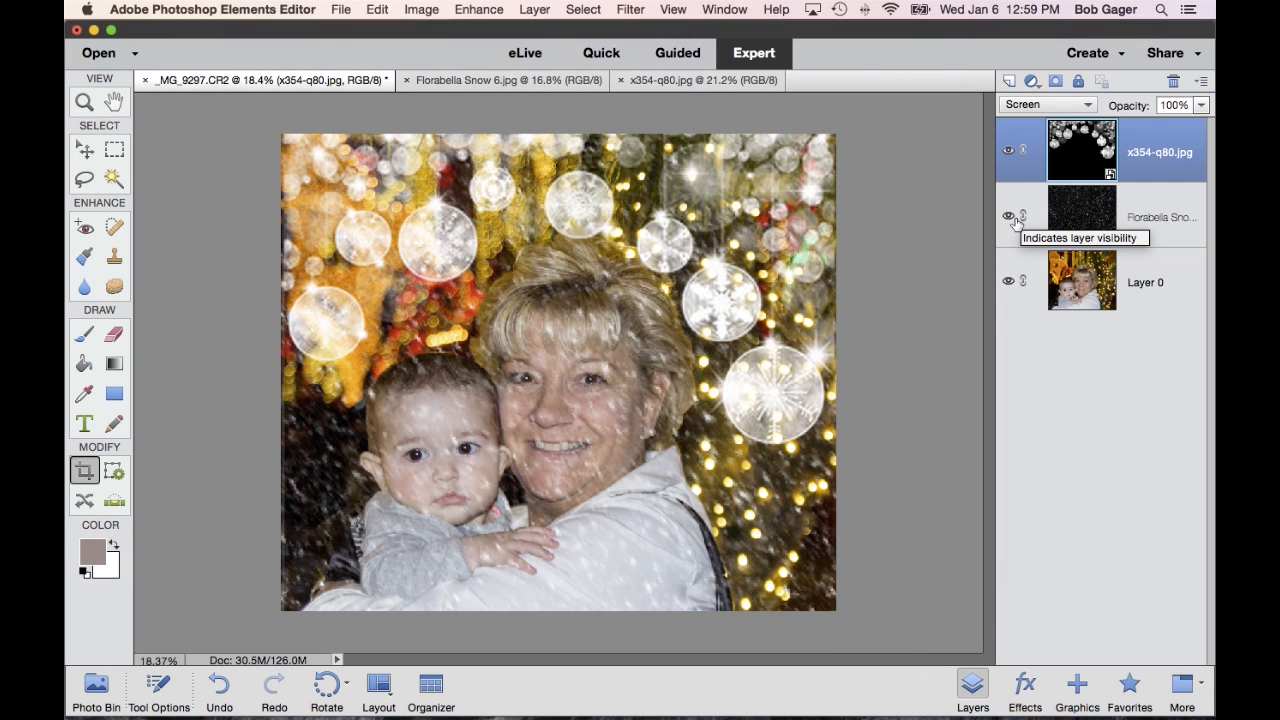
click(1008, 216)
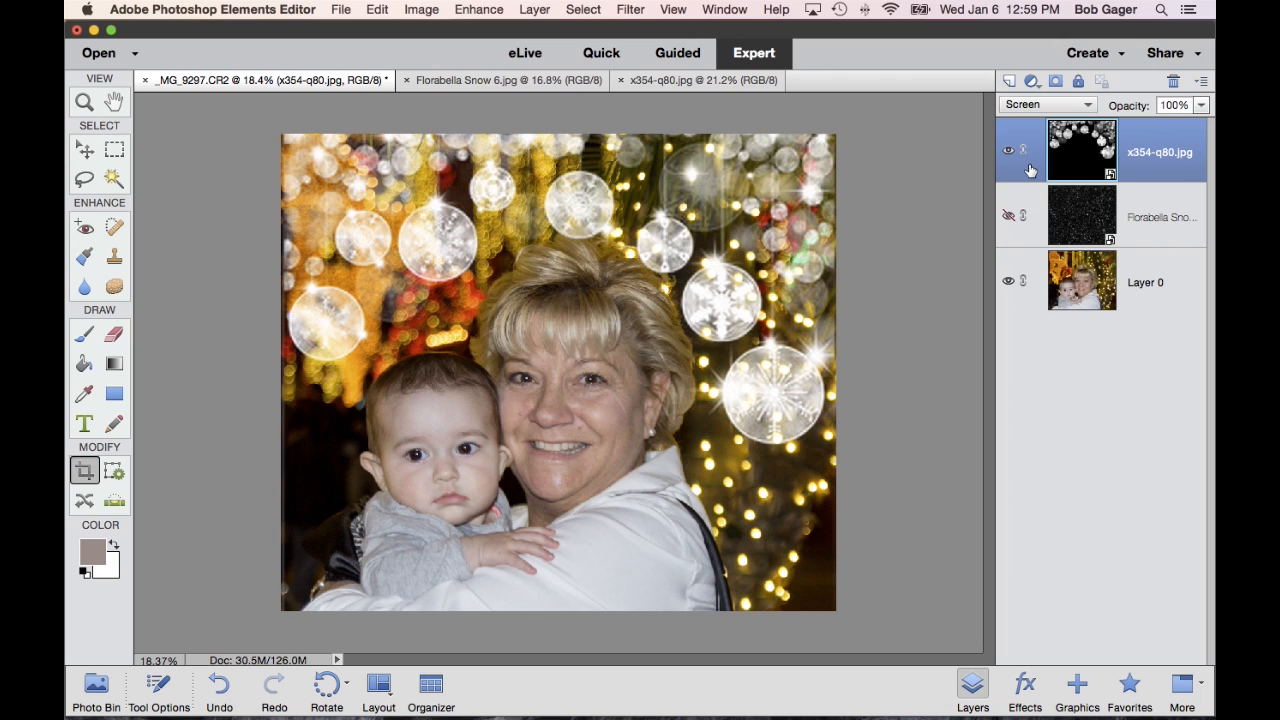
mouse_move(1098, 157)
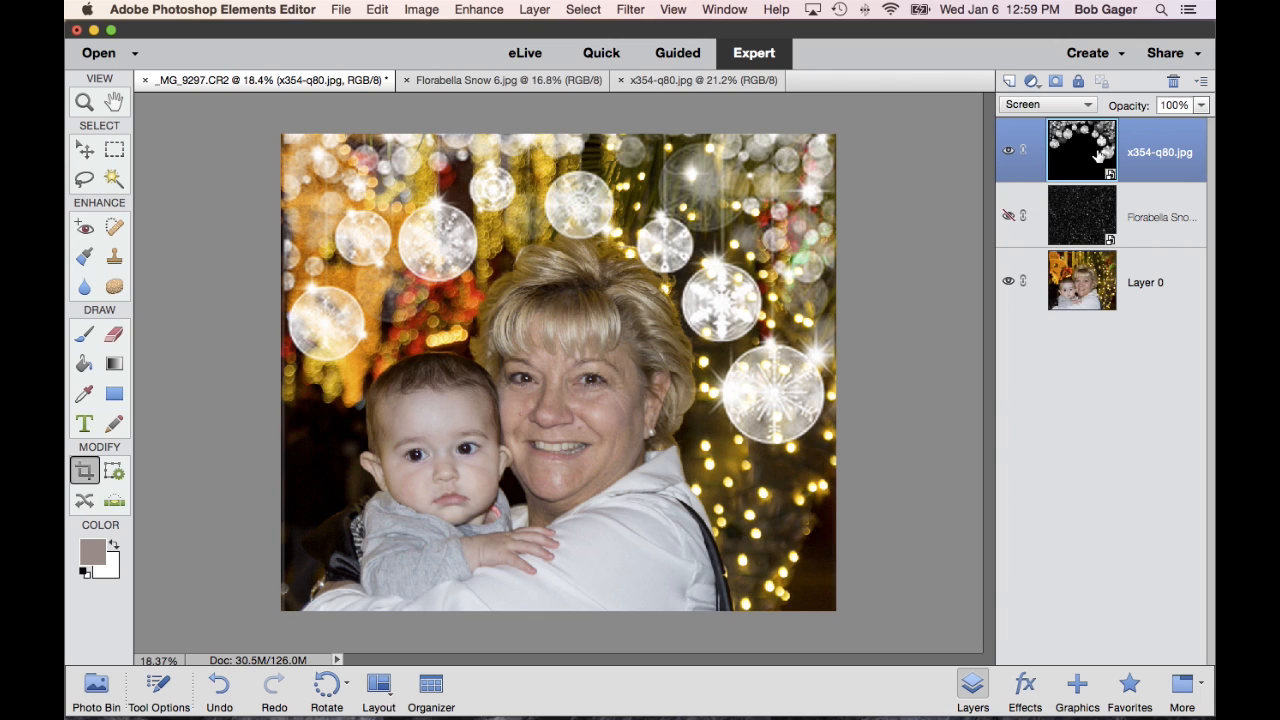
mouse_move(1085, 155)
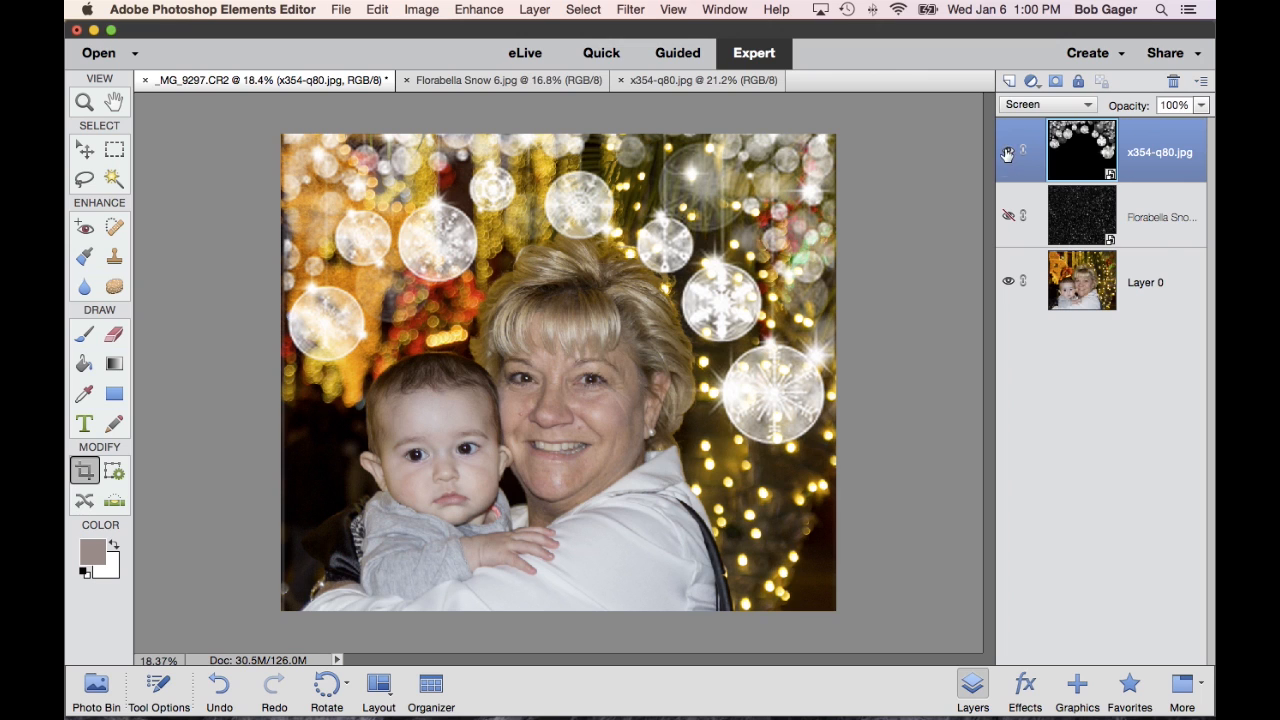
click(1008, 152)
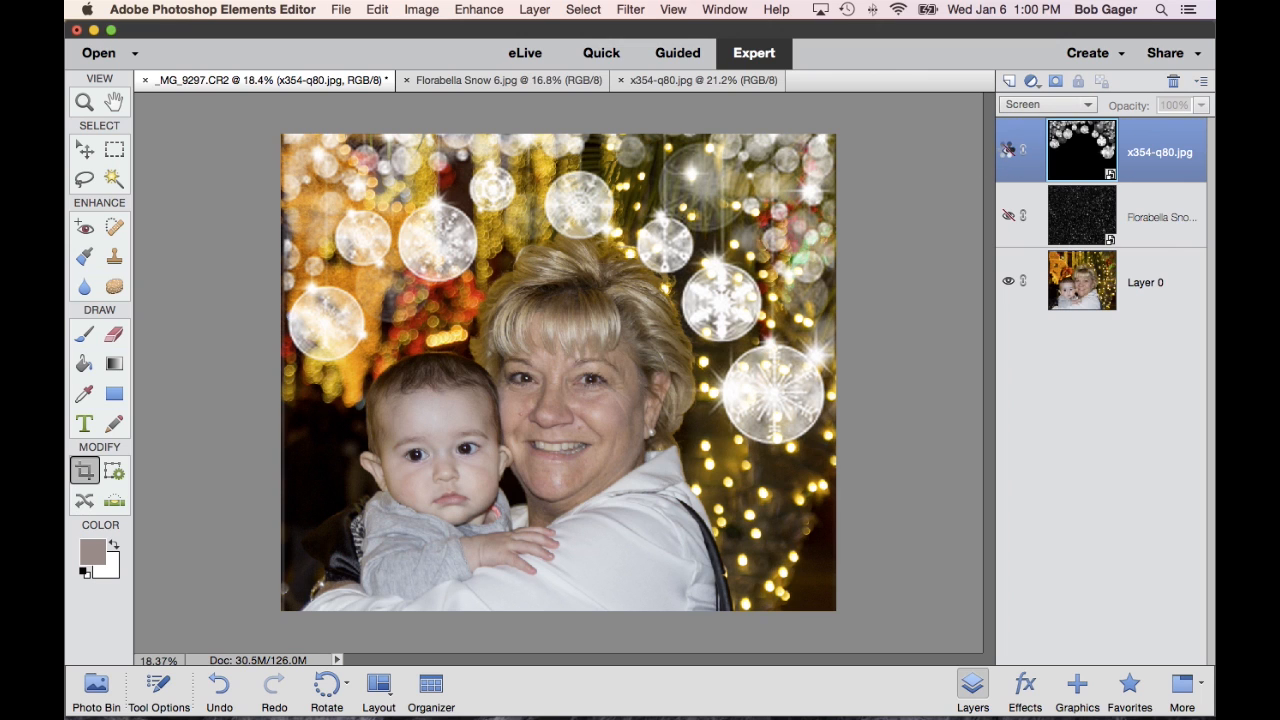
click(1008, 150)
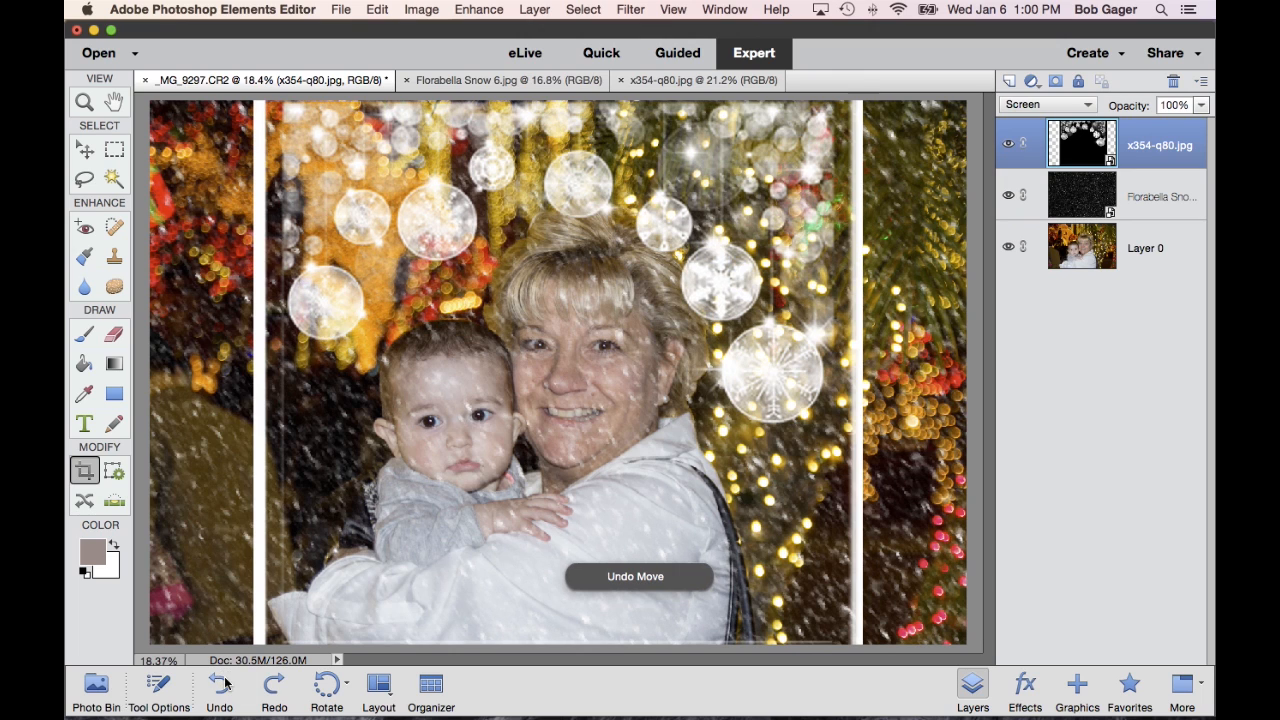
Step: Undo the crop and hide the x354-q80 ornament overlay layer
click(1008, 196)
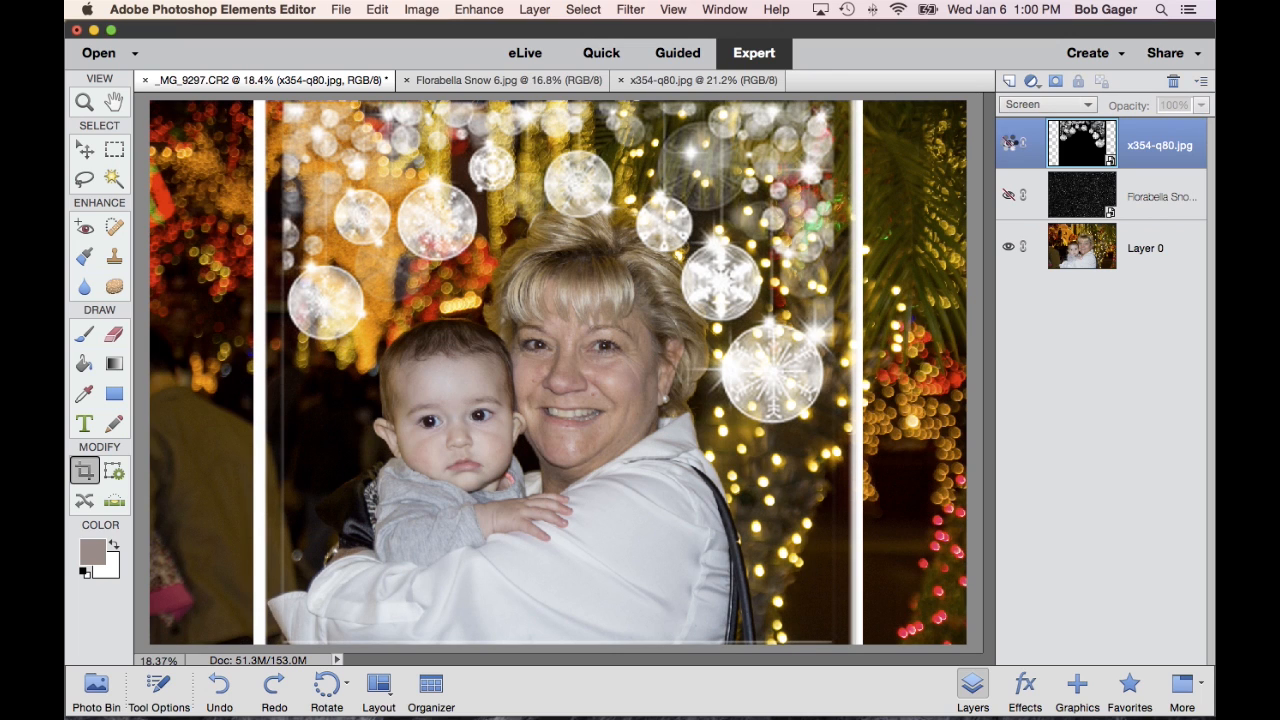
click(1008, 142)
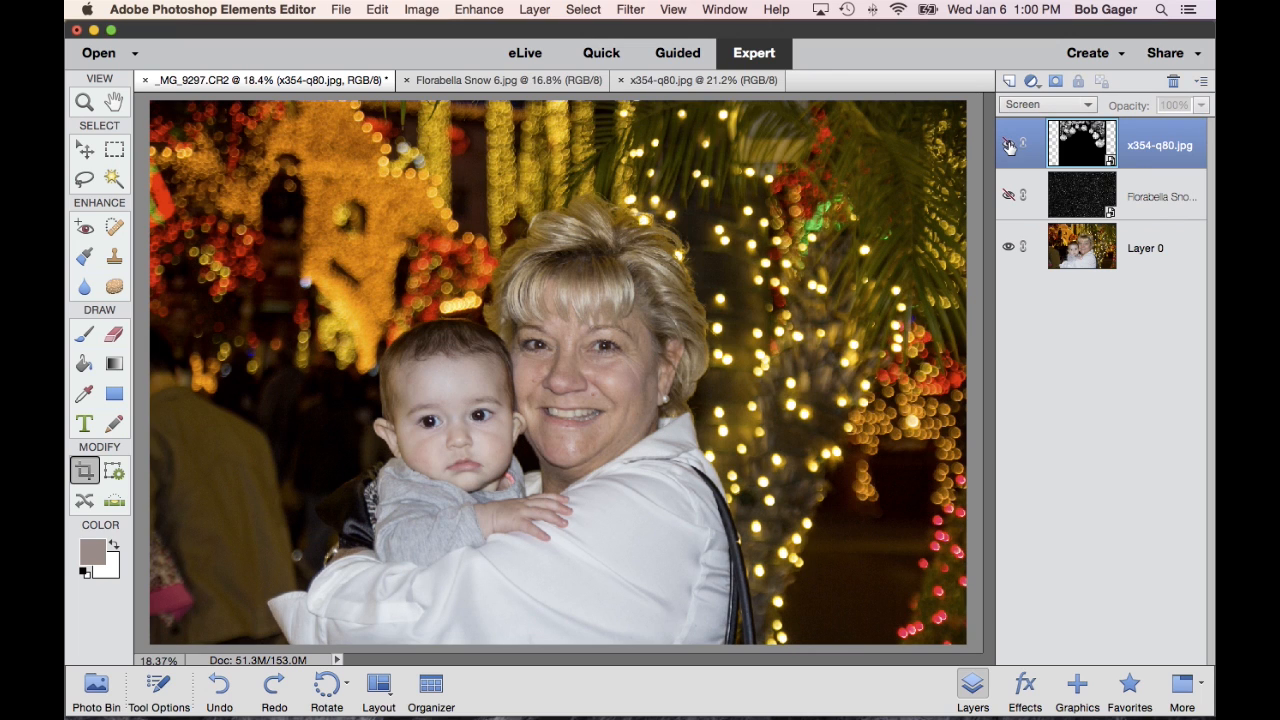
mouse_move(1008, 145)
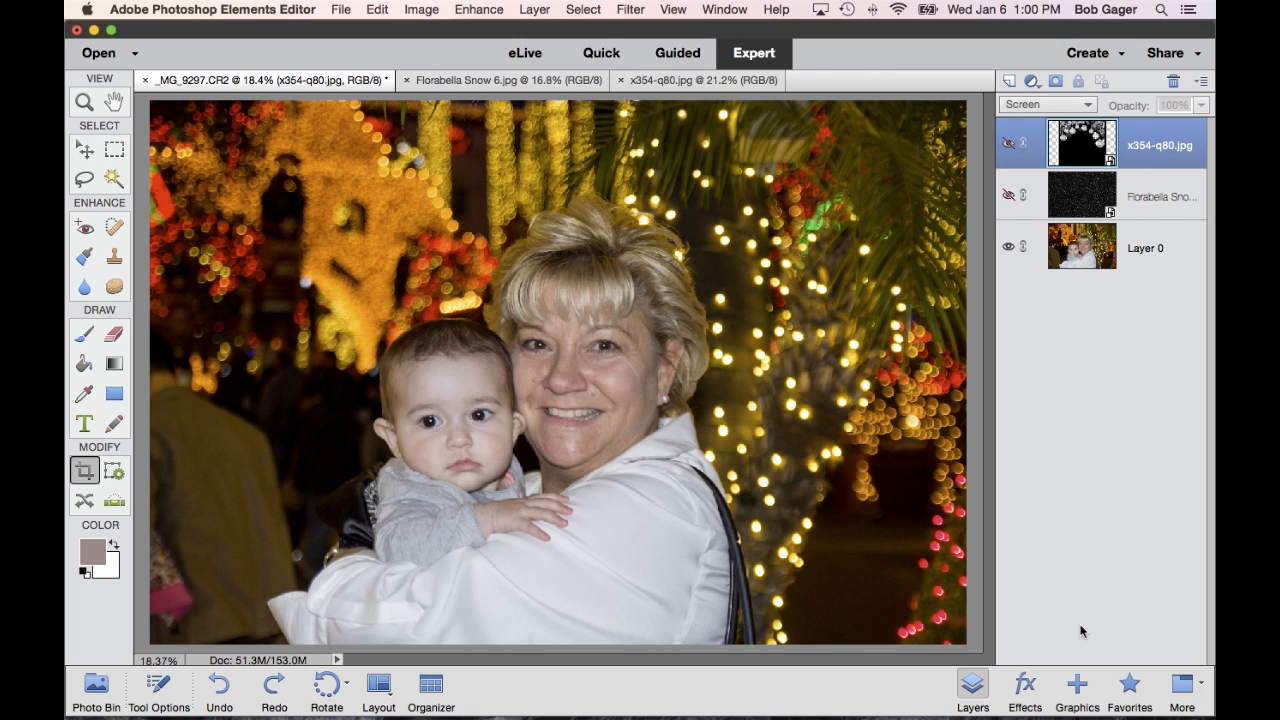
mouse_move(1077, 688)
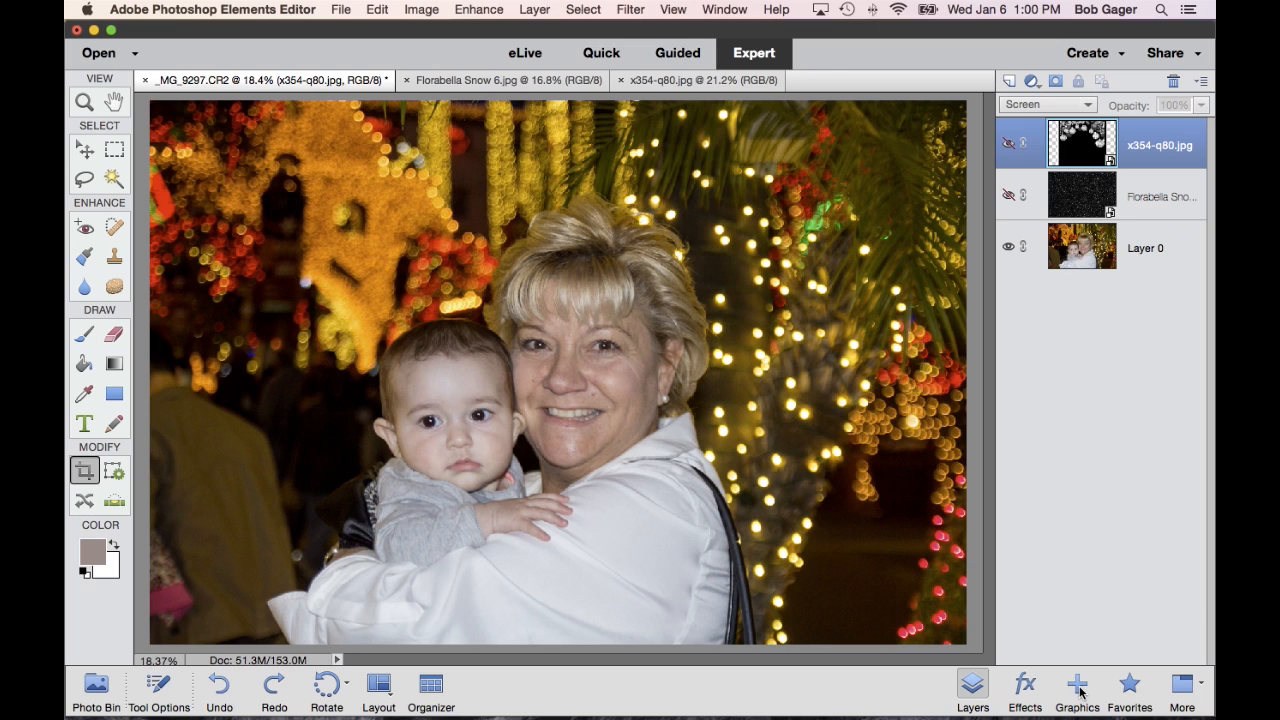
Step: Filter the built-in Graphics library to Backgrounds and apply the pastel flower background
click(1076, 688)
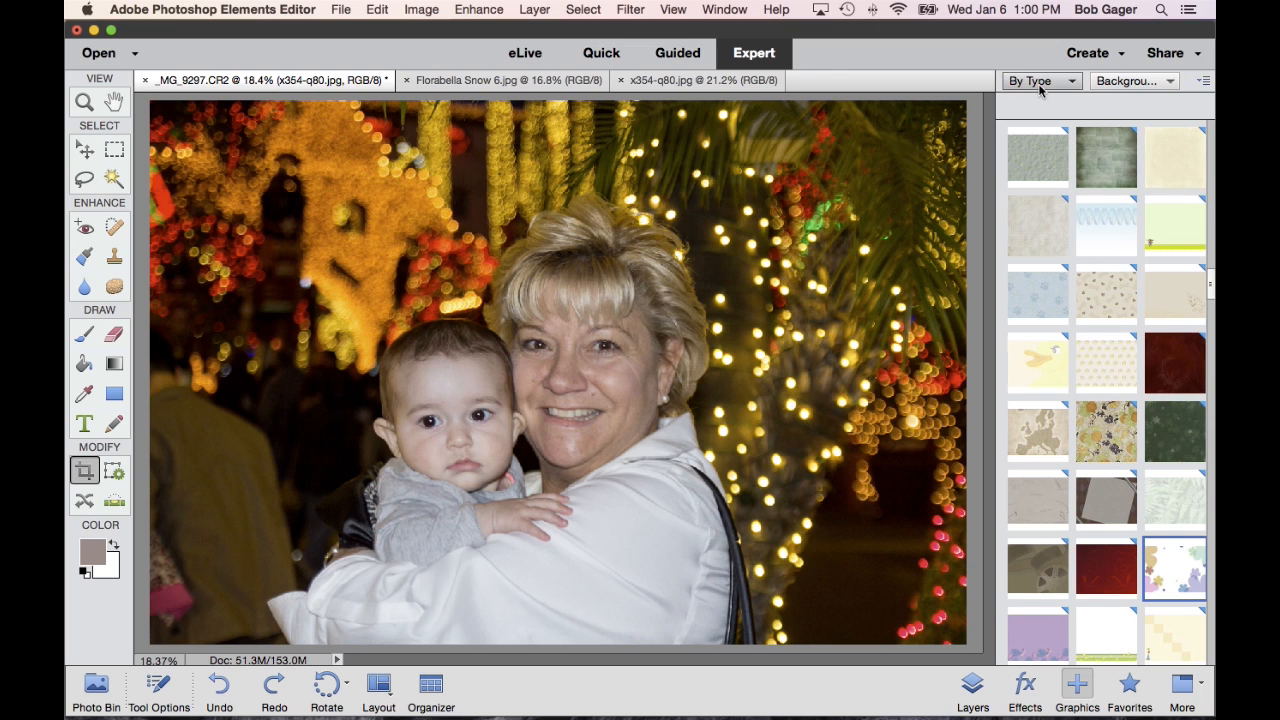
click(1040, 80)
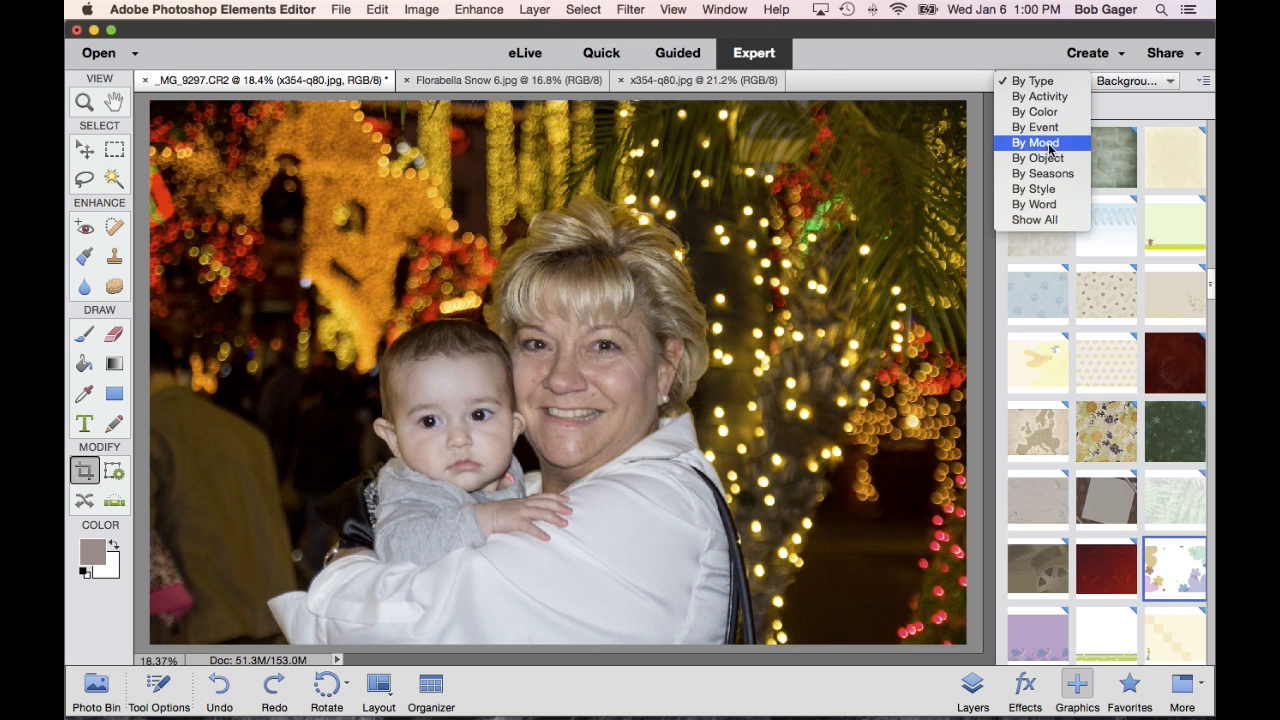
mouse_move(1040, 204)
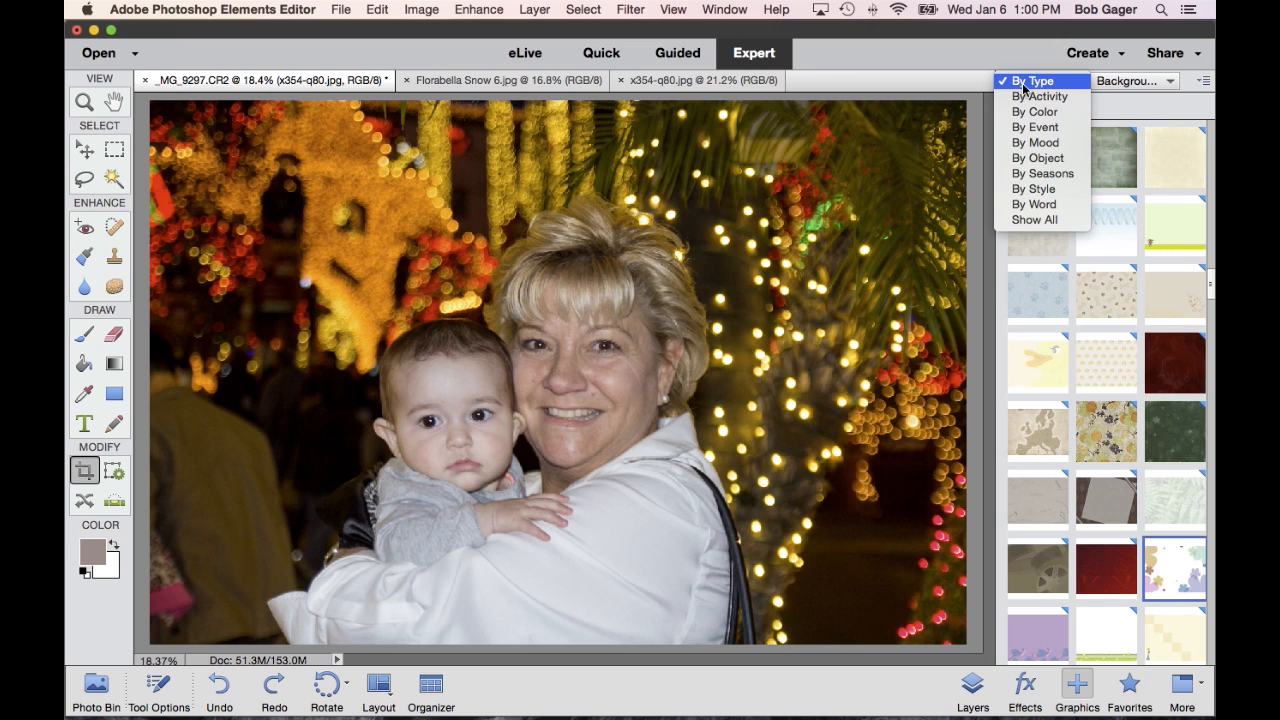
click(1135, 80)
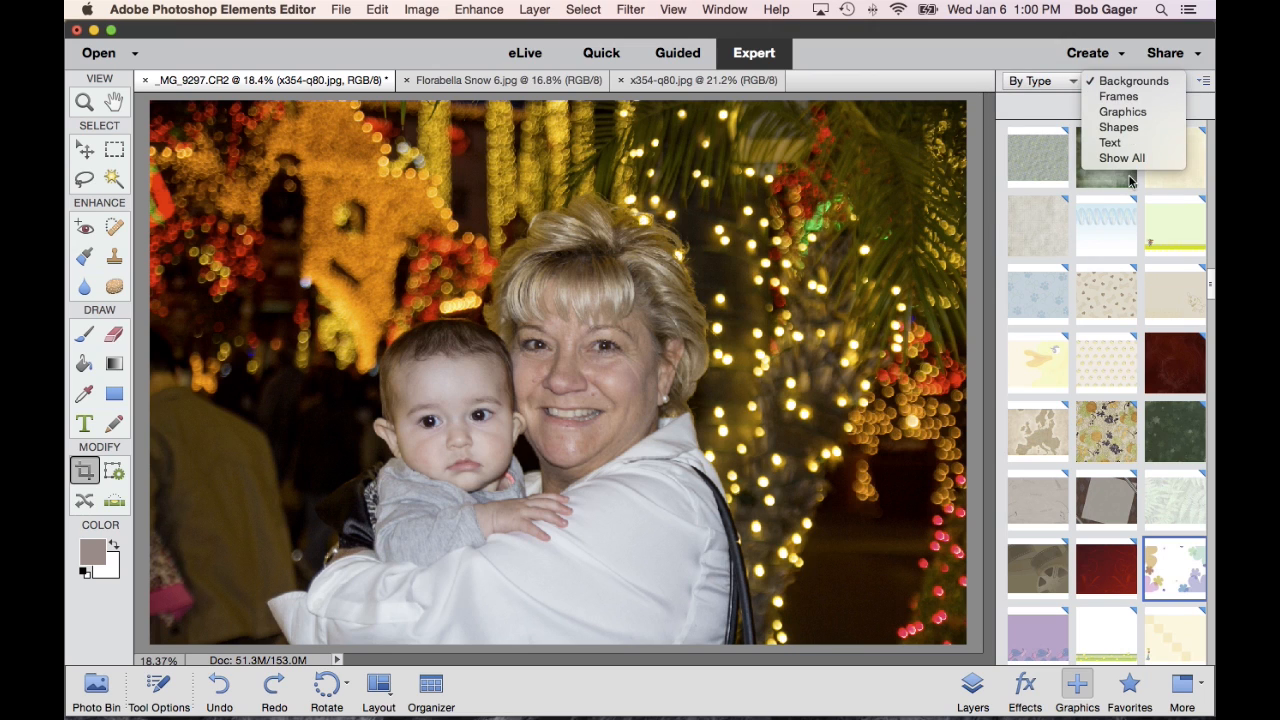
click(1133, 81)
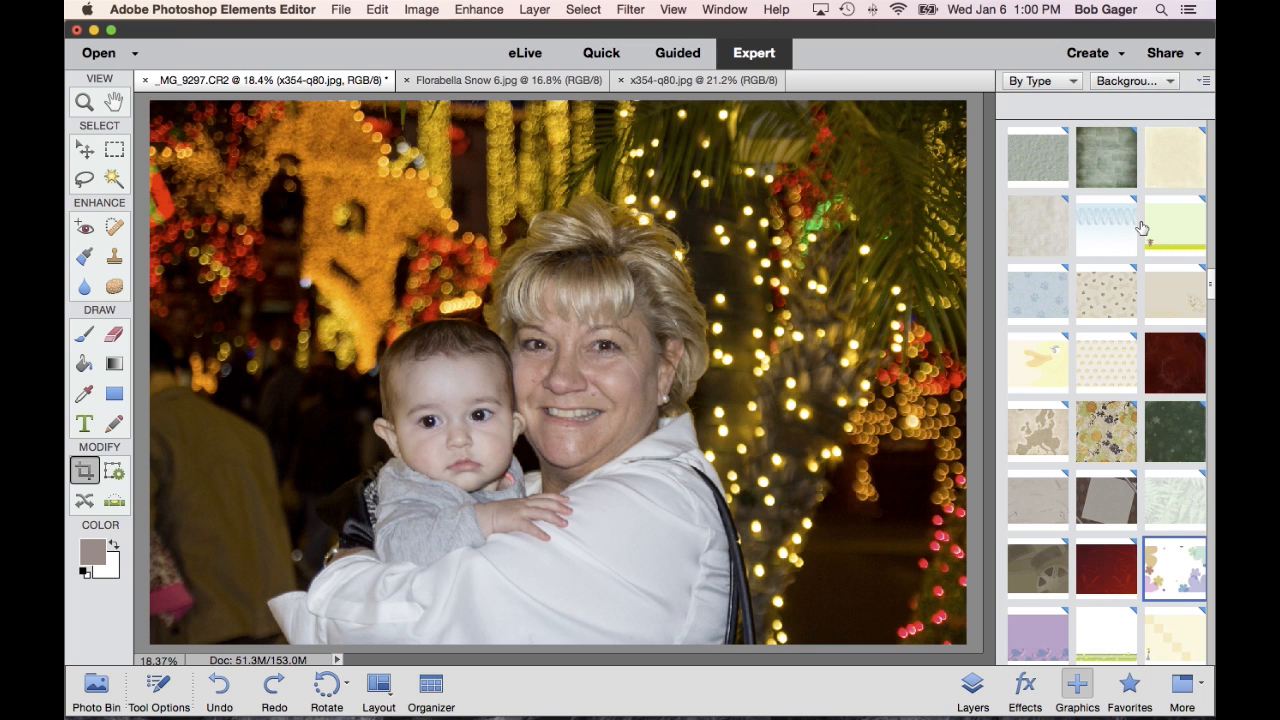
scroll(down, 3)
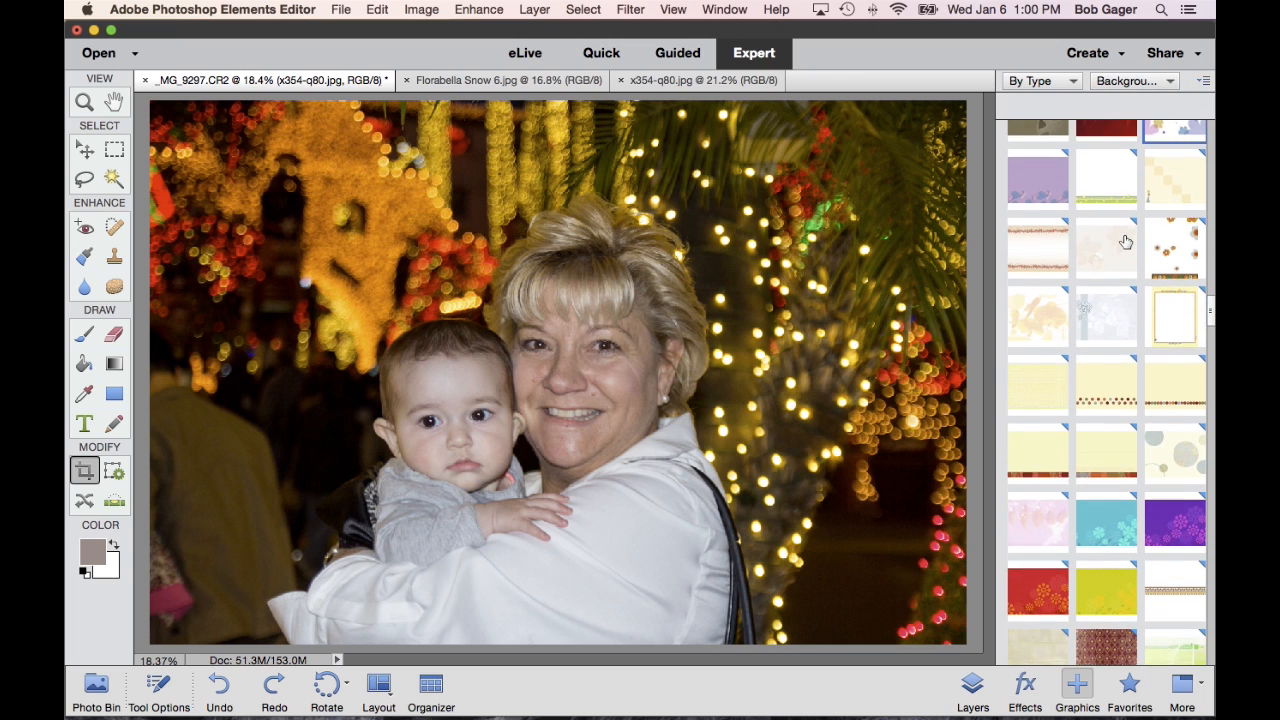
scroll(down, 3)
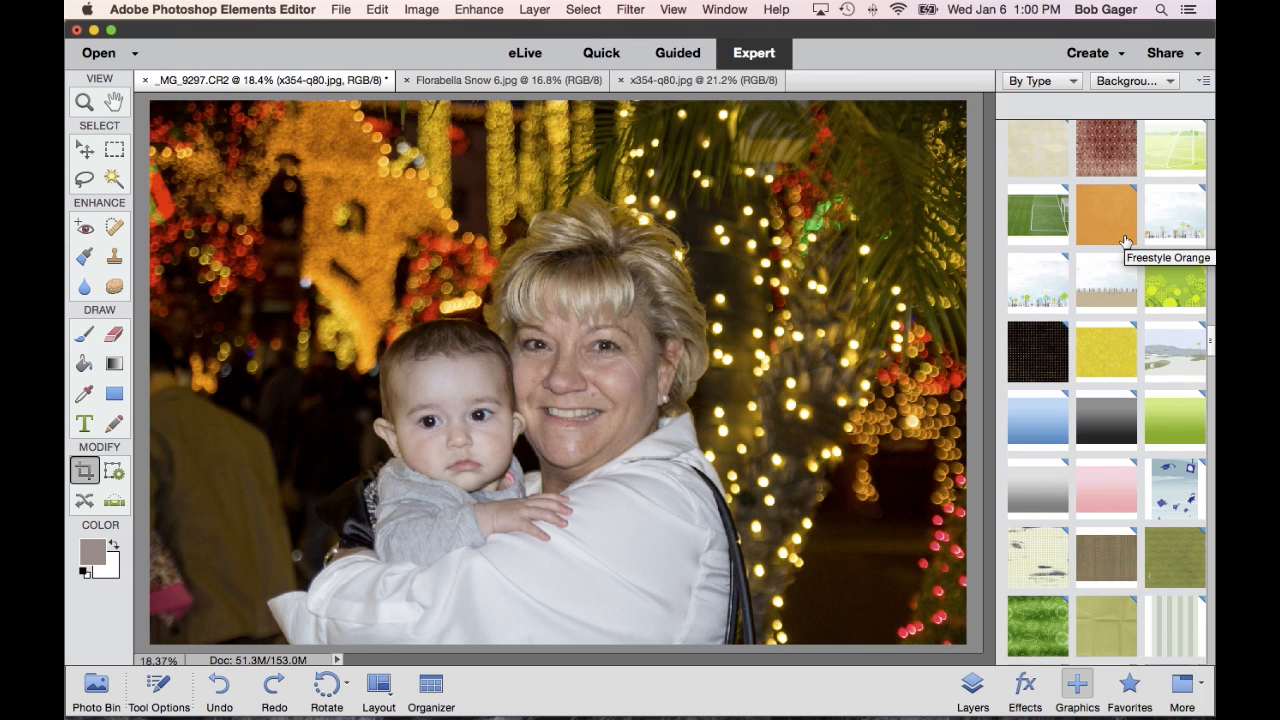
scroll(up, 3)
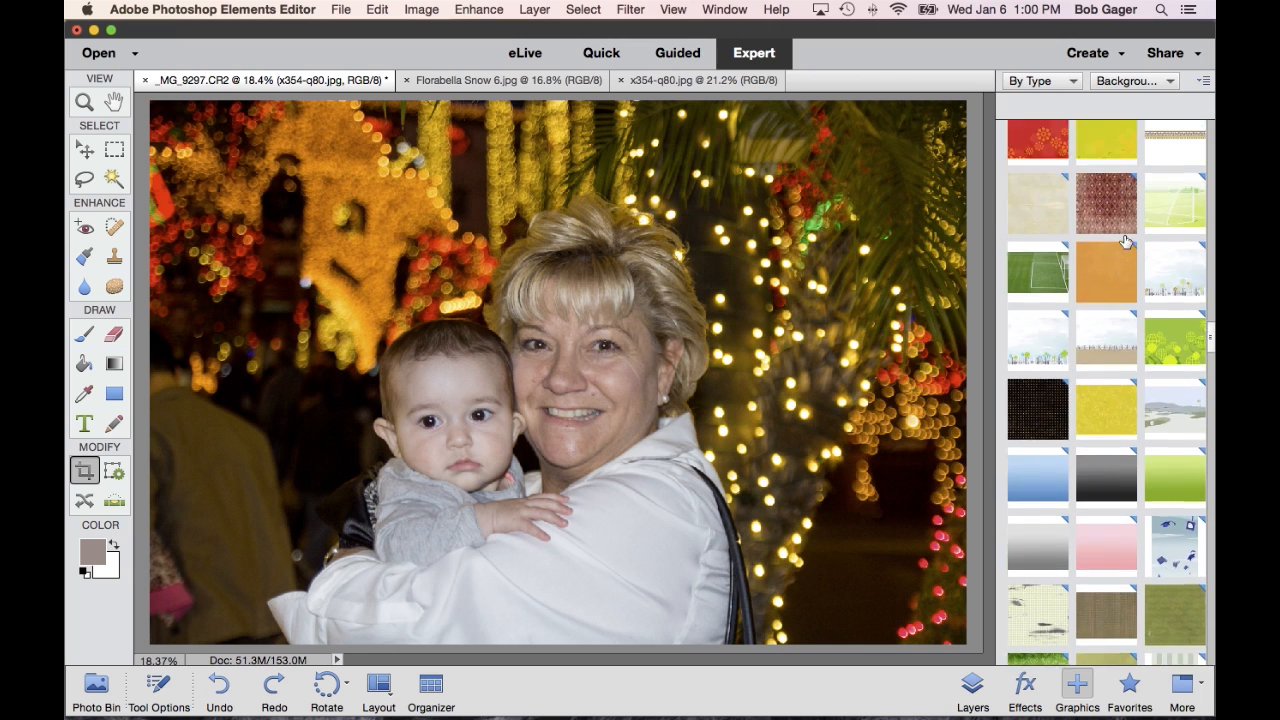
scroll(down, 3)
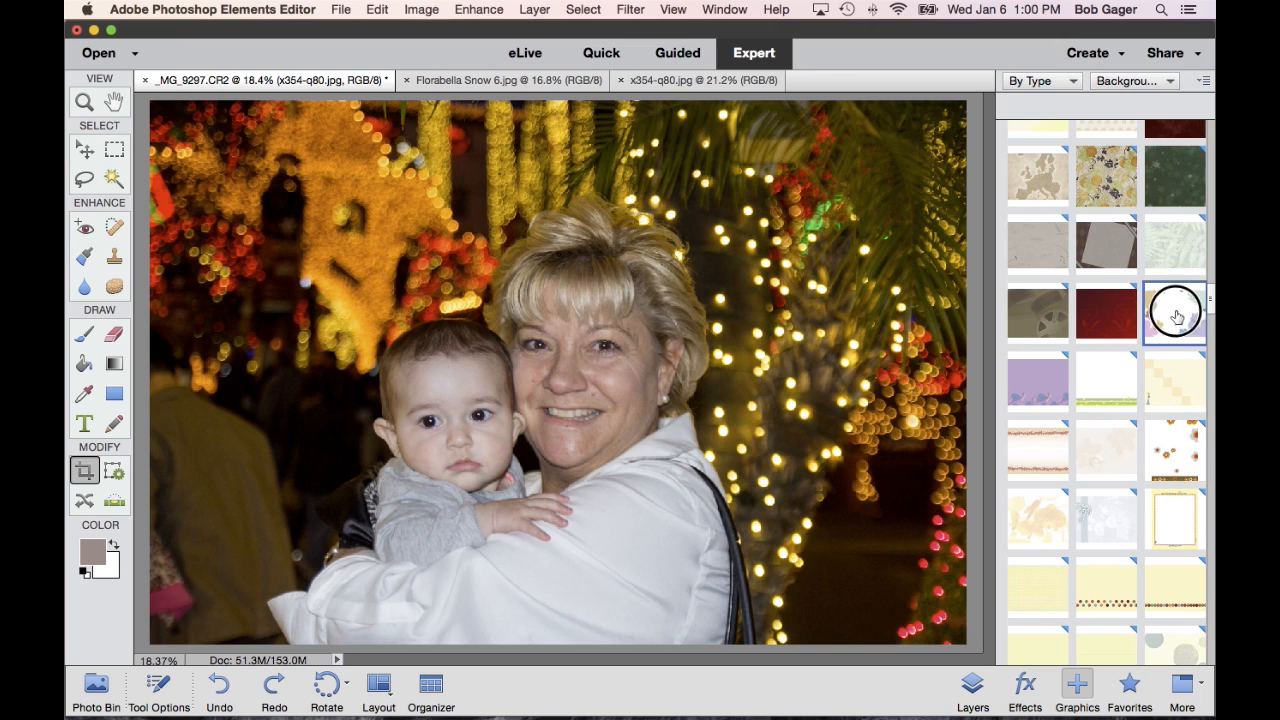
click(1175, 313)
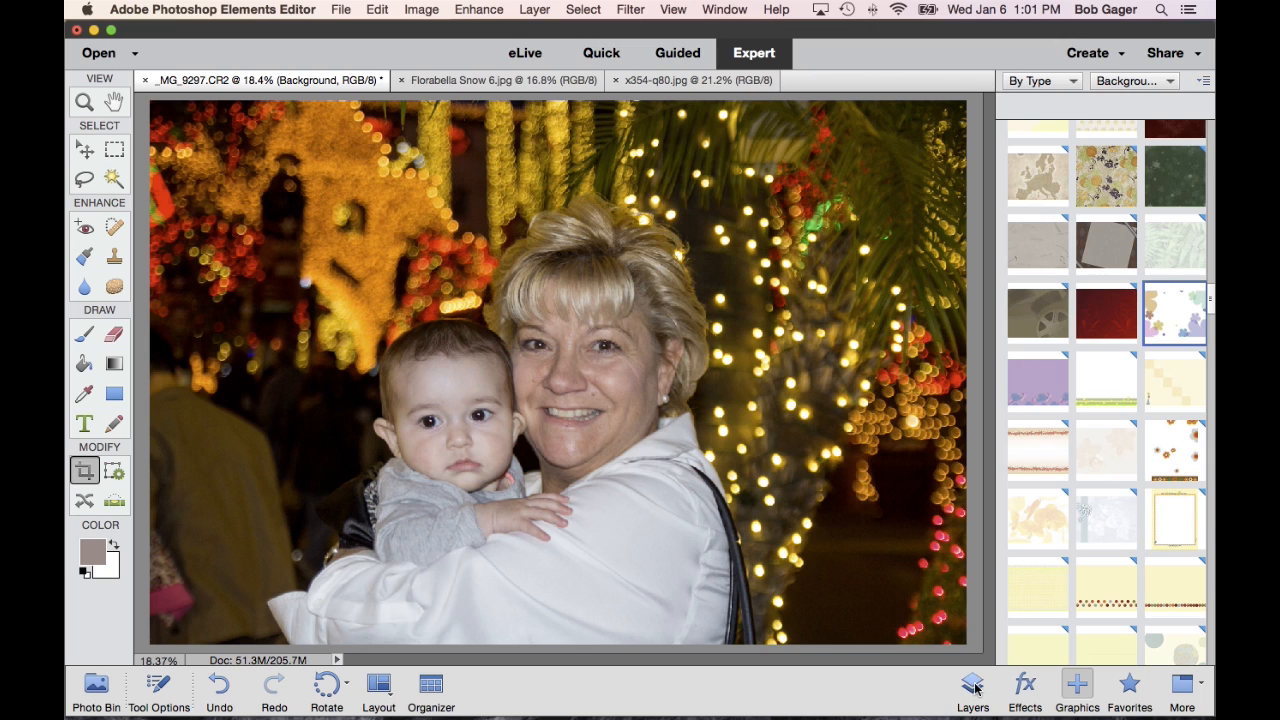
Step: Move the flower Background layer above Layer 0 in the Layers panel
click(971, 690)
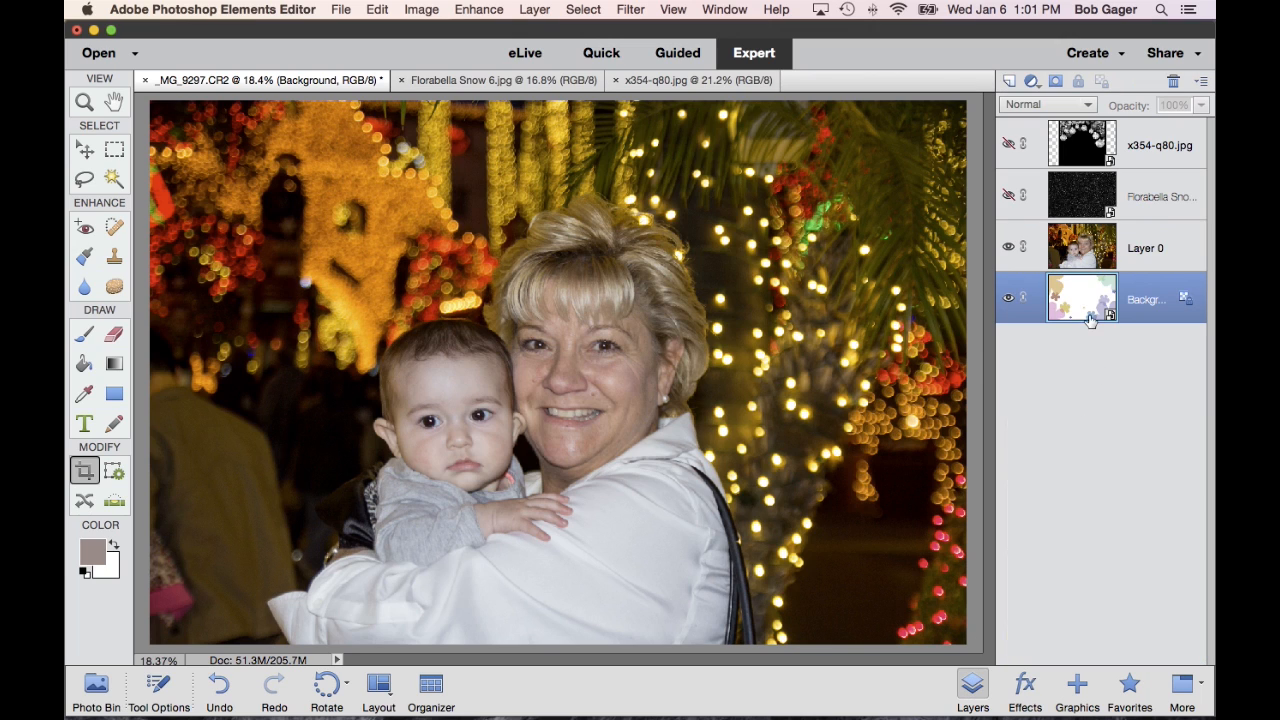
mouse_move(1085, 308)
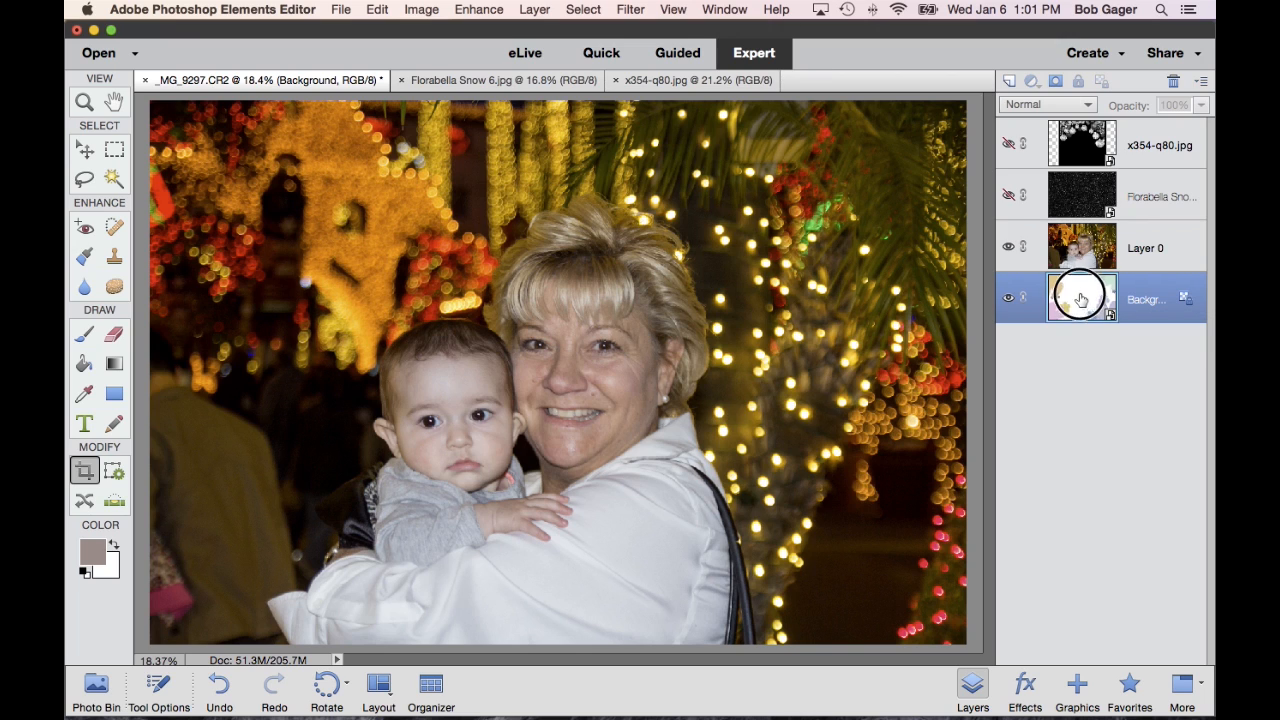
drag(1080, 298, 1080, 247)
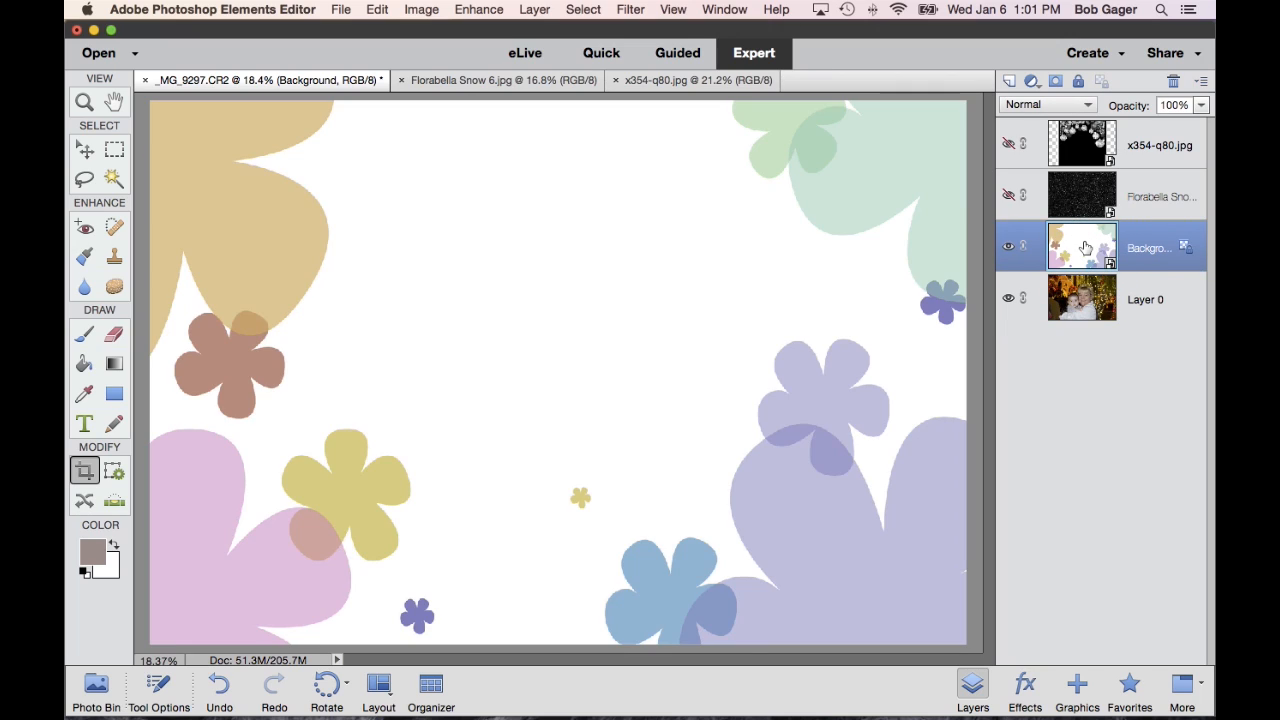
mouse_move(1083, 246)
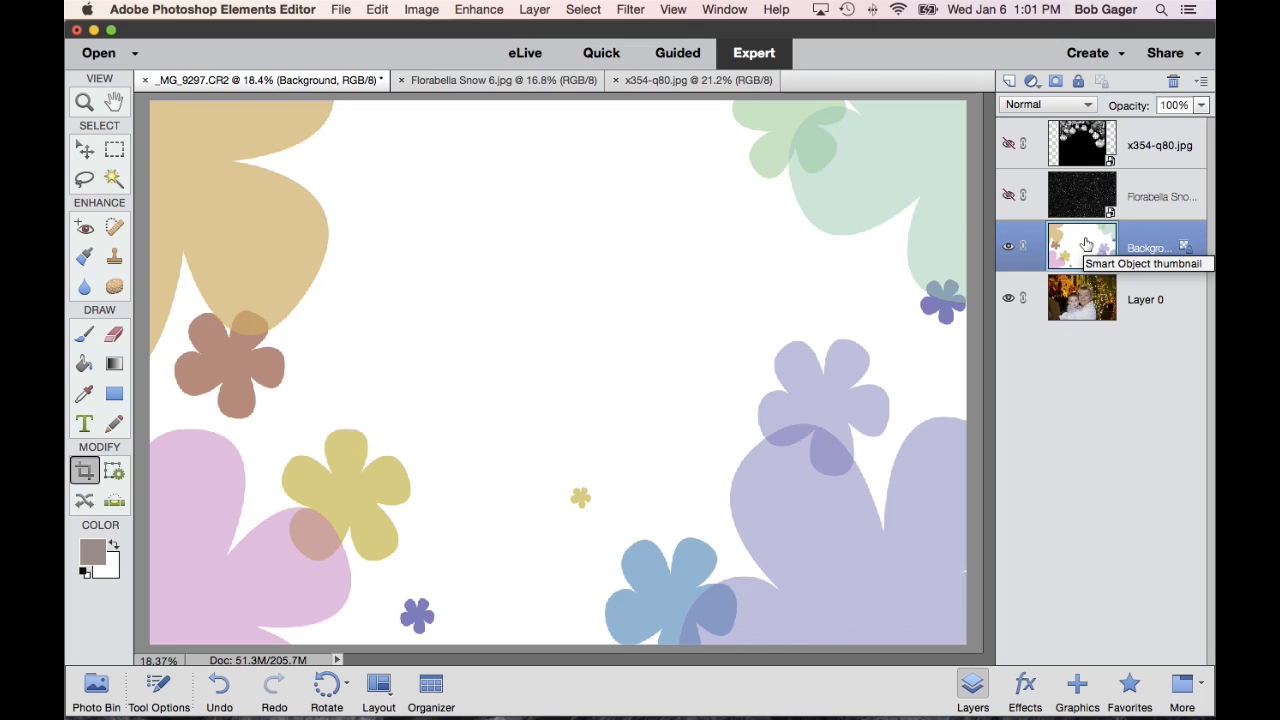
mouse_move(1150, 258)
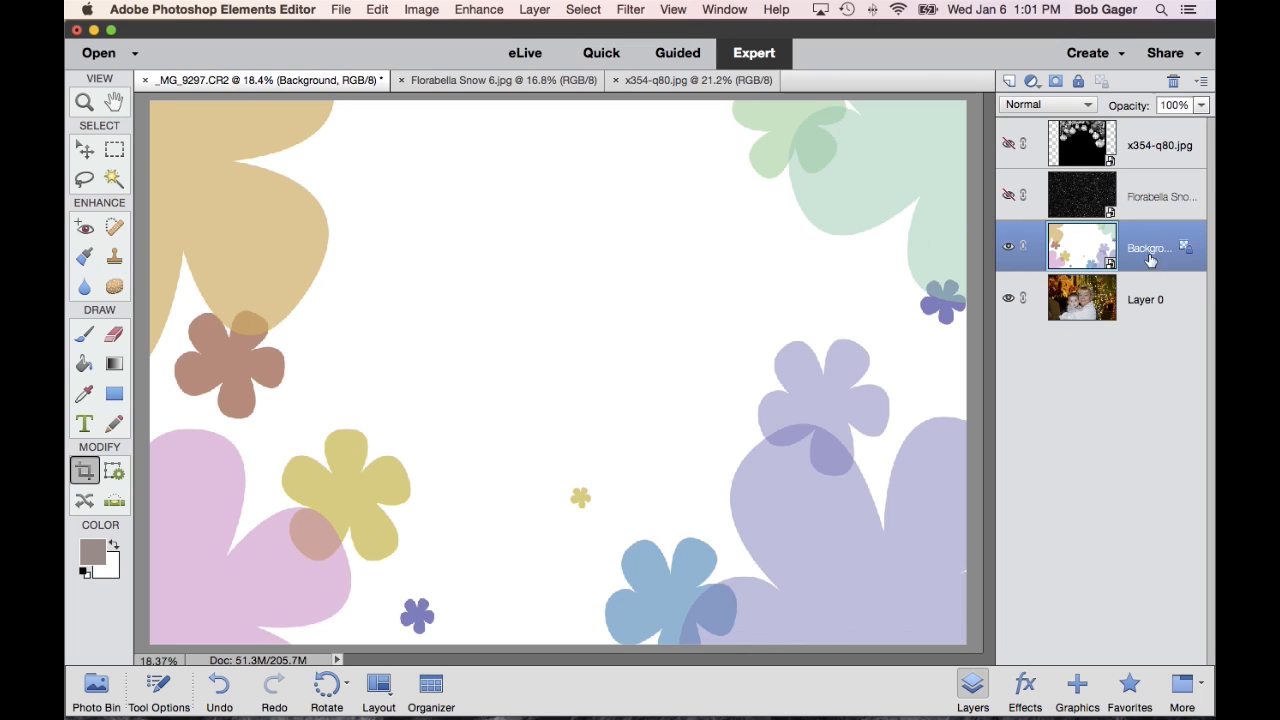
mouse_move(1083, 252)
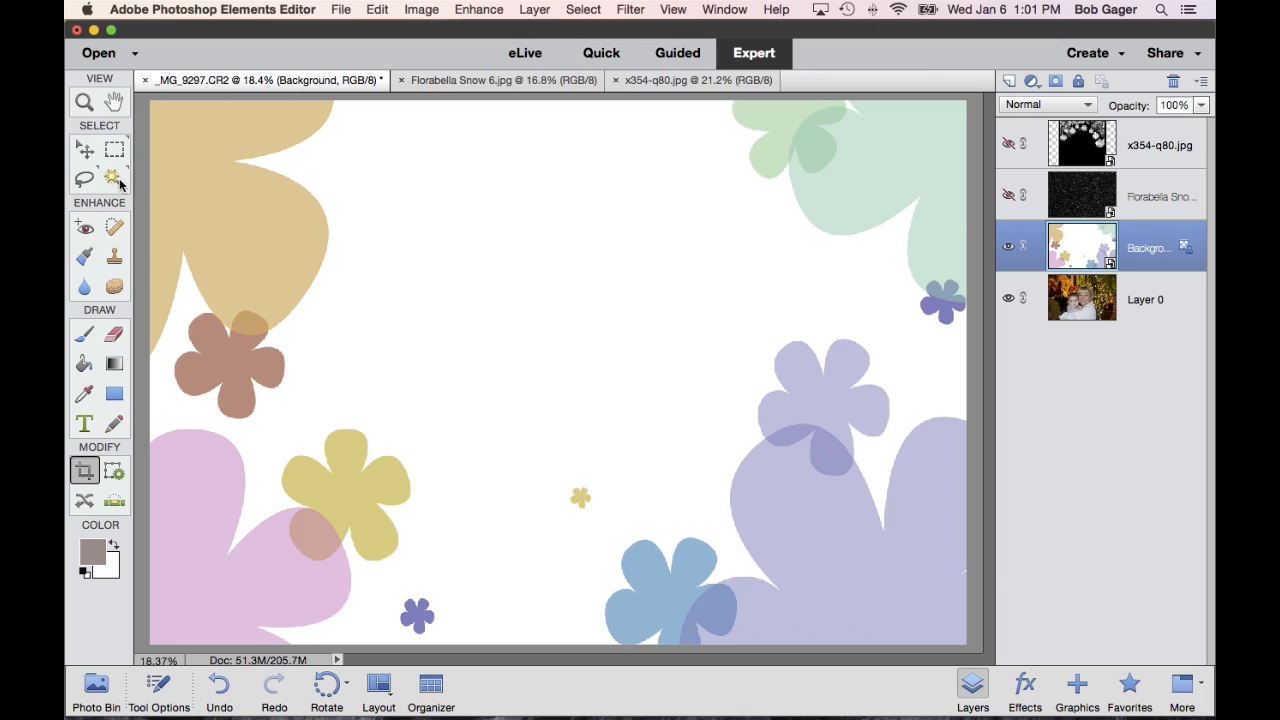
mouse_move(113, 178)
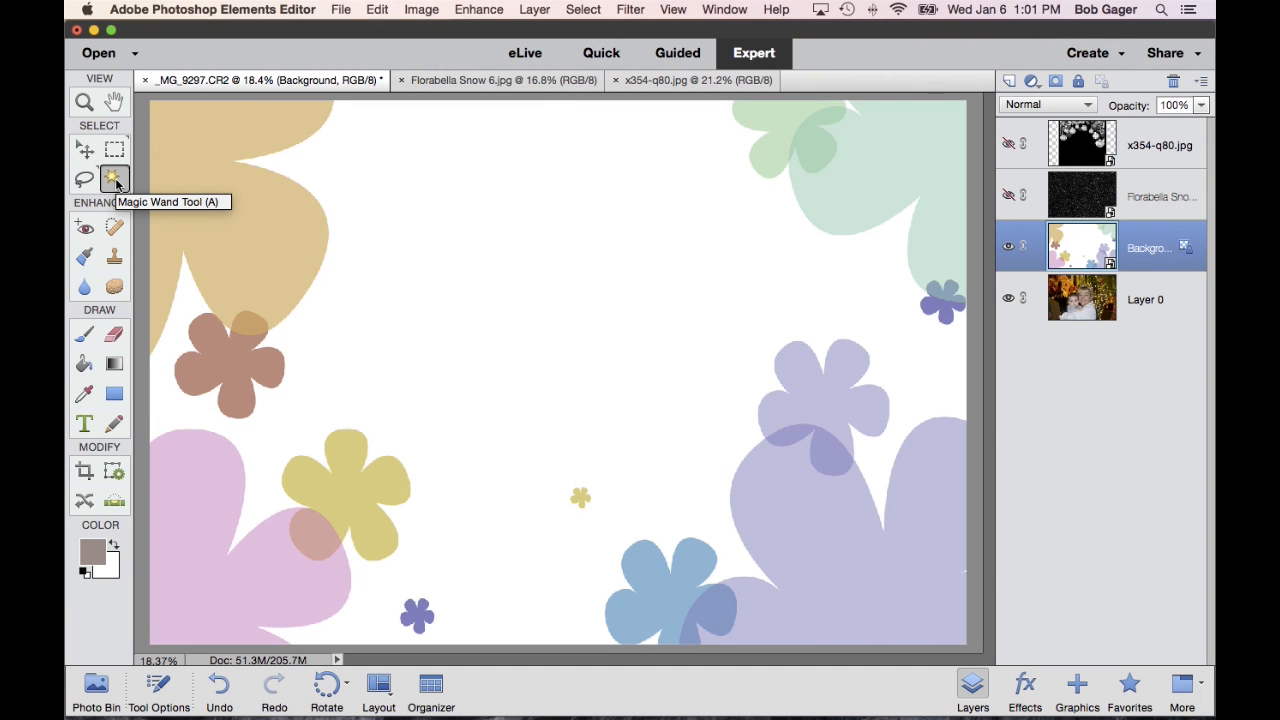
mouse_move(148, 348)
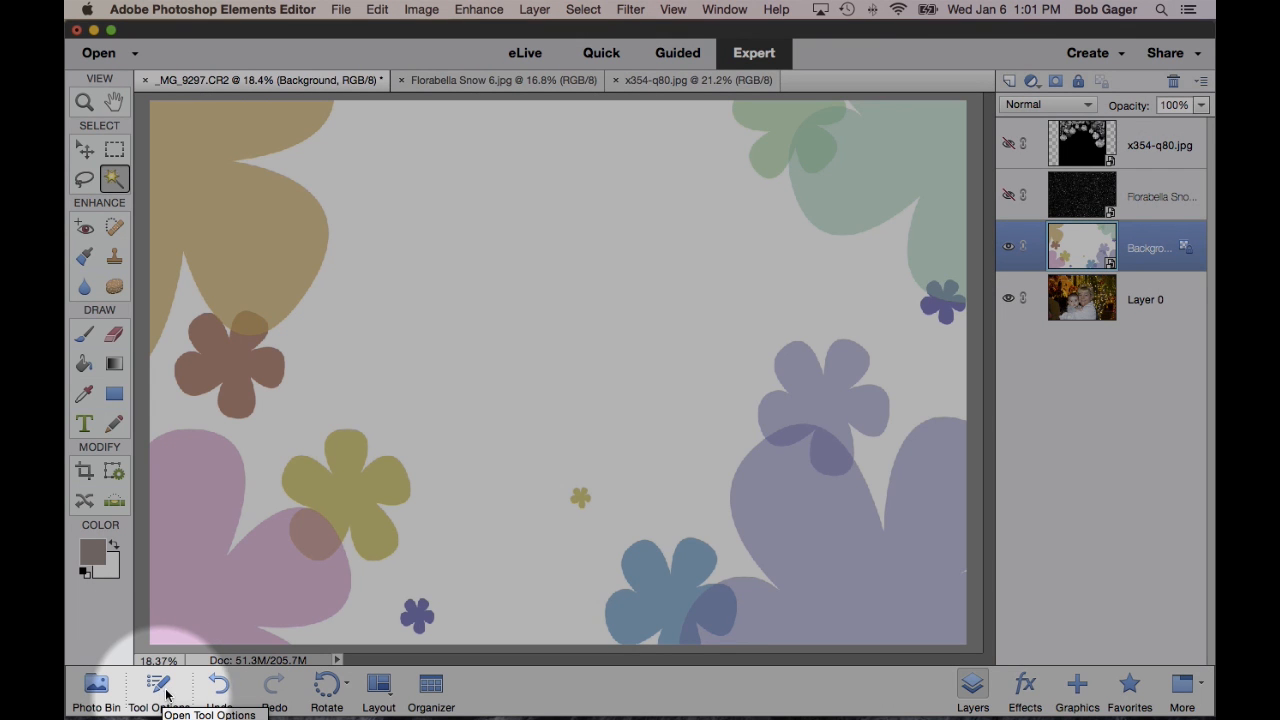
Step: Set the Magic Wand to select by similar colour with Tolerance around 15
click(158, 683)
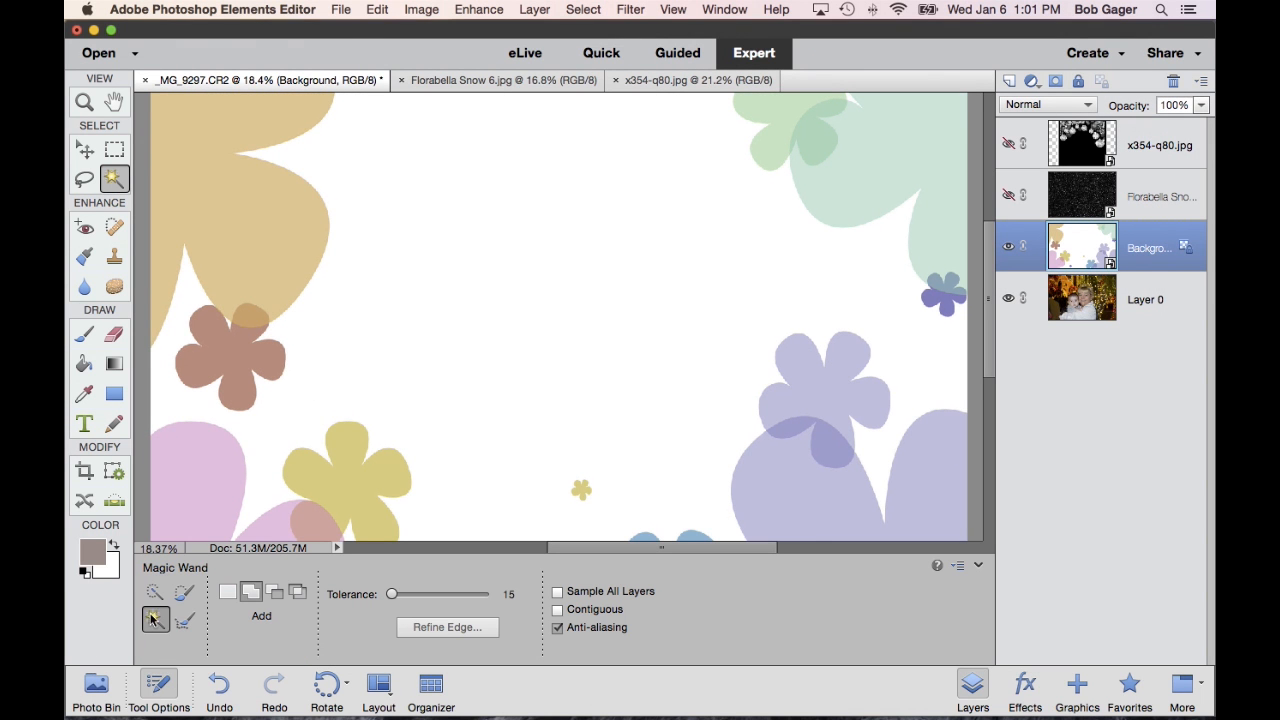
click(155, 591)
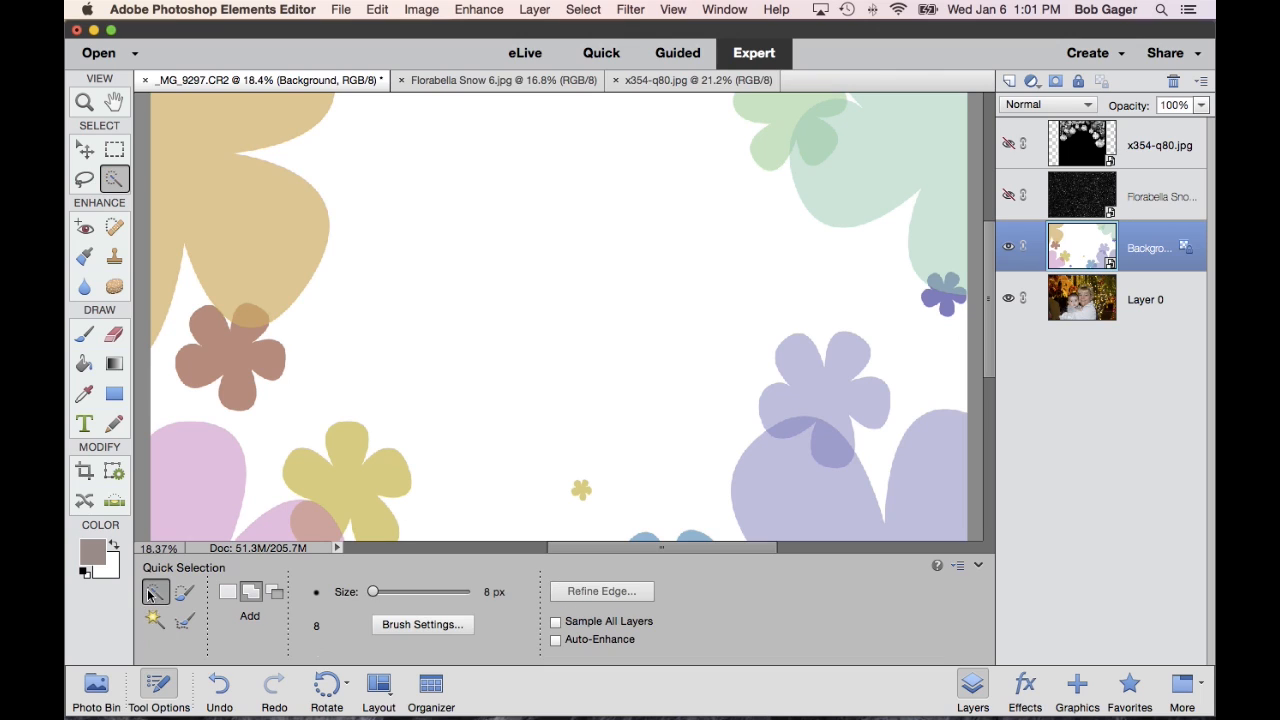
click(155, 619)
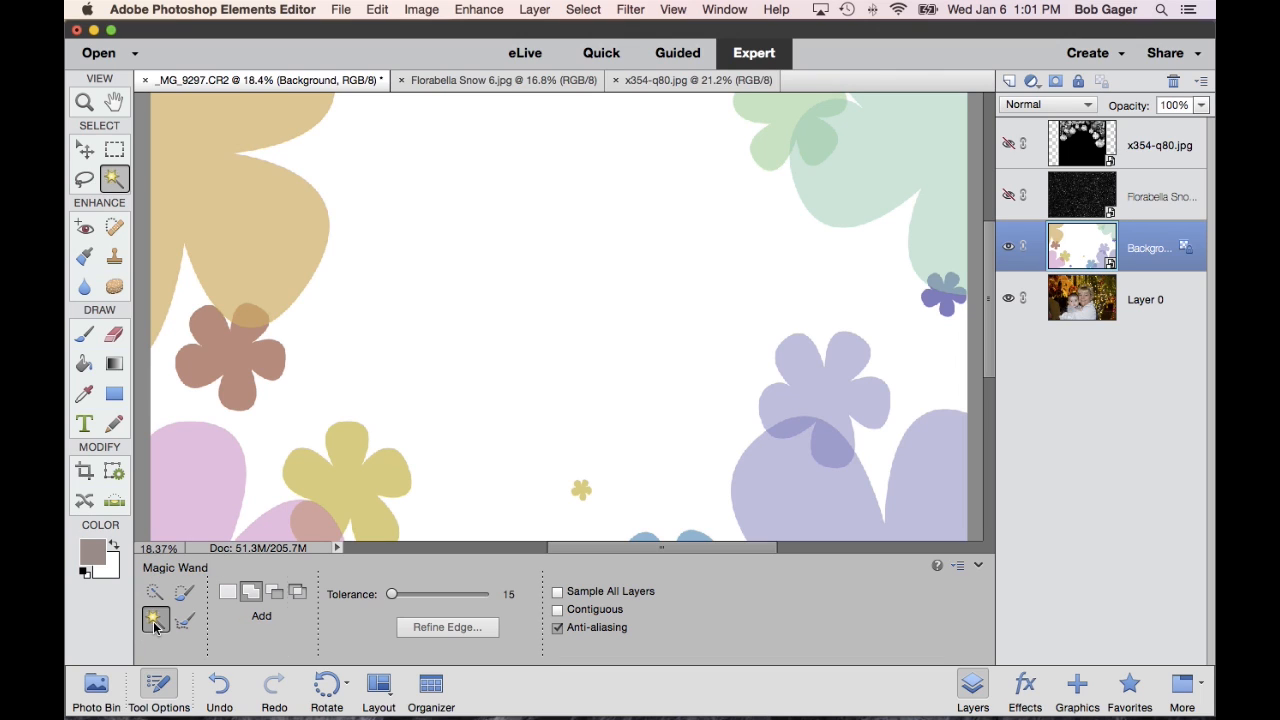
mouse_move(397, 600)
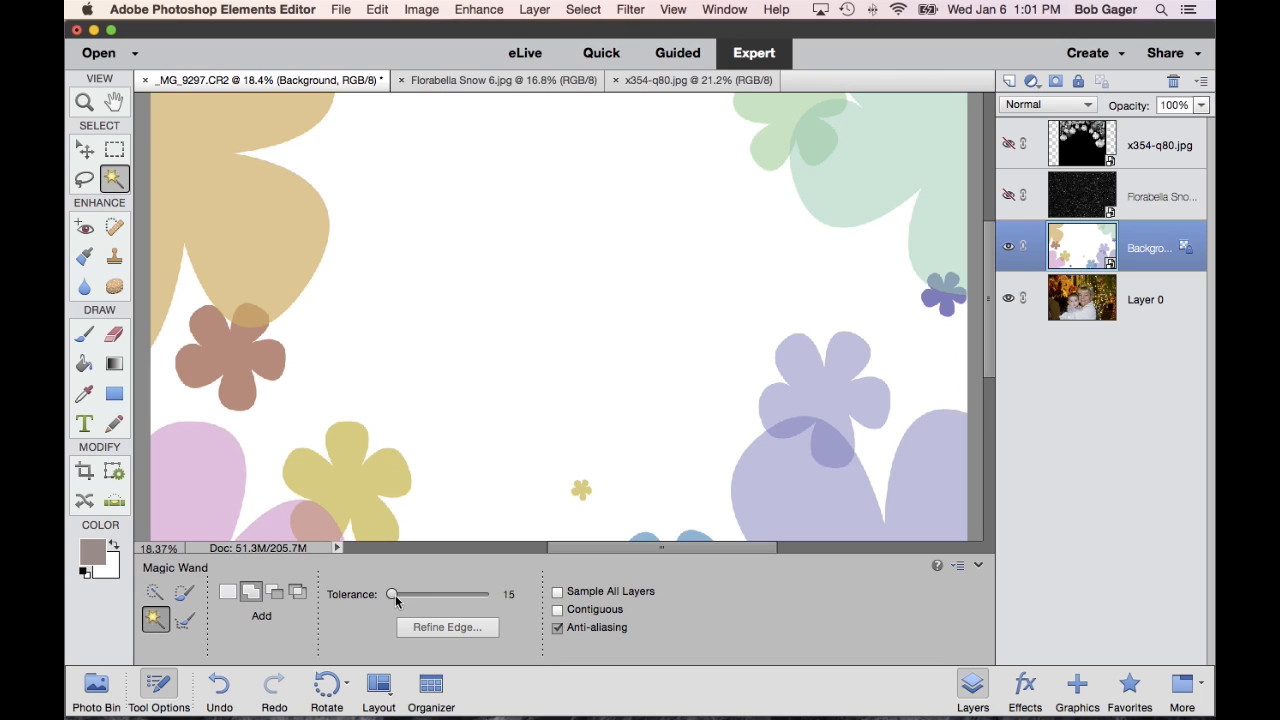
drag(391, 594, 414, 594)
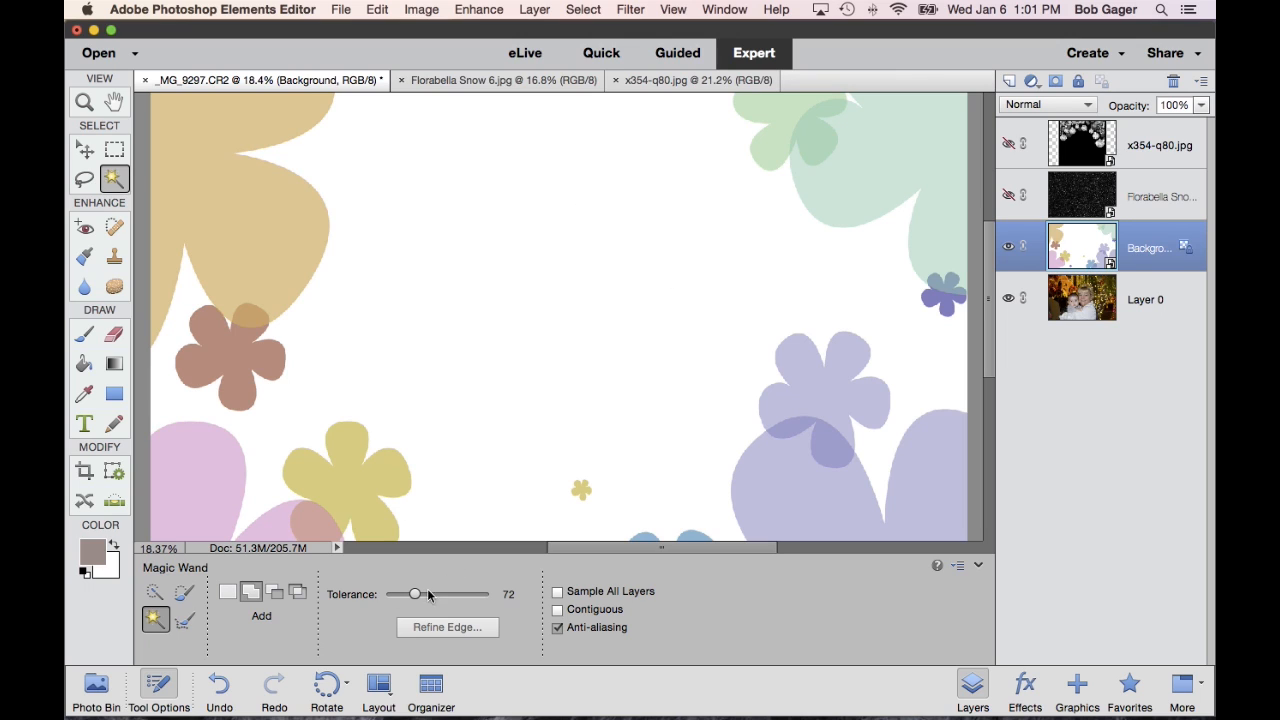
drag(414, 594, 393, 594)
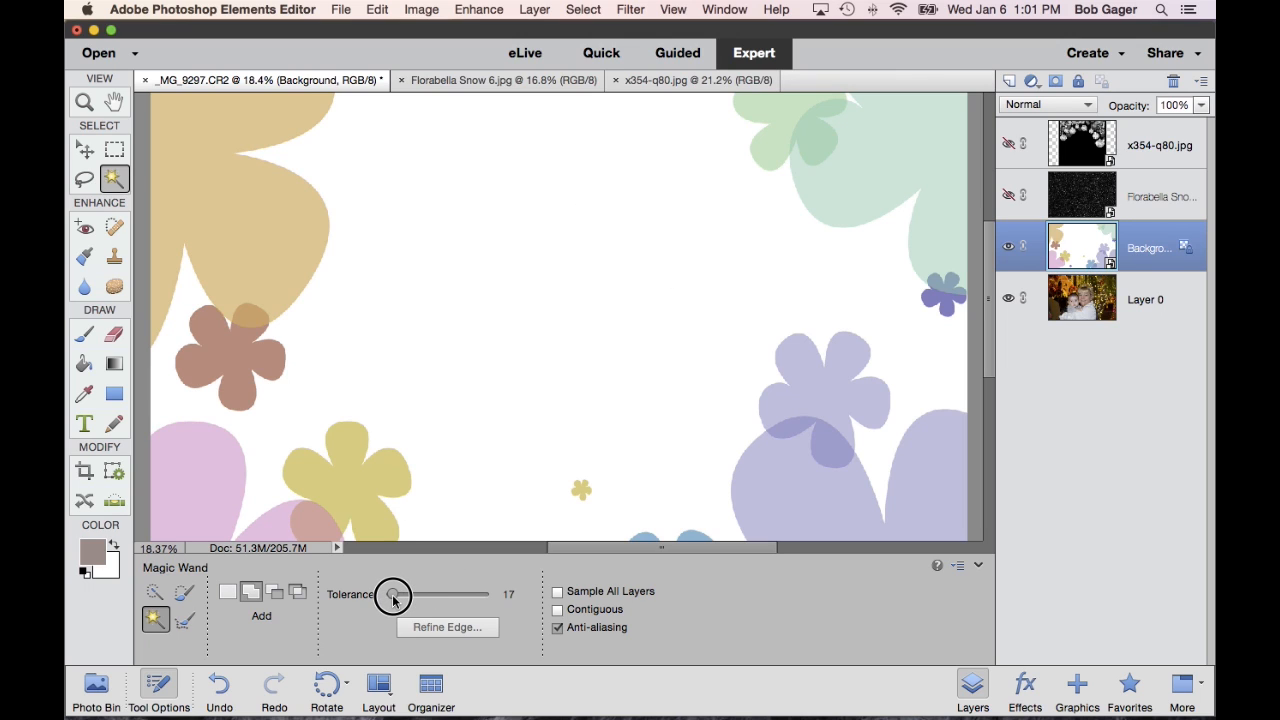
drag(391, 594, 400, 594)
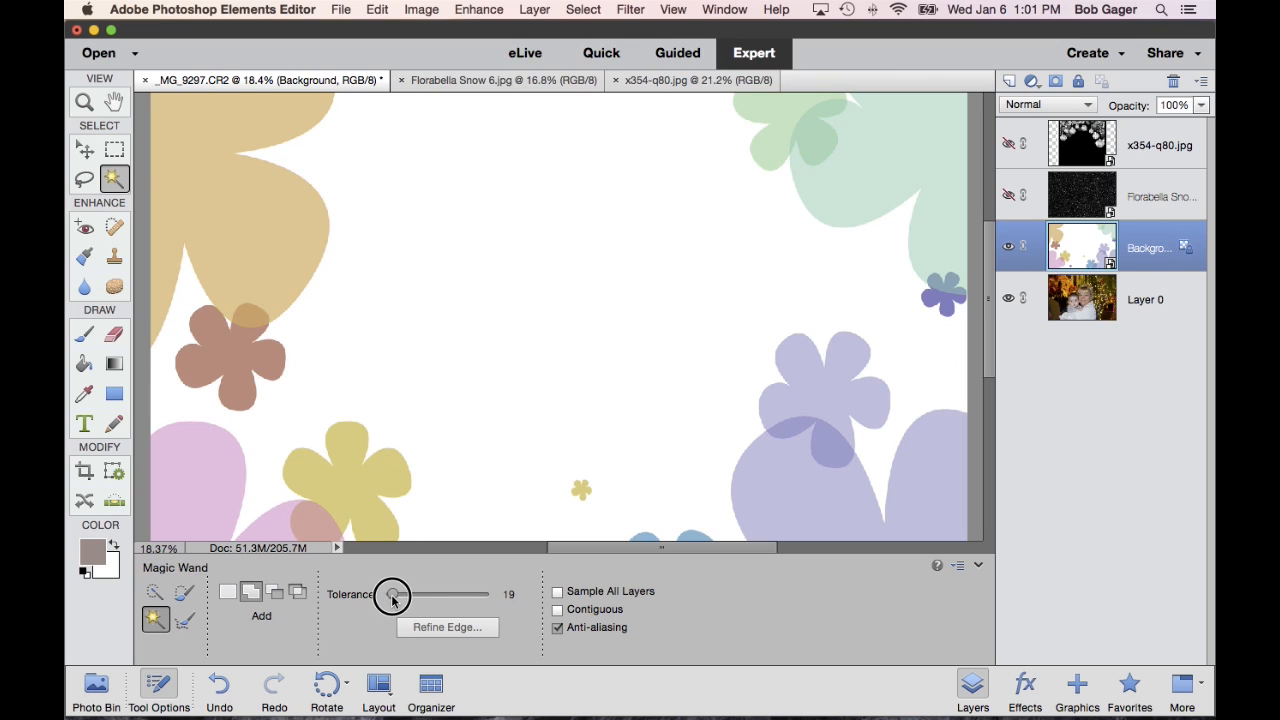
drag(395, 594, 390, 594)
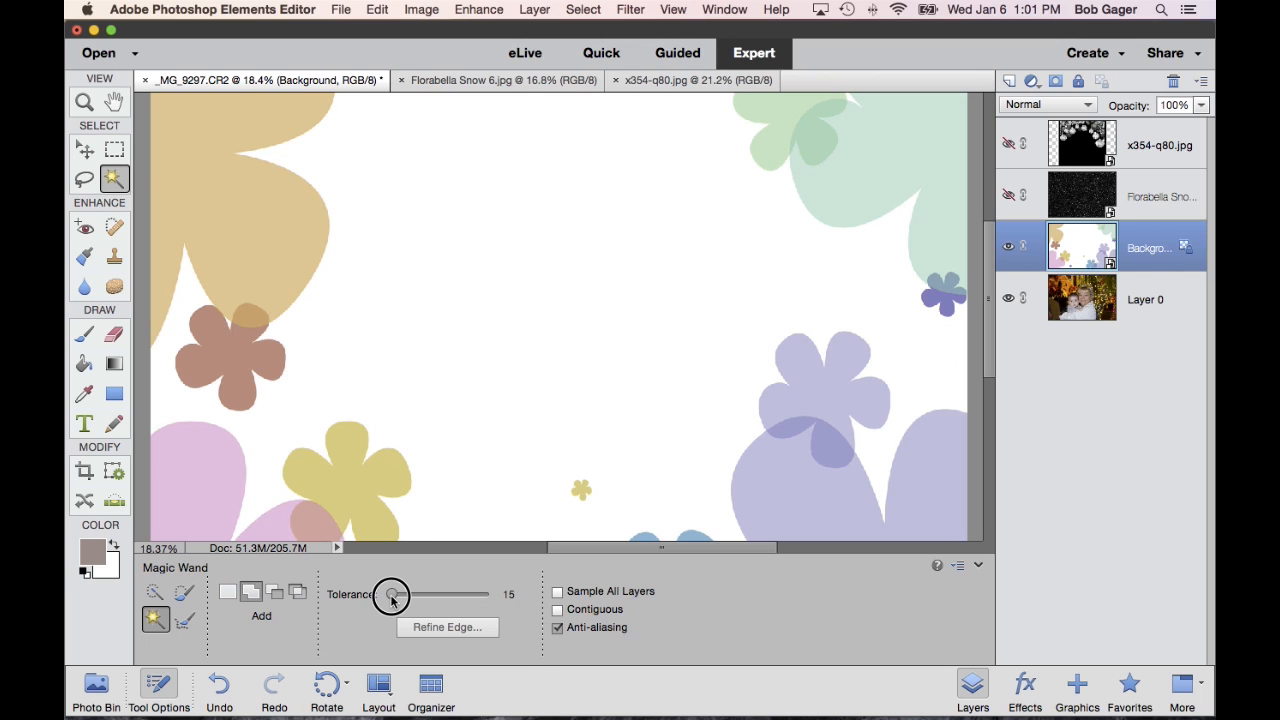
drag(395, 594, 390, 594)
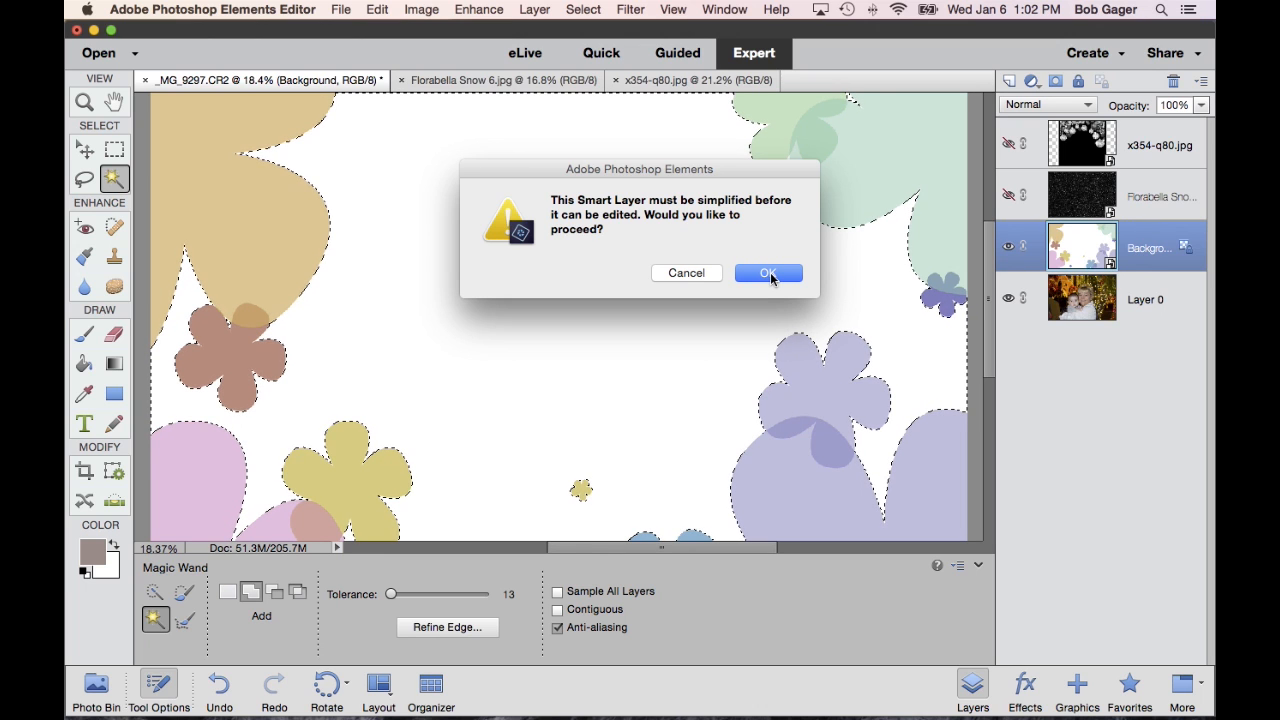
Step: Simplify the flower Smart Layer and delete its selected white centre
click(768, 273)
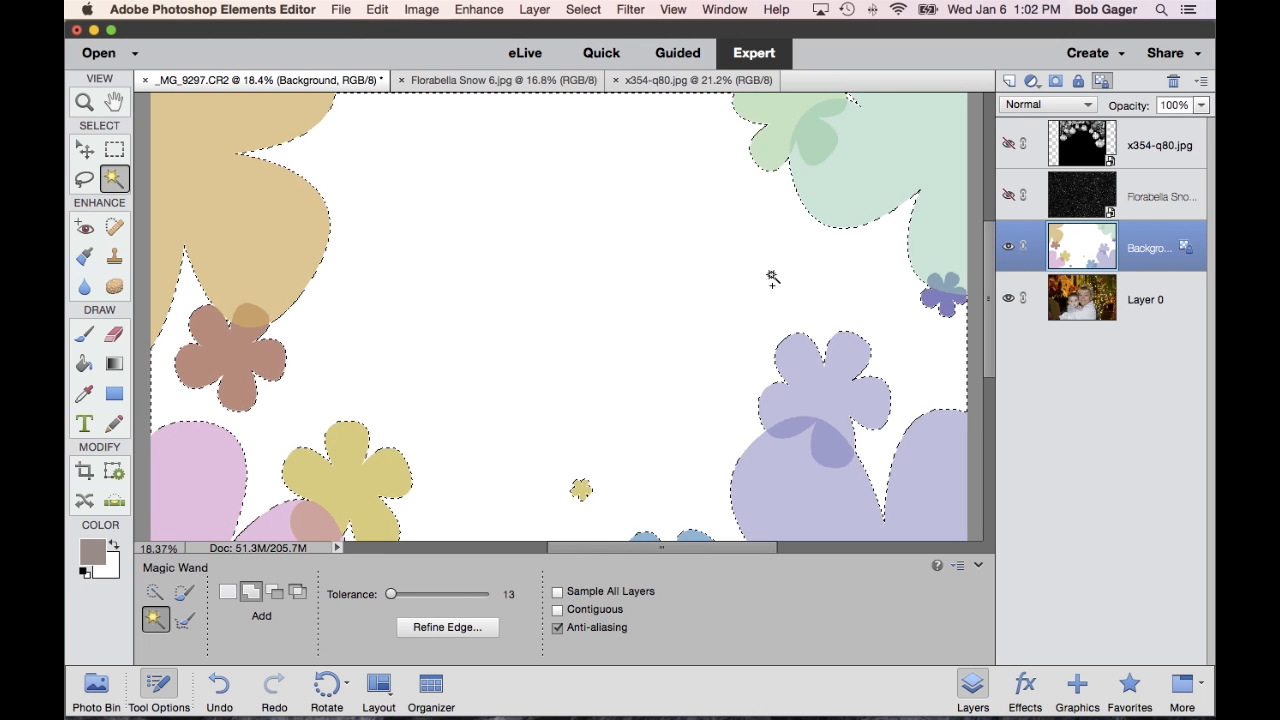
key(Delete)
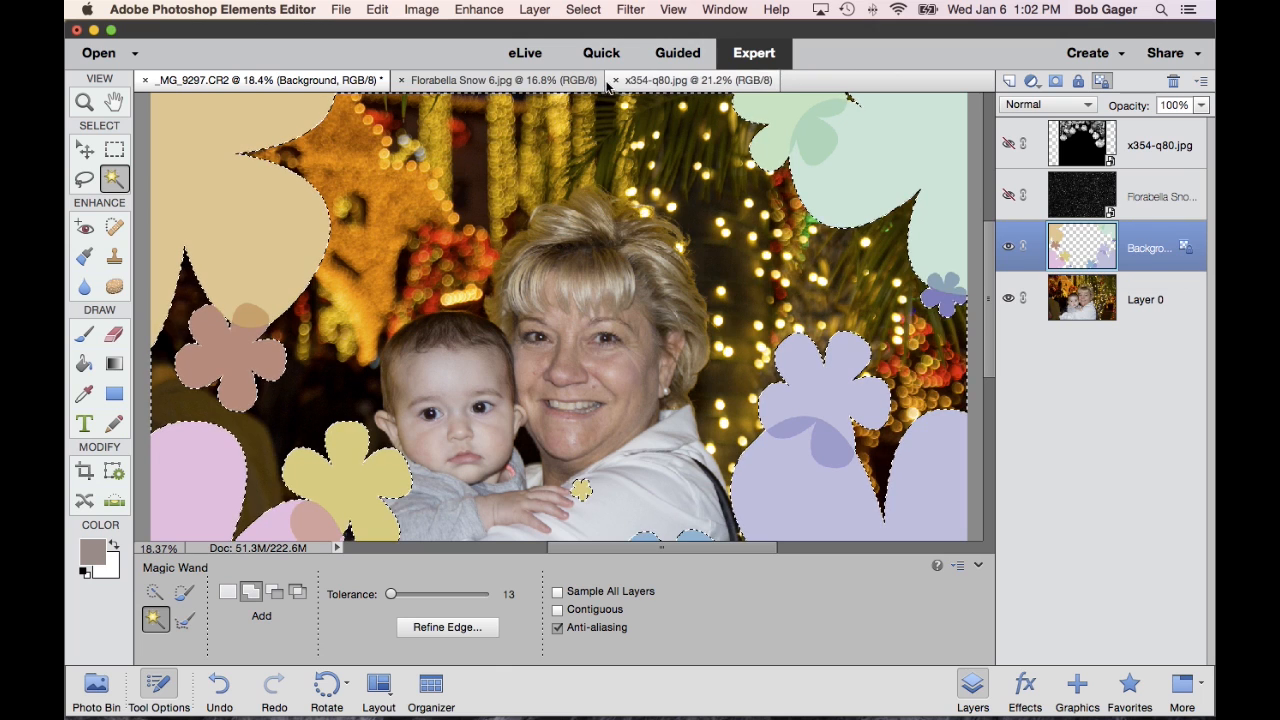
Step: Deselect to remove the marching-ants outline from the flower-framed portrait
click(583, 9)
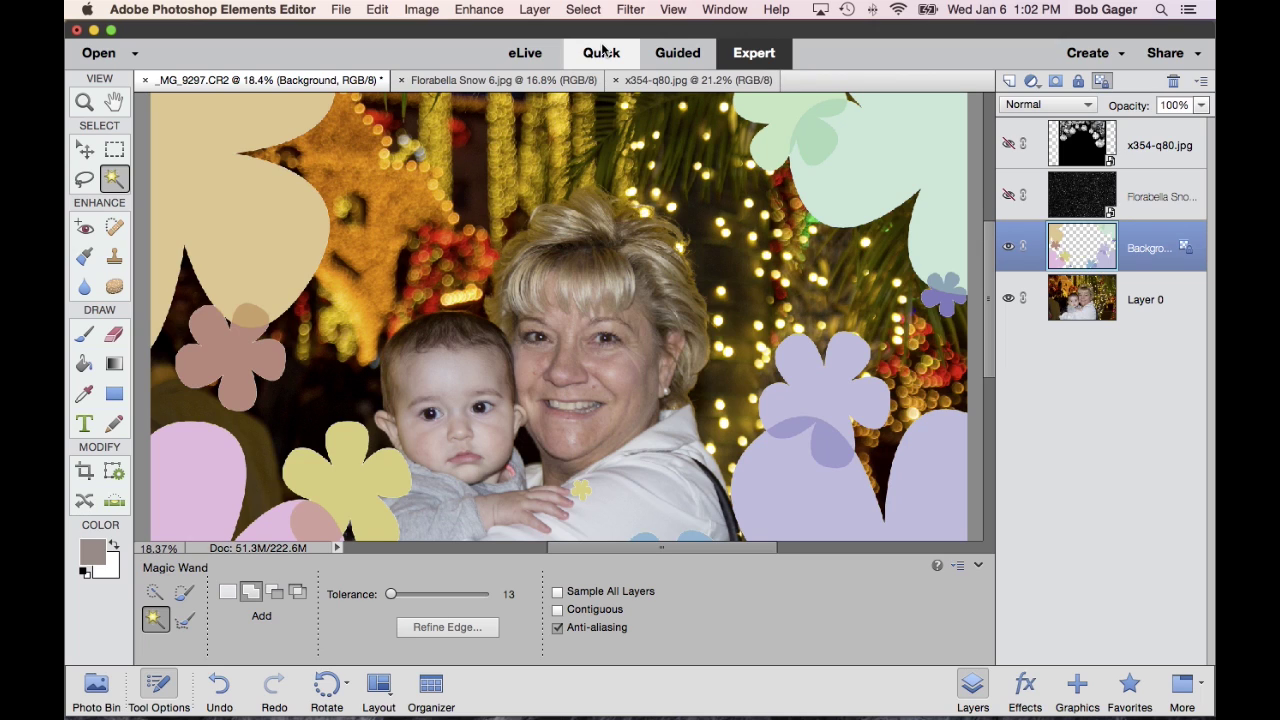
mouse_move(1137, 243)
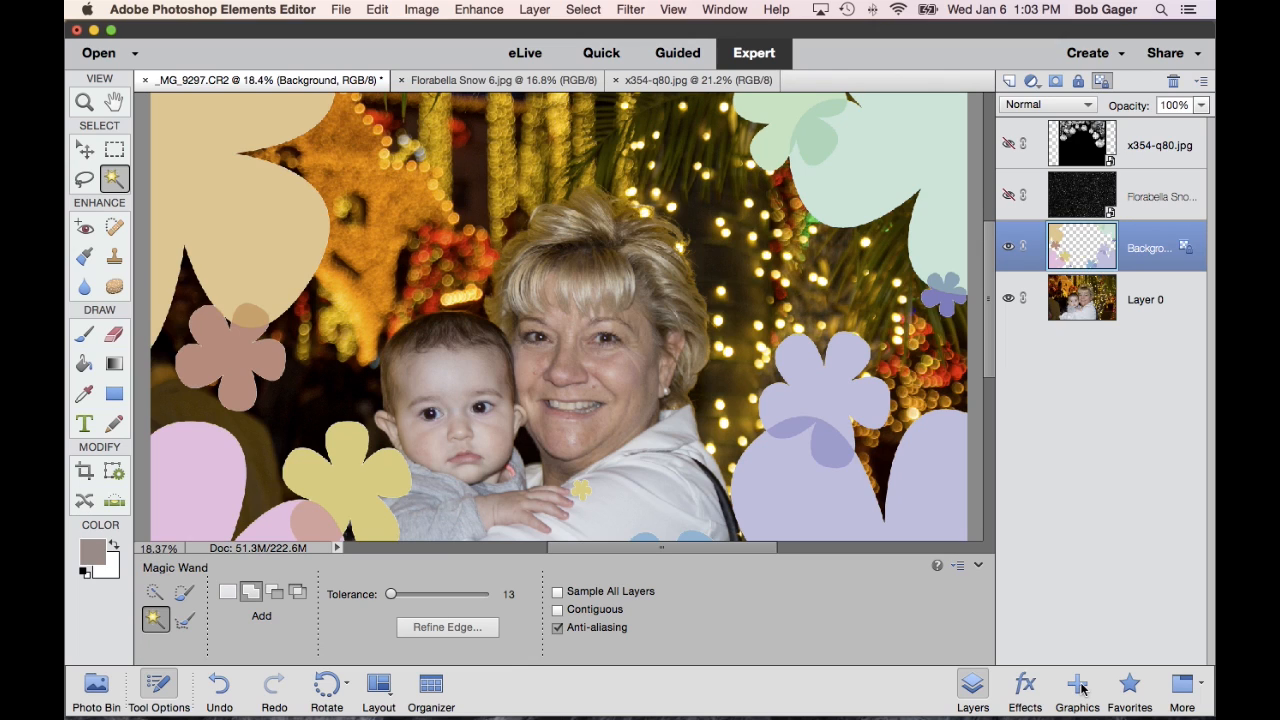
mouse_move(1175, 246)
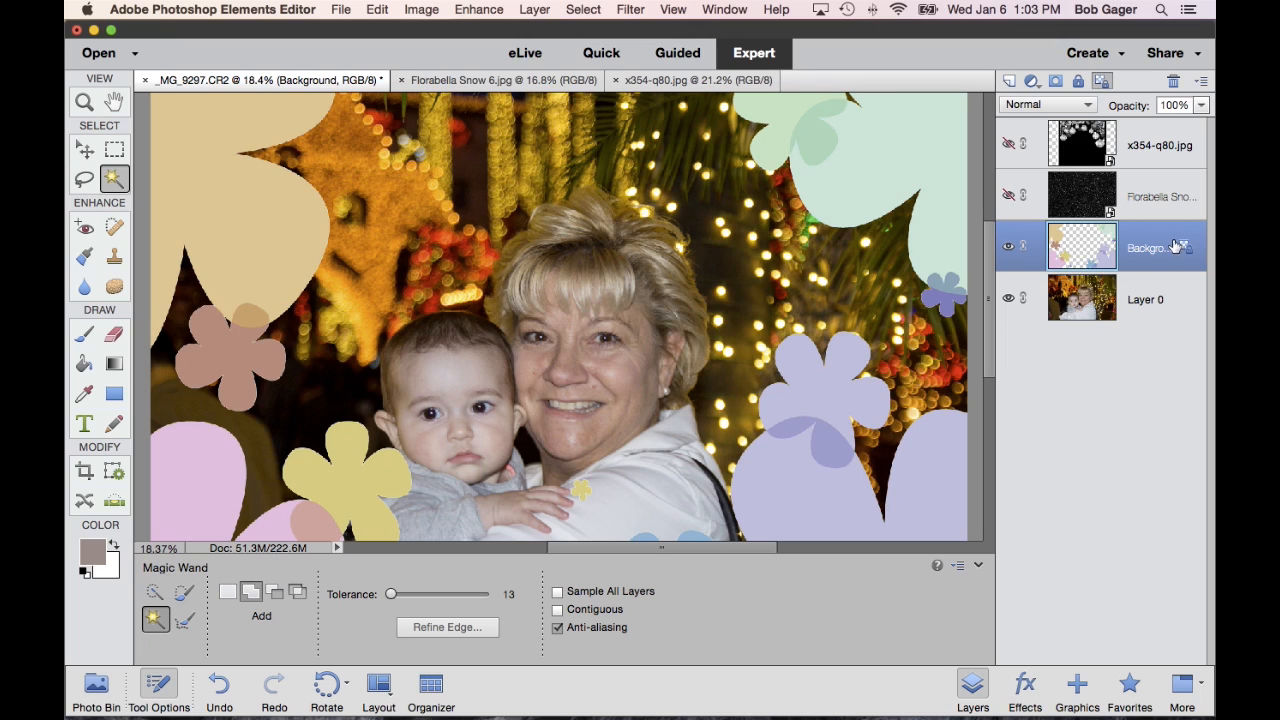
mouse_move(1082, 247)
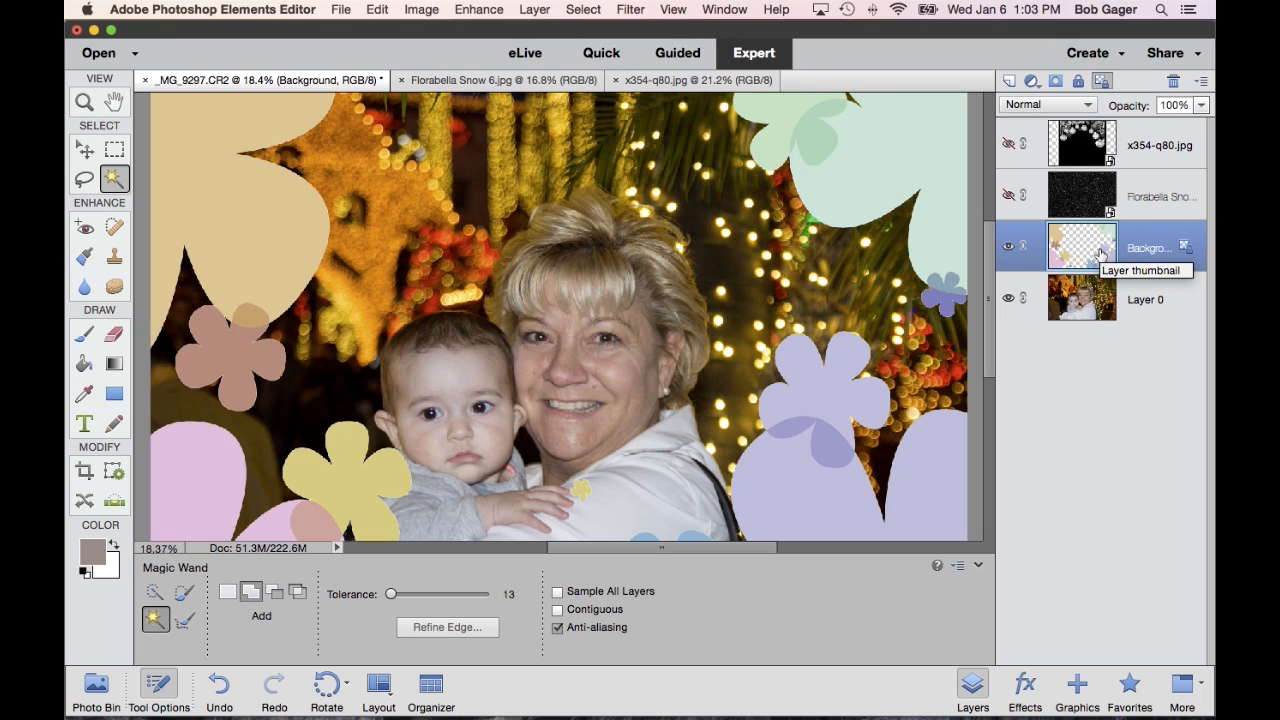
mouse_move(1081, 182)
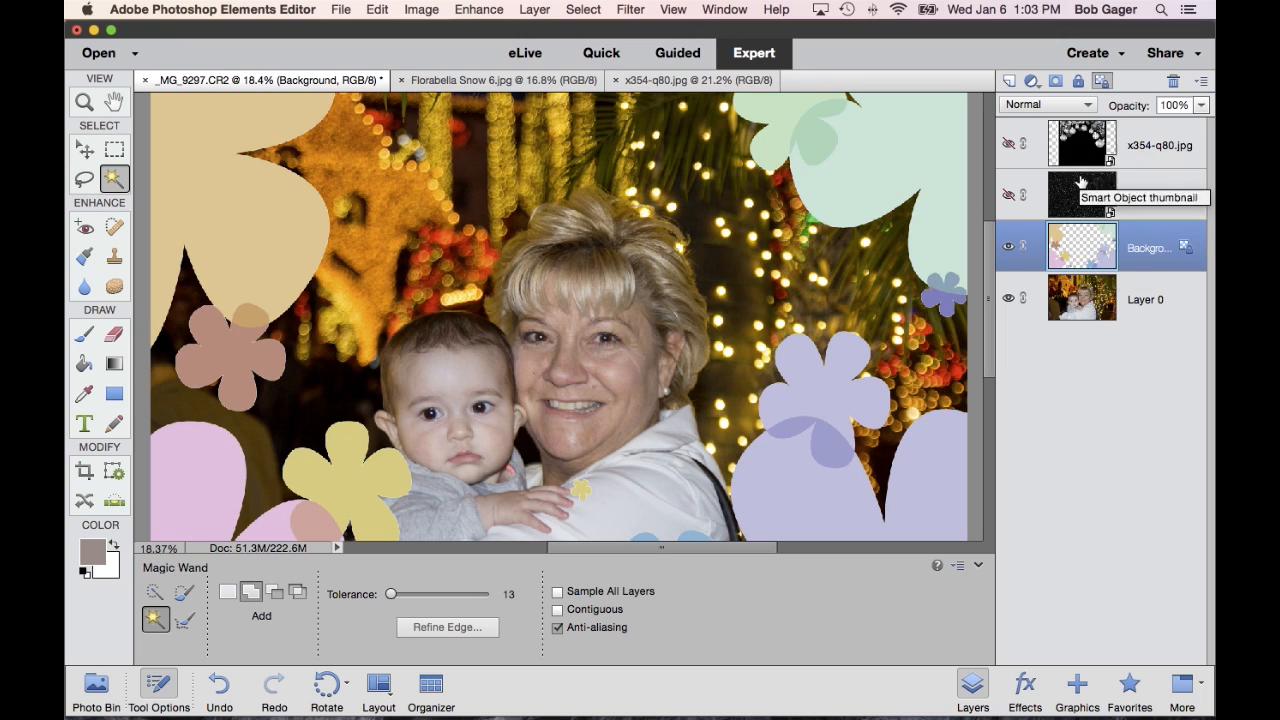